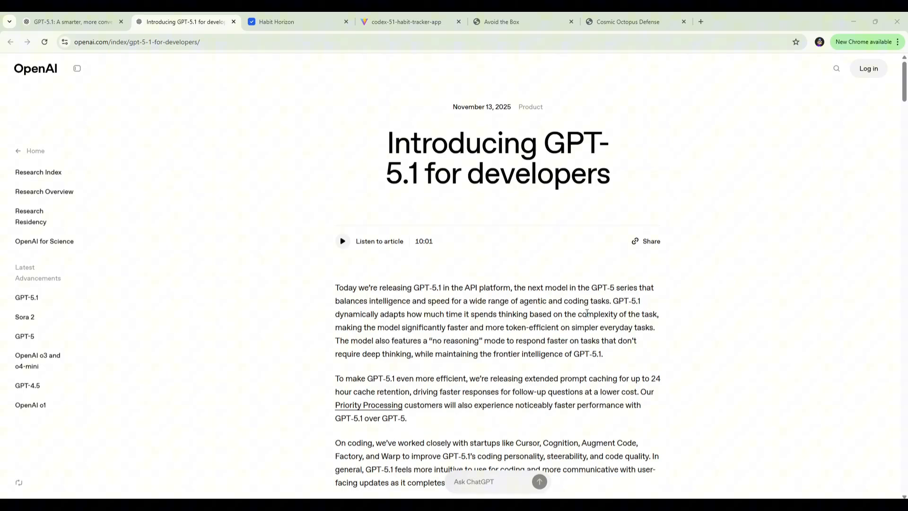
mouse_move(541, 252)
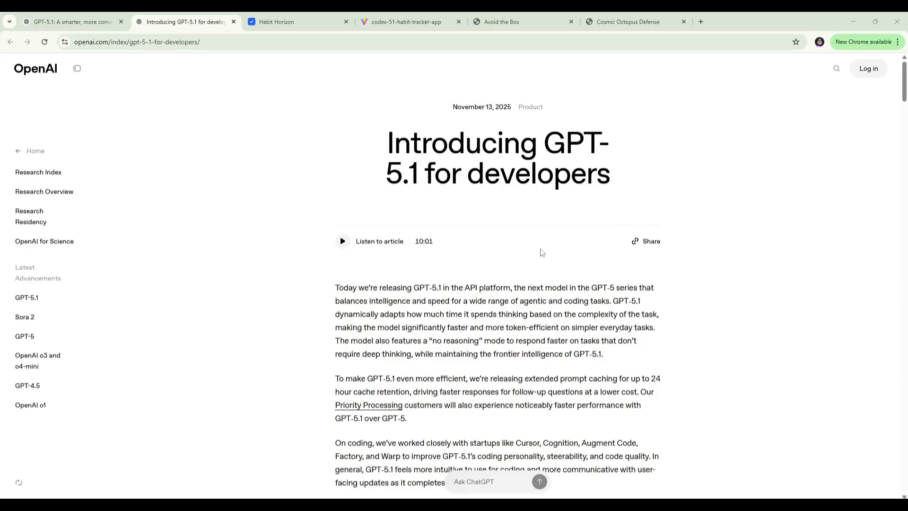
Step: Scroll down past the Coding paragraphs until the SWE-bench Verified chart and caption are fully visible
scroll(down, 3)
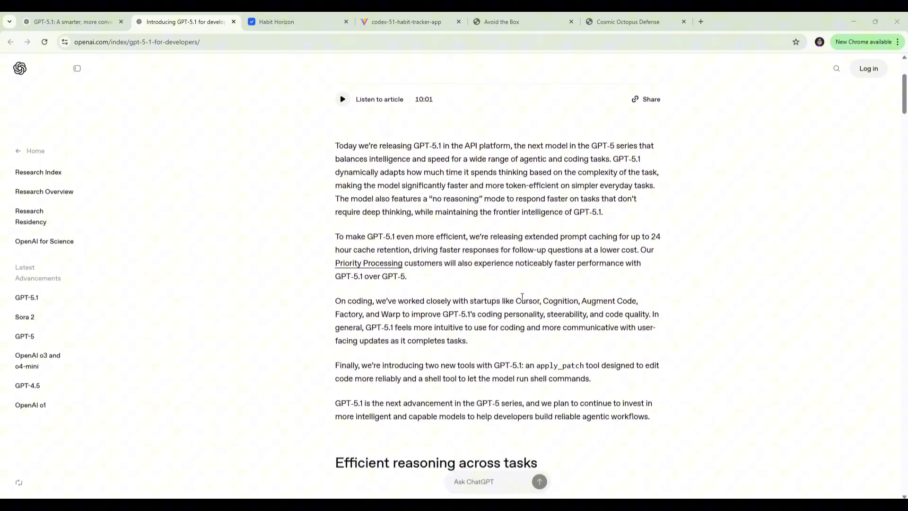
mouse_move(411, 249)
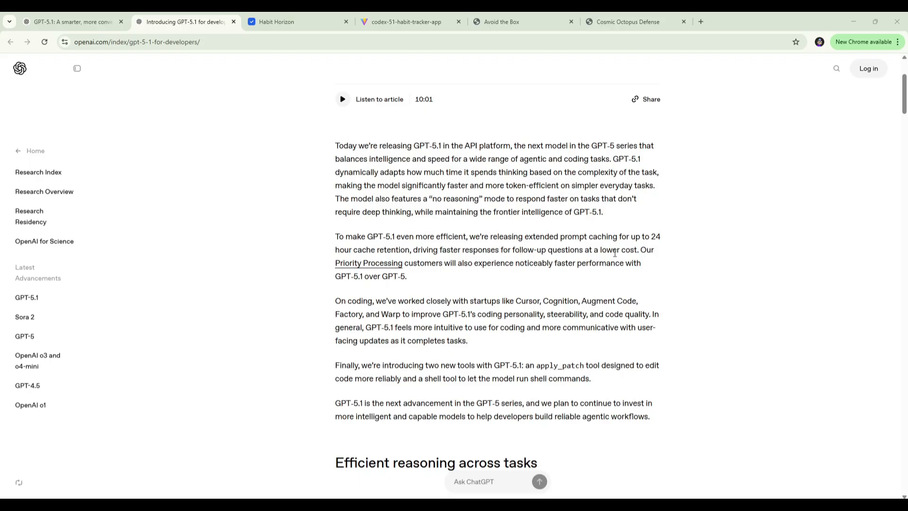
mouse_move(474, 290)
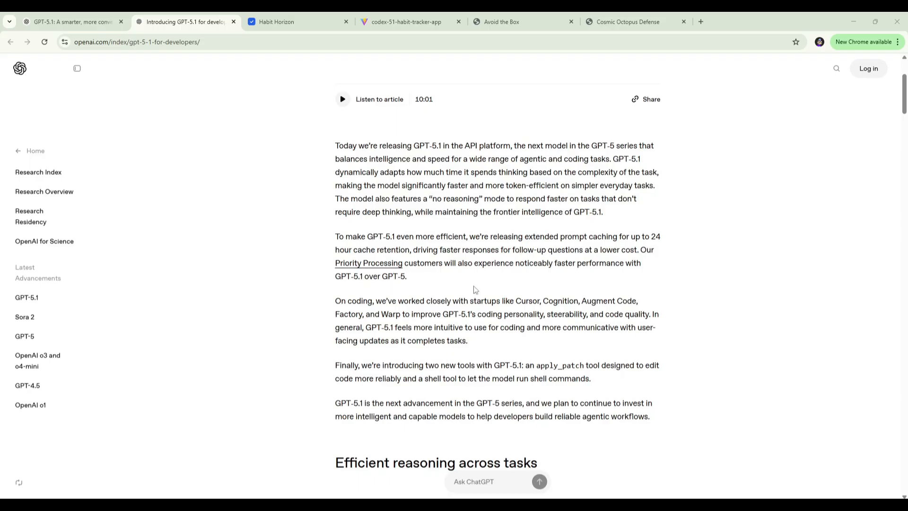
mouse_move(606, 278)
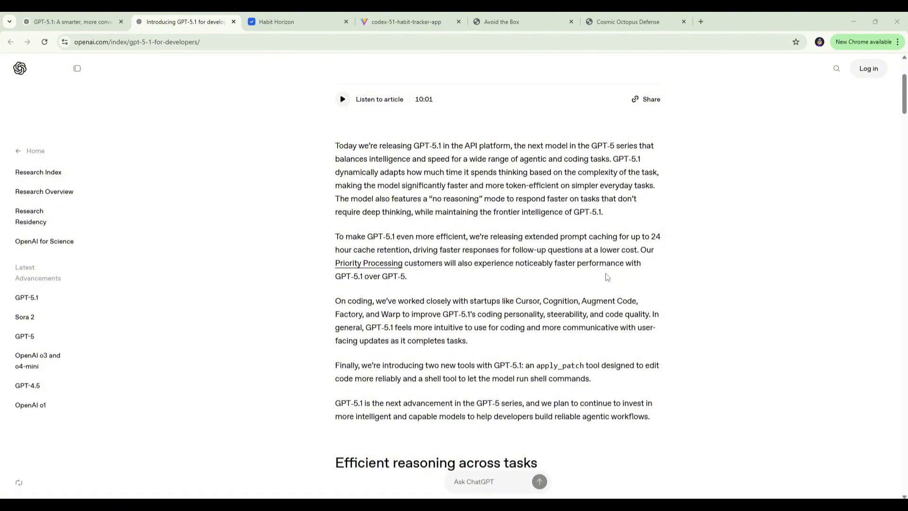
mouse_move(349, 313)
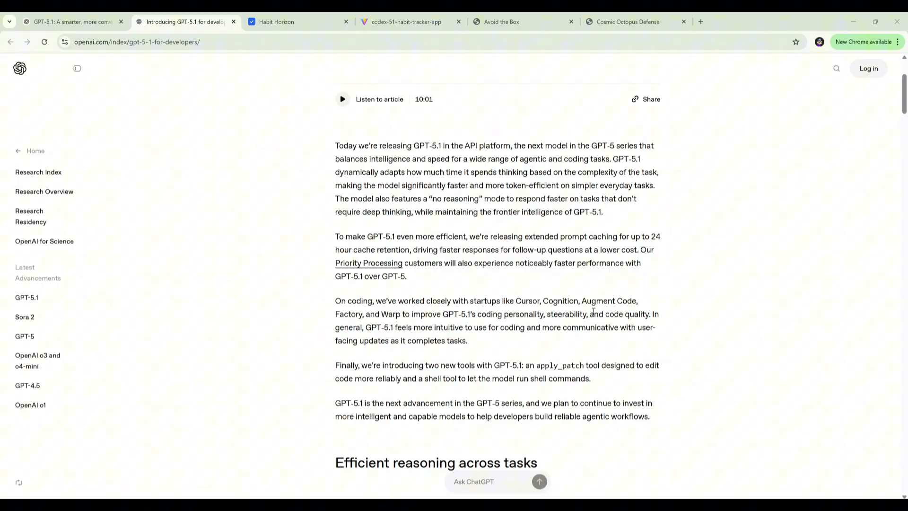
mouse_move(412, 330)
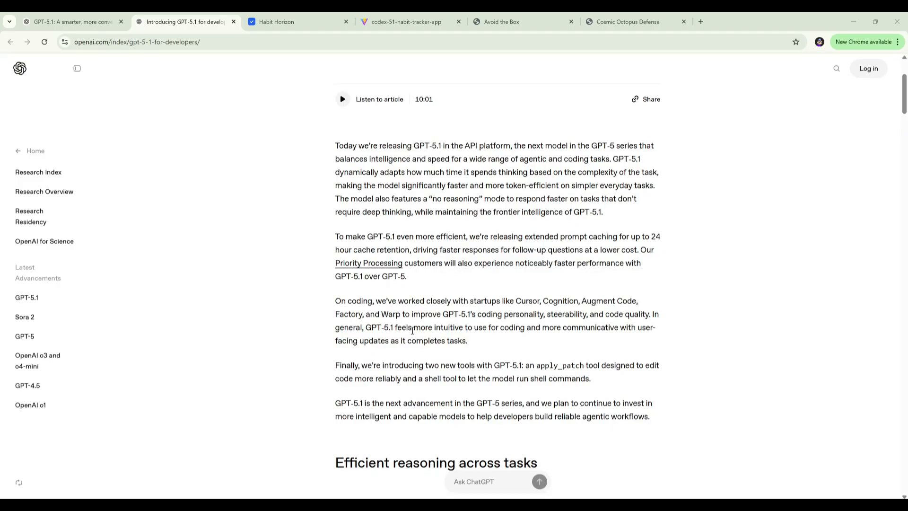
mouse_move(543, 328)
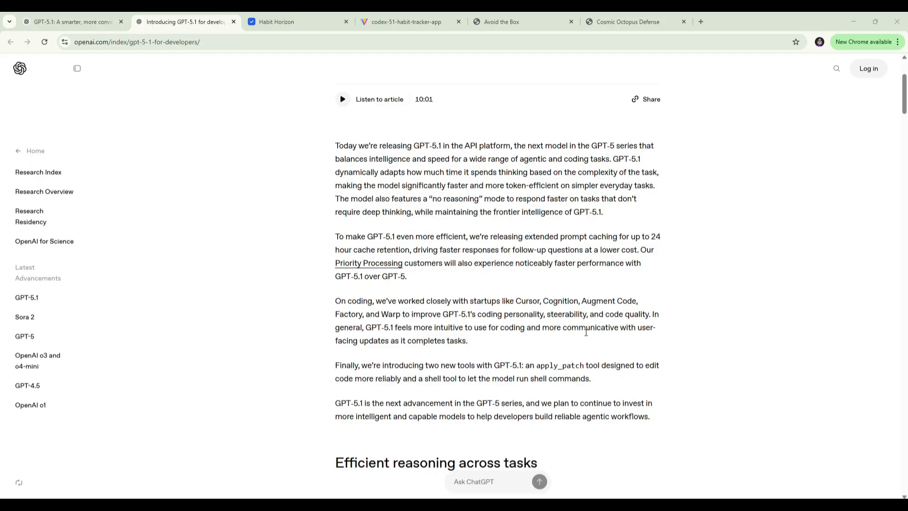
mouse_move(548, 342)
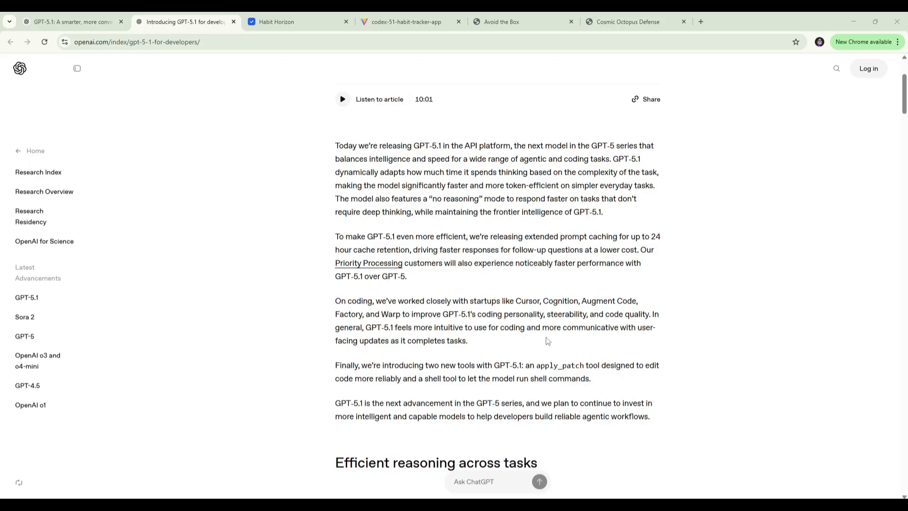
scroll(down, 3)
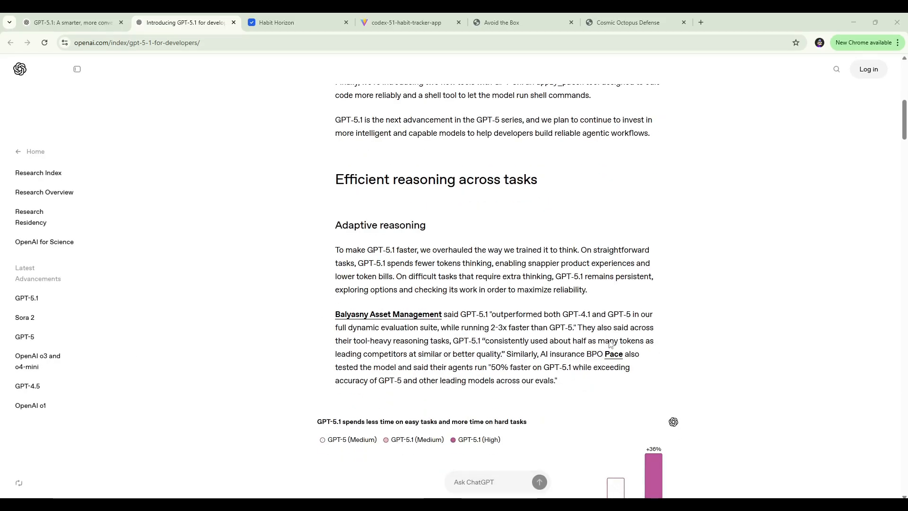
scroll(down, 3)
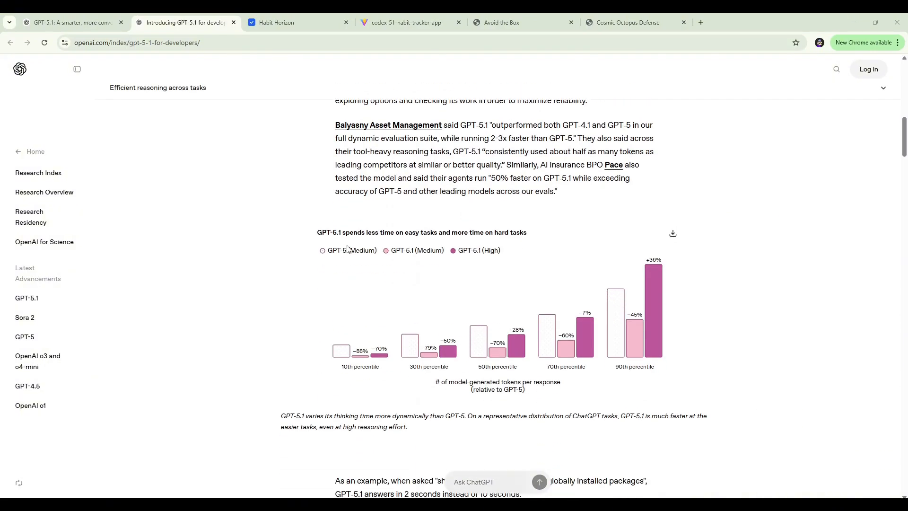
mouse_move(437, 245)
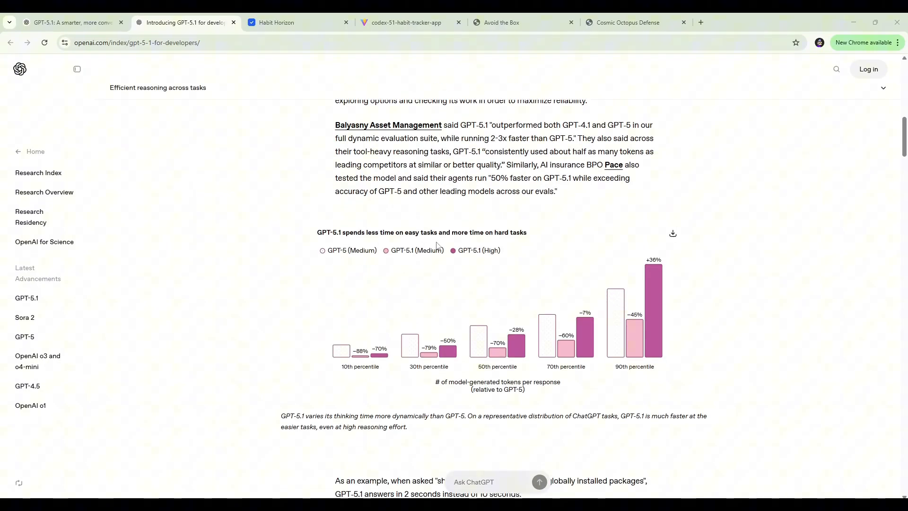
mouse_move(510, 241)
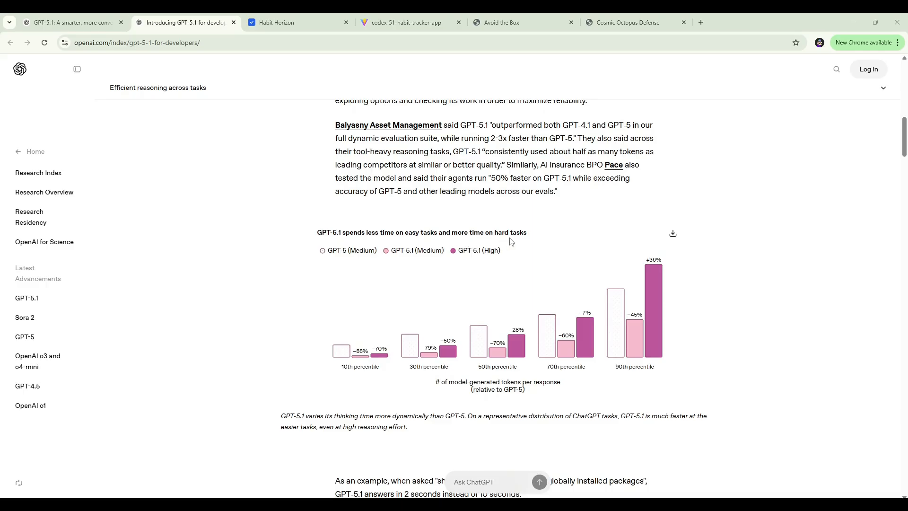
mouse_move(530, 252)
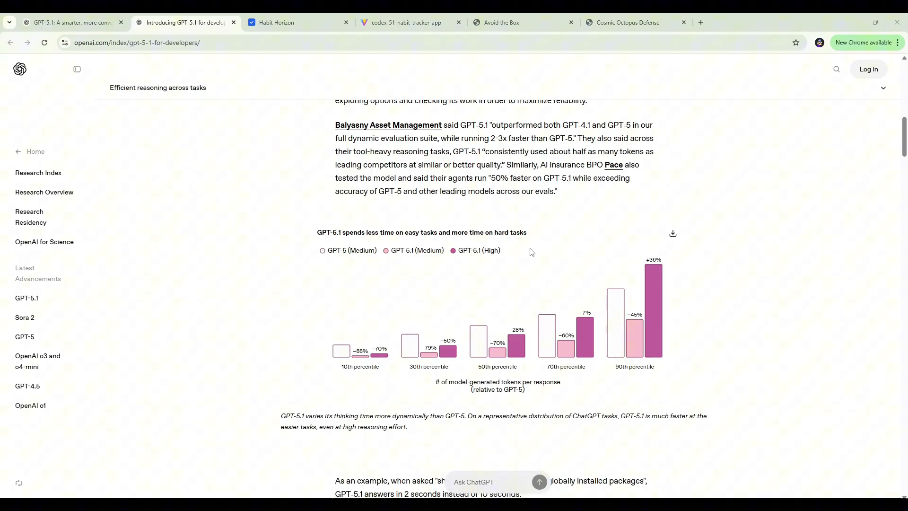
mouse_move(559, 324)
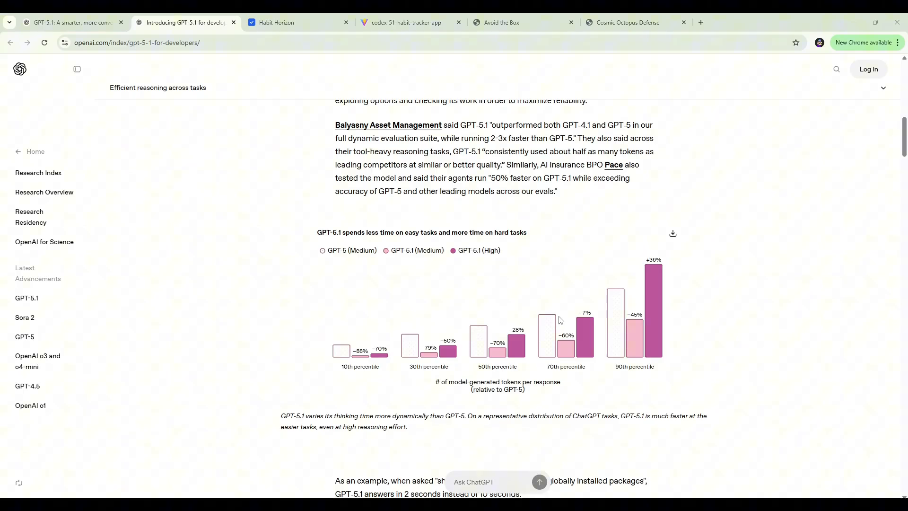
mouse_move(563, 359)
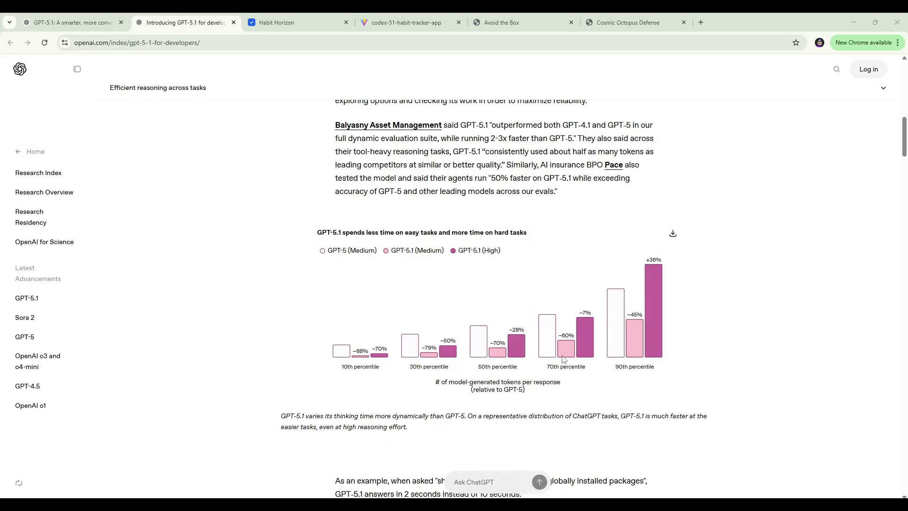
scroll(down, 3)
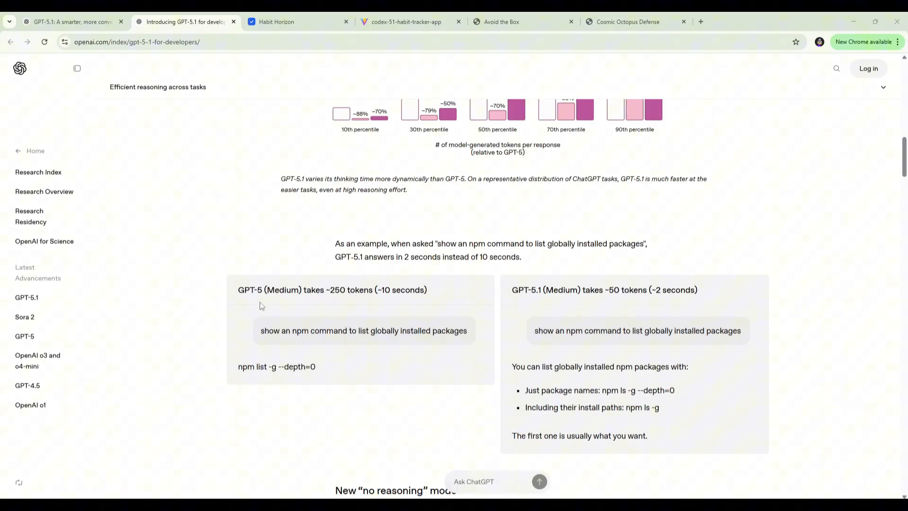
mouse_move(352, 306)
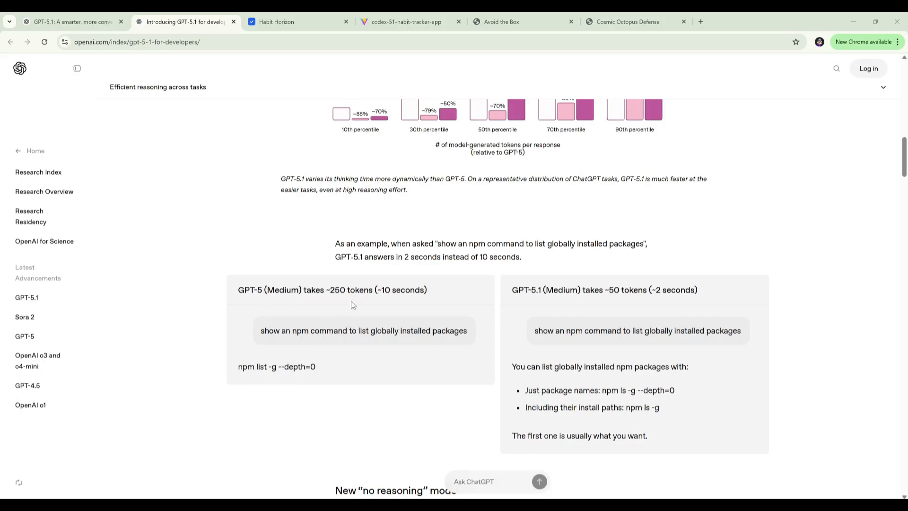
mouse_move(374, 304)
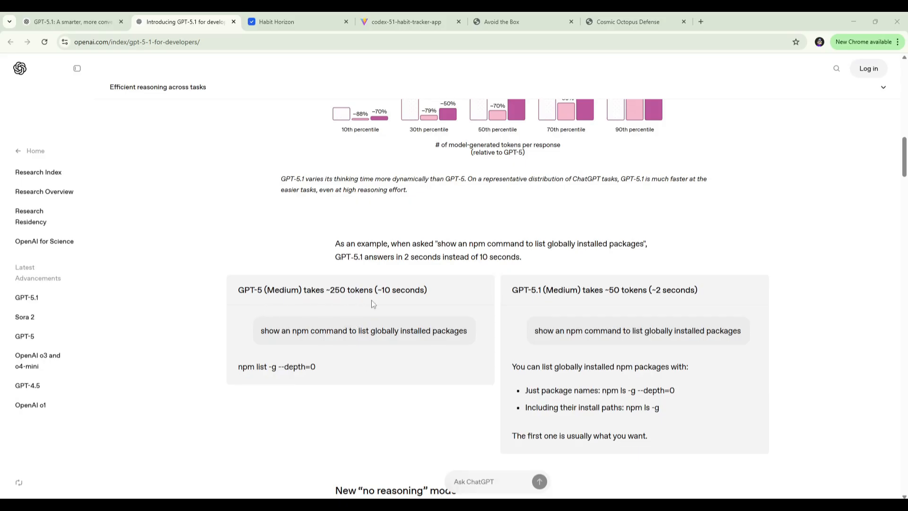
mouse_move(603, 301)
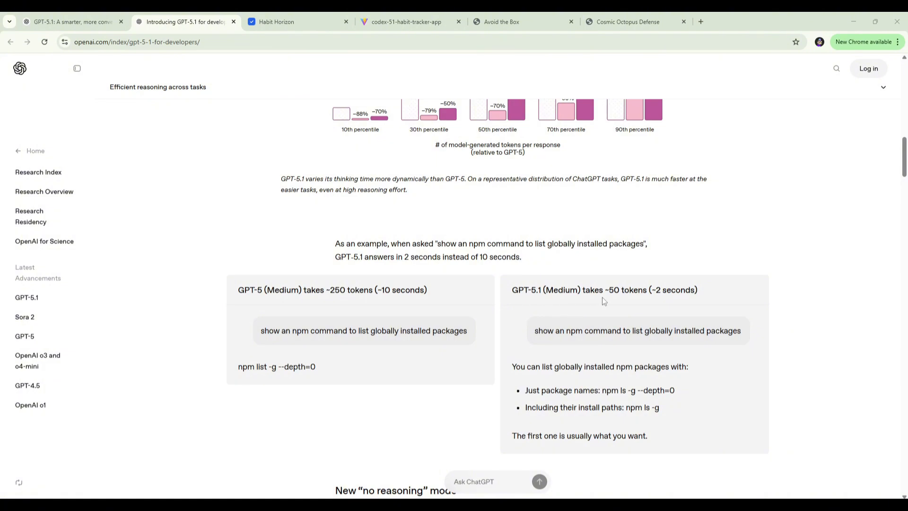
mouse_move(607, 332)
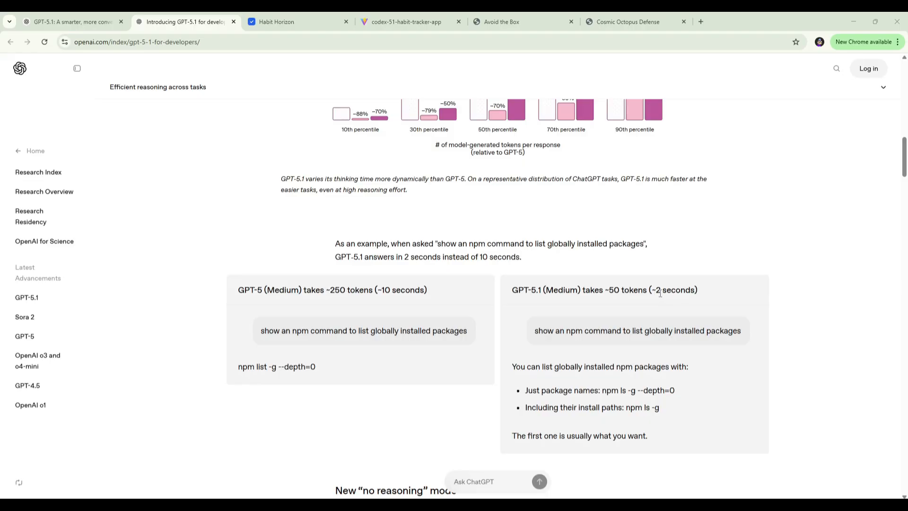
scroll(down, 3)
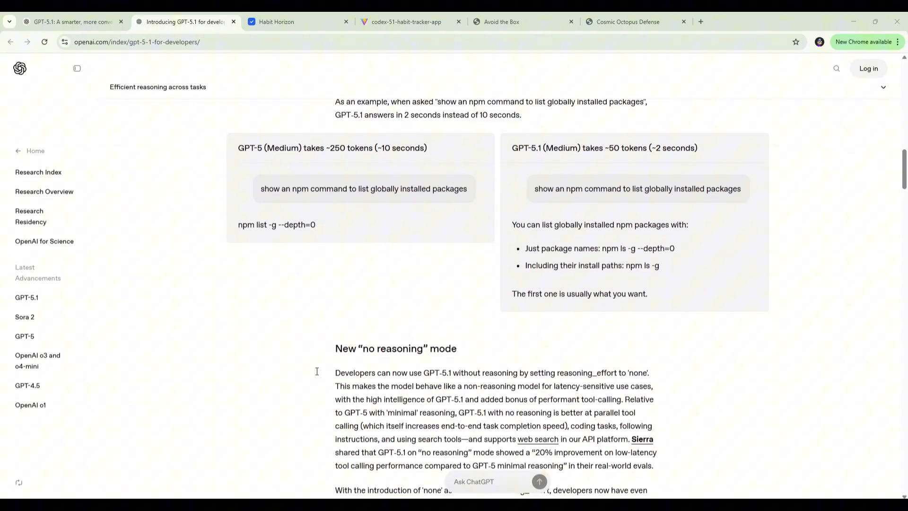
scroll(down, 3)
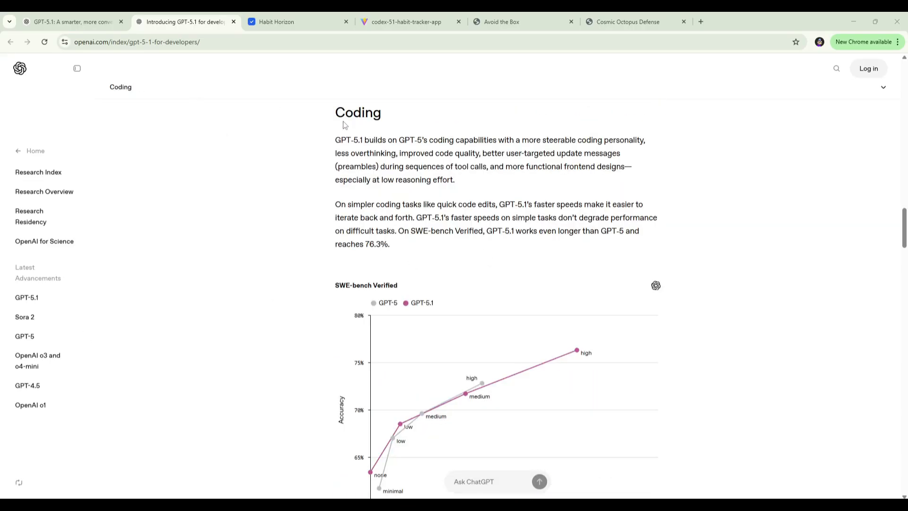
mouse_move(421, 148)
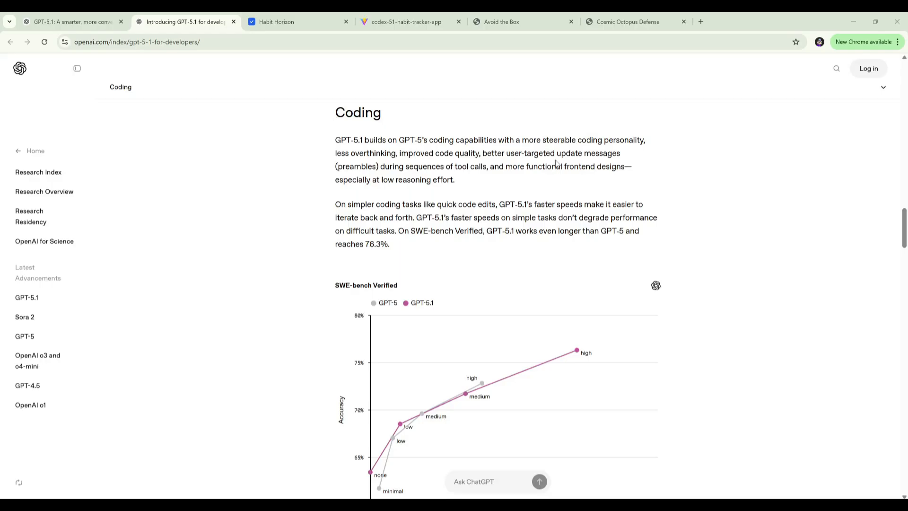
mouse_move(365, 176)
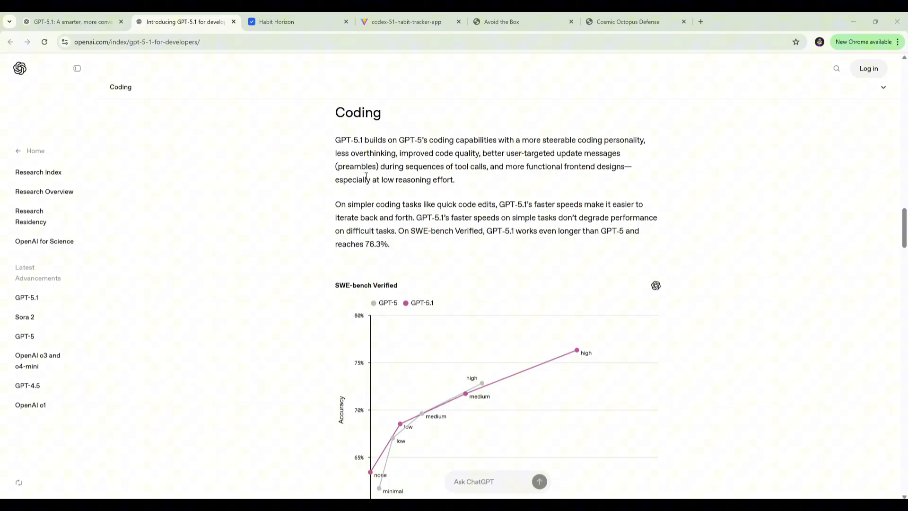
mouse_move(506, 164)
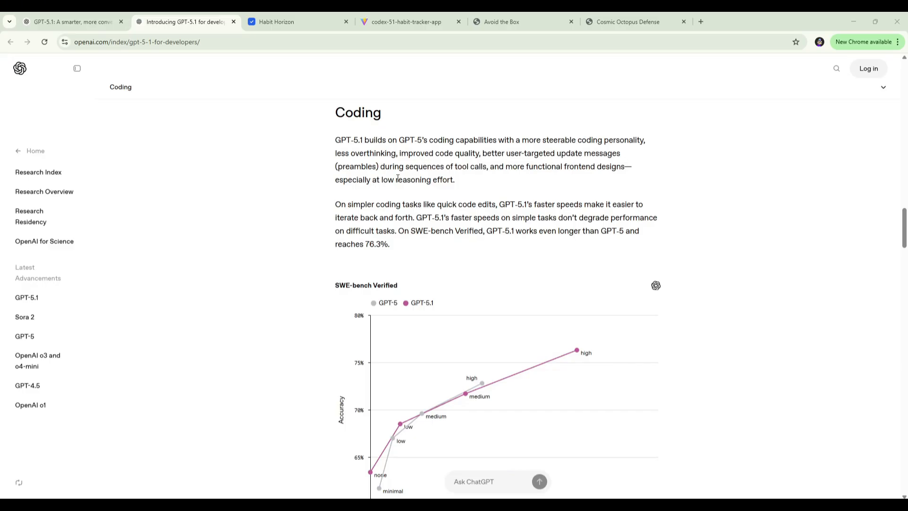
mouse_move(501, 188)
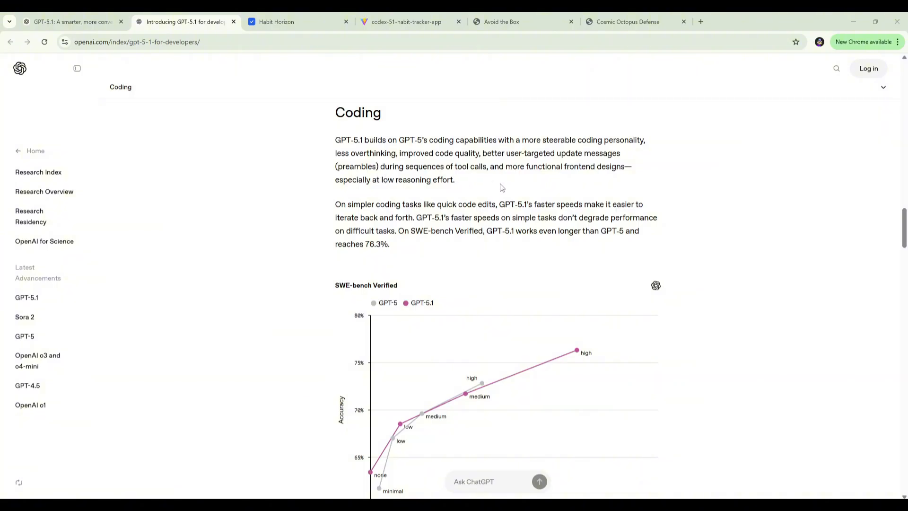
mouse_move(611, 186)
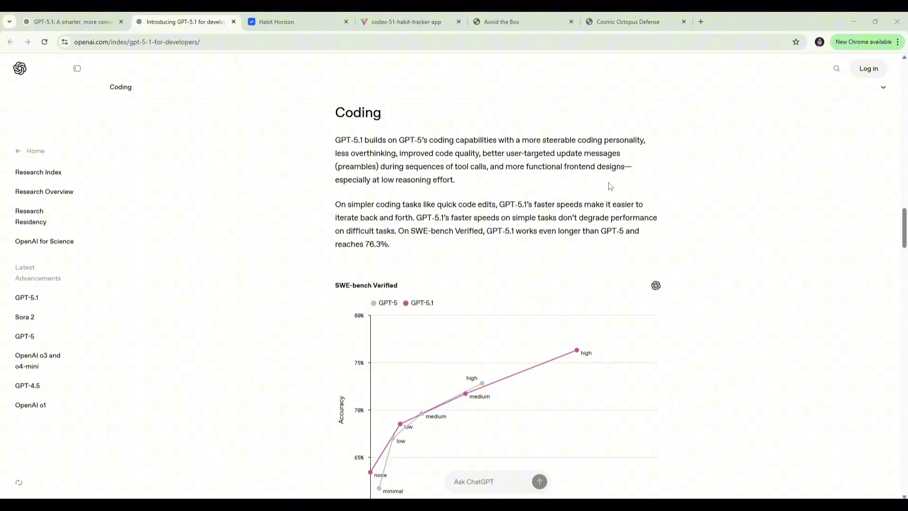
mouse_move(446, 204)
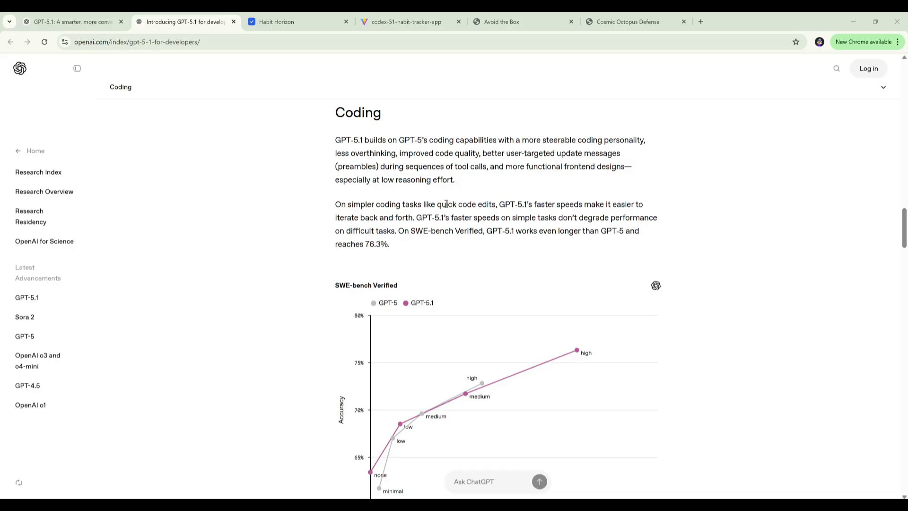
mouse_move(492, 220)
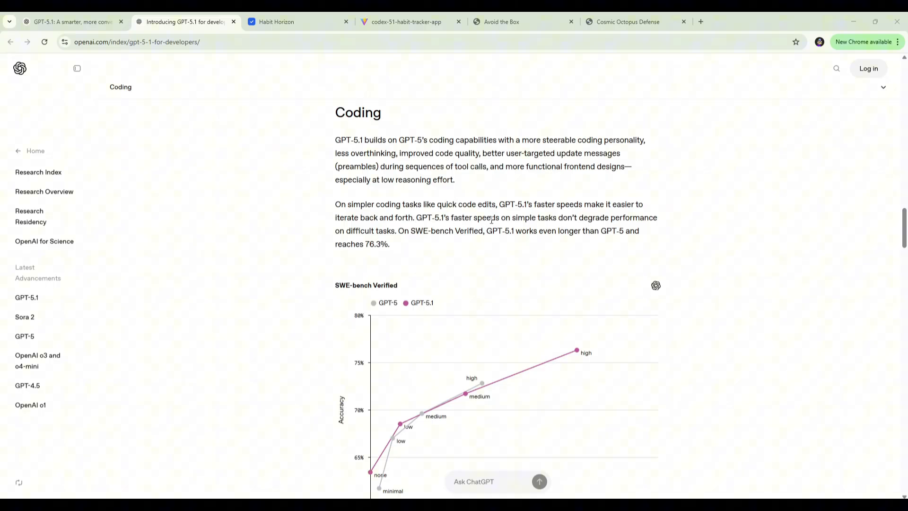
mouse_move(582, 228)
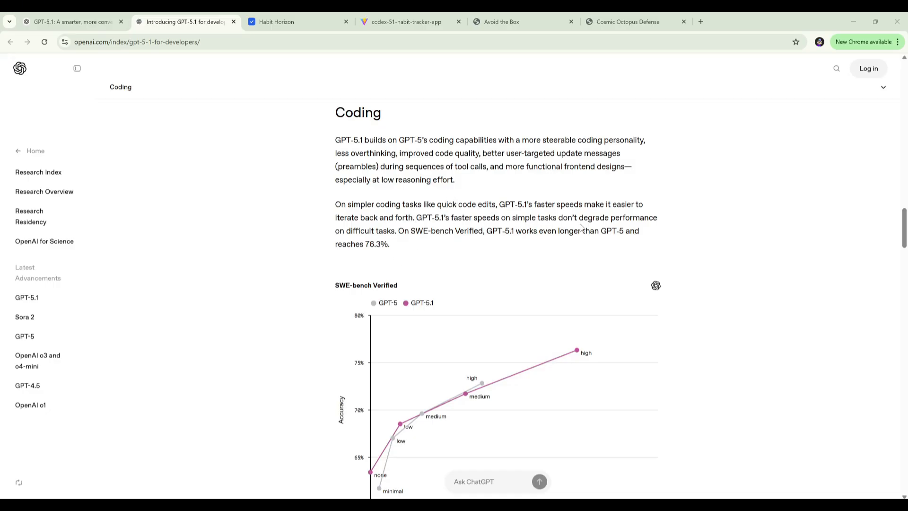
mouse_move(443, 251)
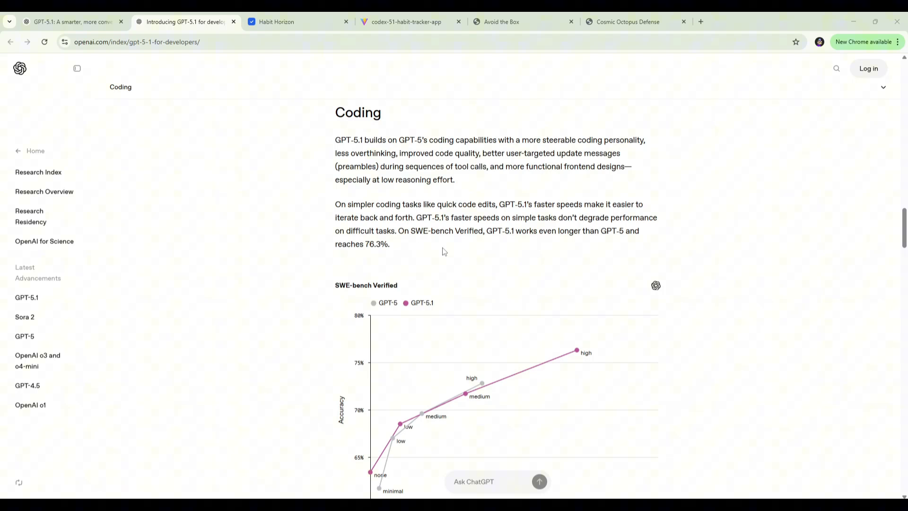
mouse_move(515, 228)
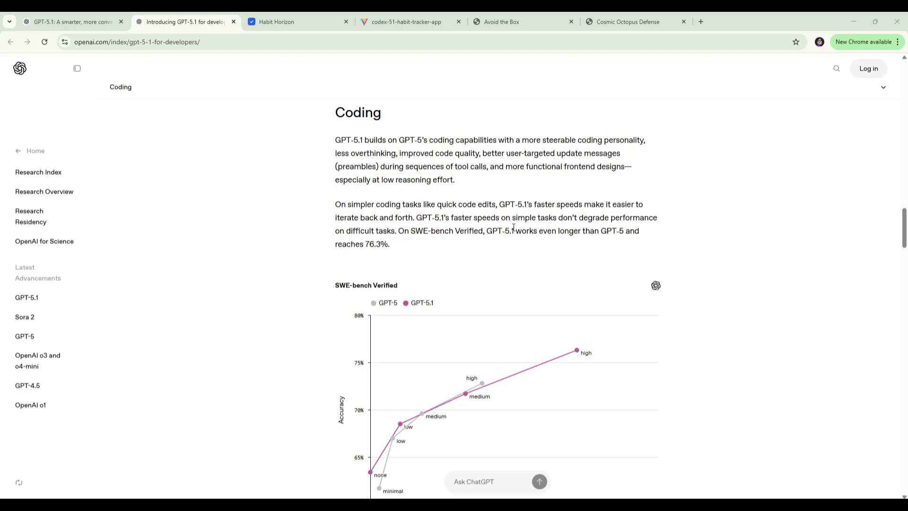
mouse_move(539, 248)
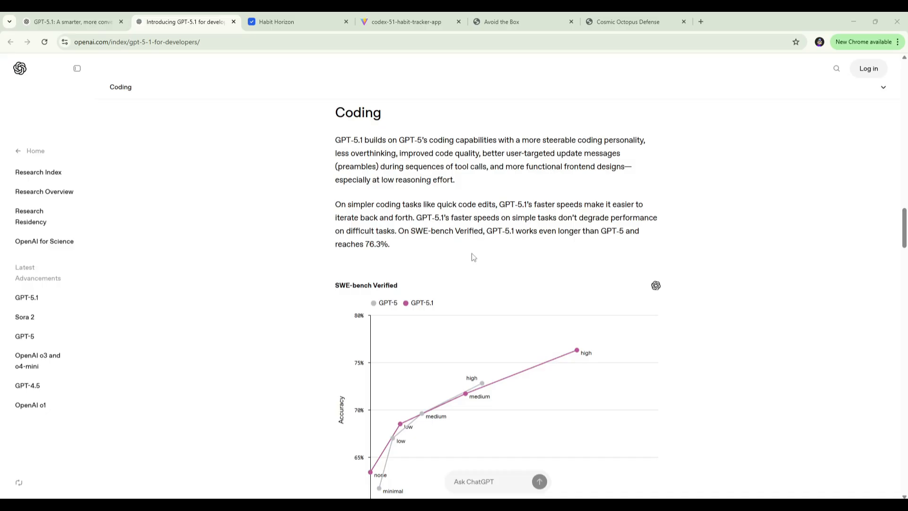
mouse_move(504, 242)
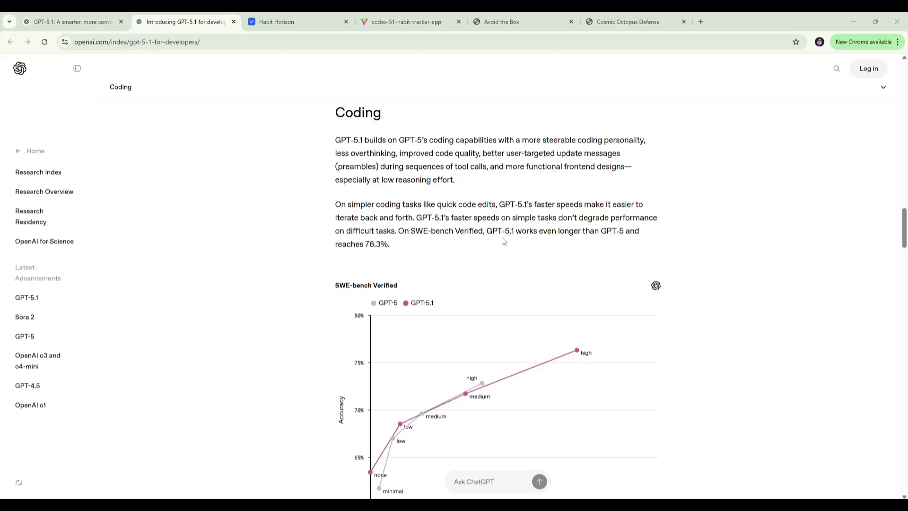
mouse_move(614, 246)
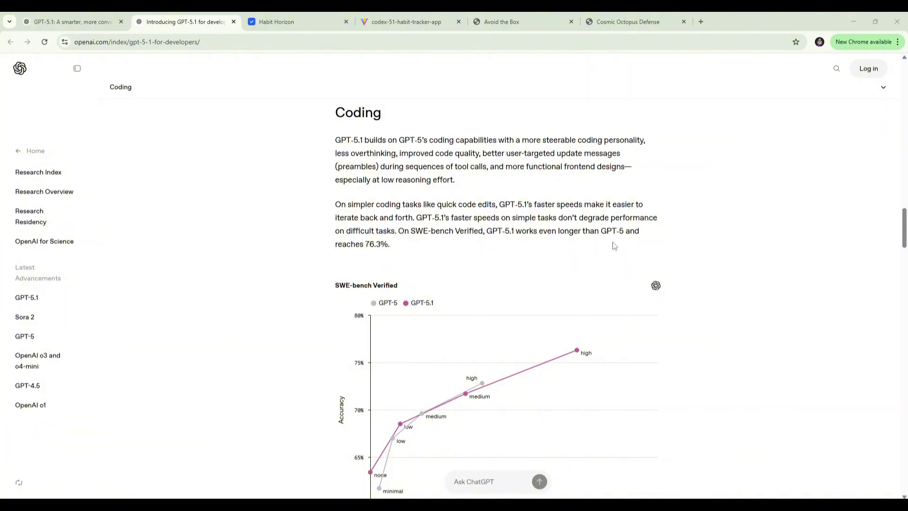
mouse_move(376, 258)
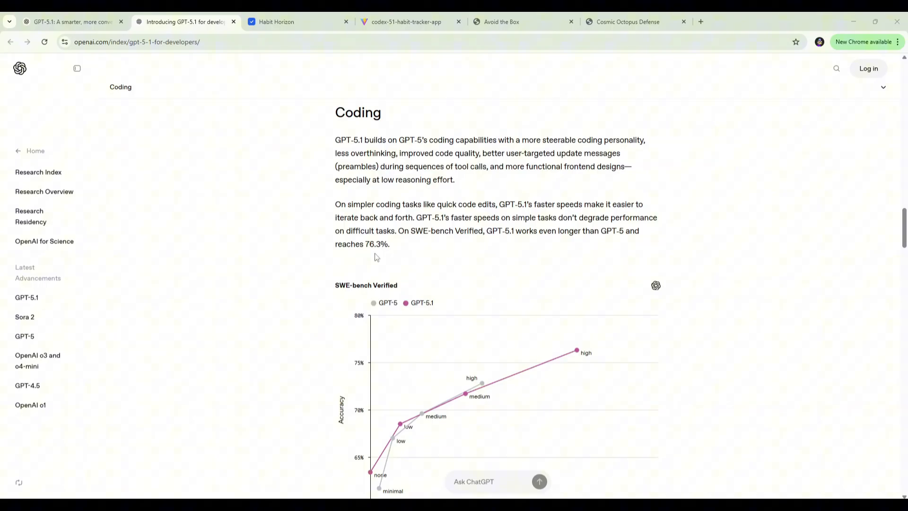
mouse_move(464, 262)
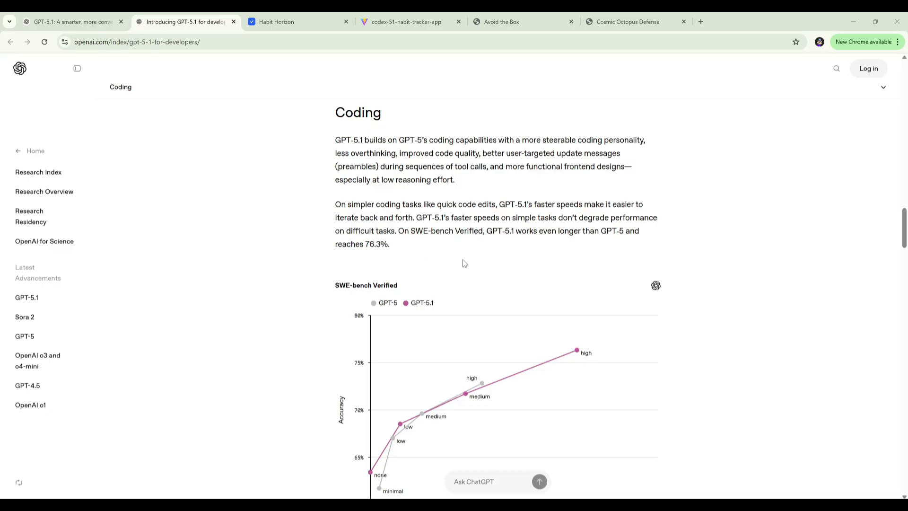
scroll(down, 3)
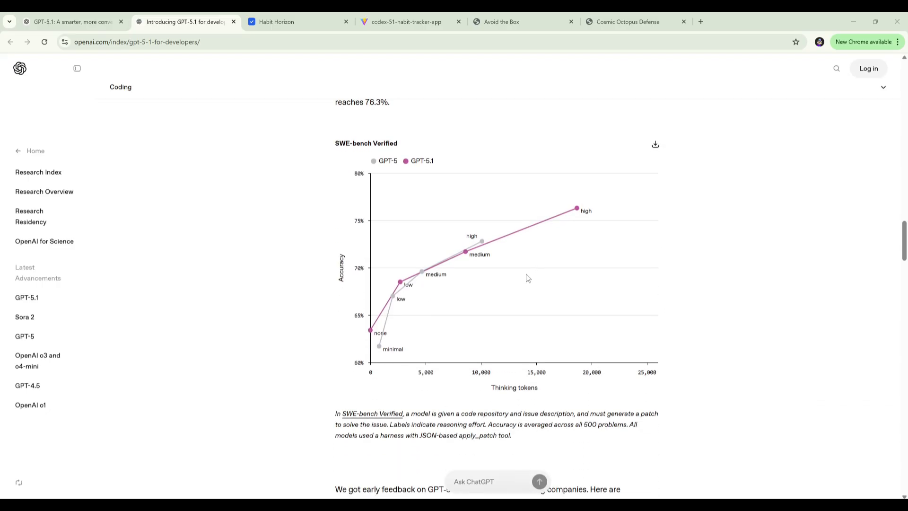
mouse_move(518, 396)
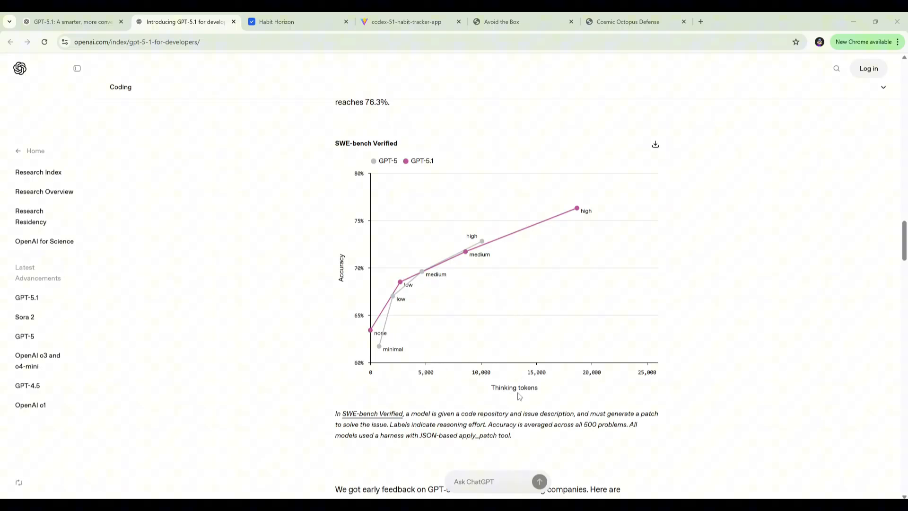
mouse_move(586, 375)
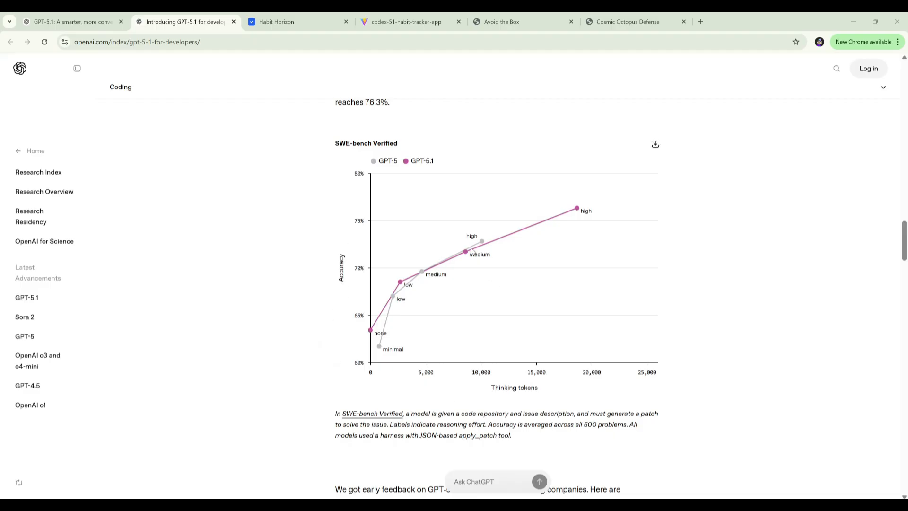
mouse_move(482, 242)
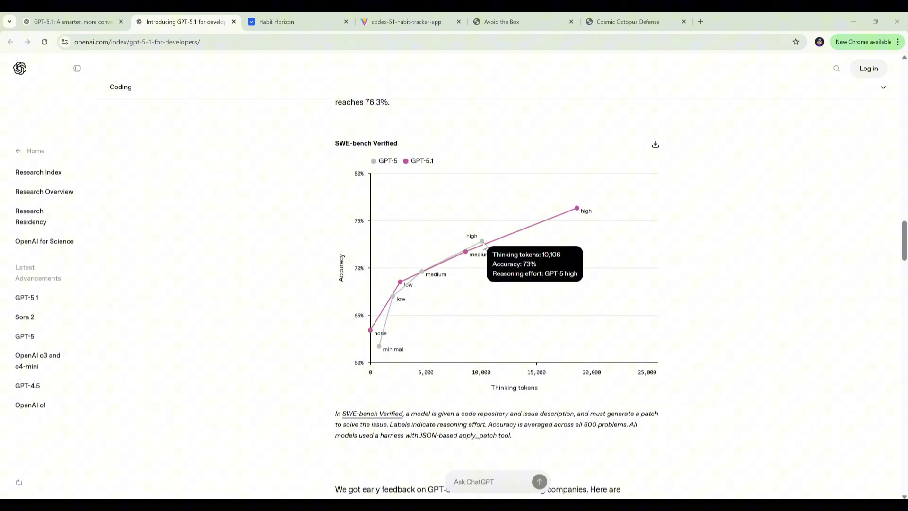
mouse_move(577, 209)
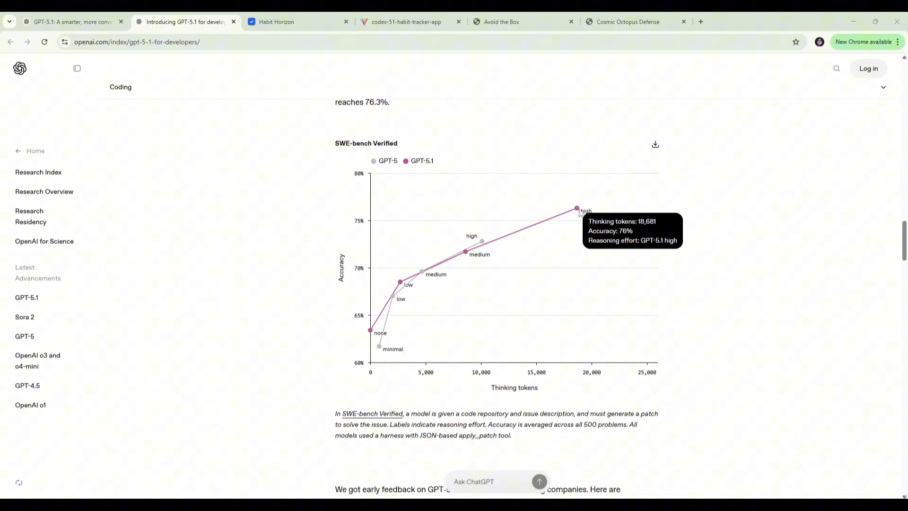
mouse_move(482, 242)
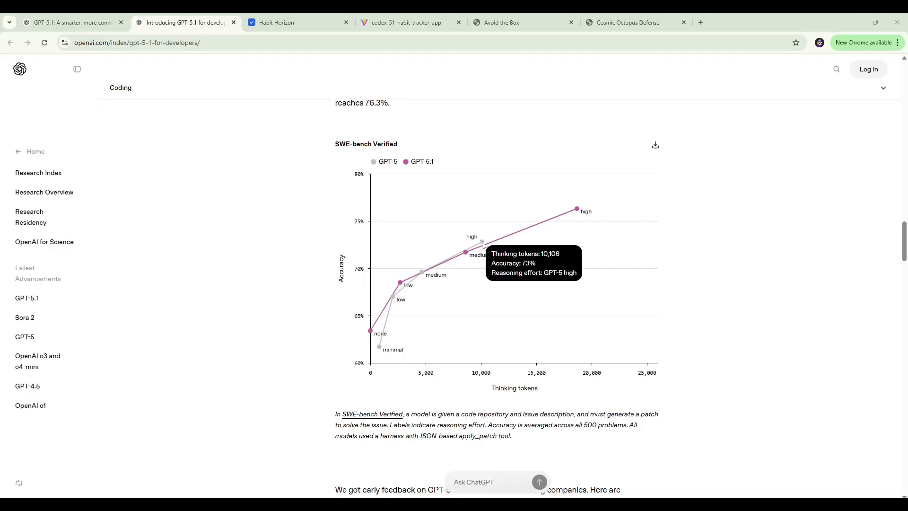
mouse_move(577, 210)
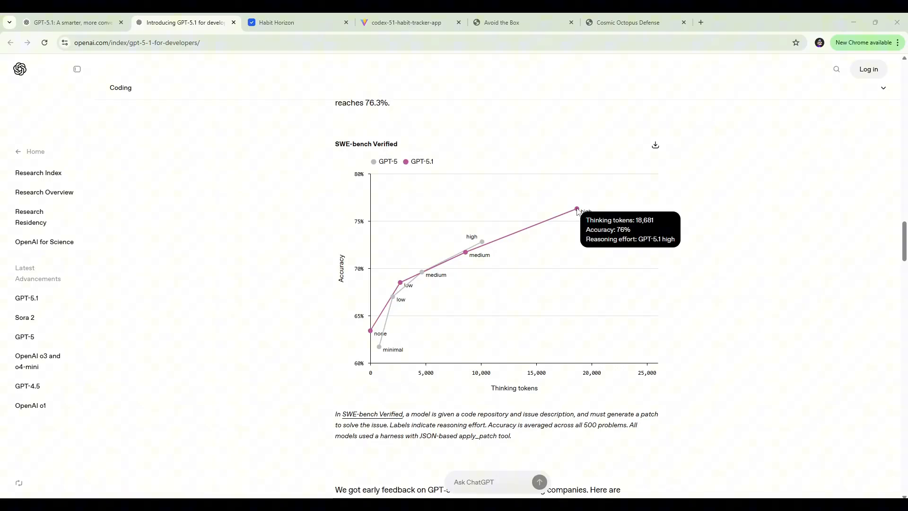
mouse_move(713, 321)
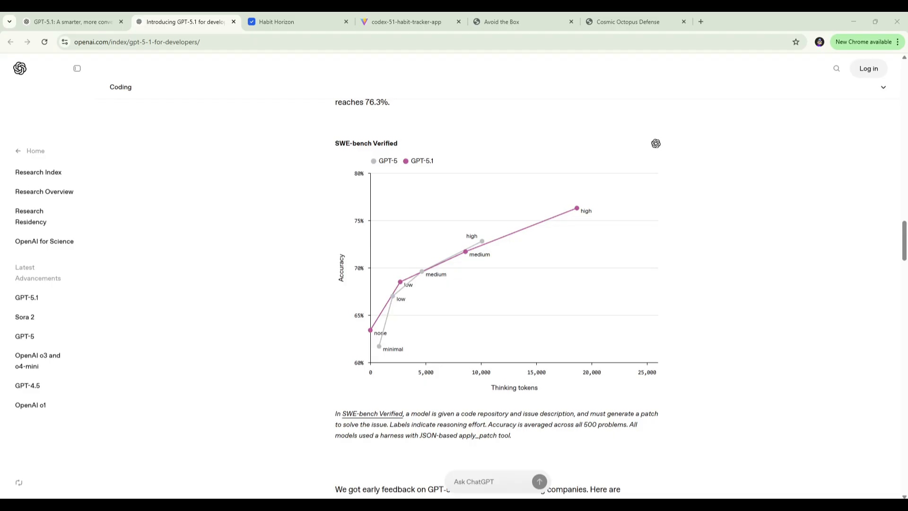
Step: Switch to the Habit Horizon tab showing the Own your routines dashboard at localhost:3001
click(298, 22)
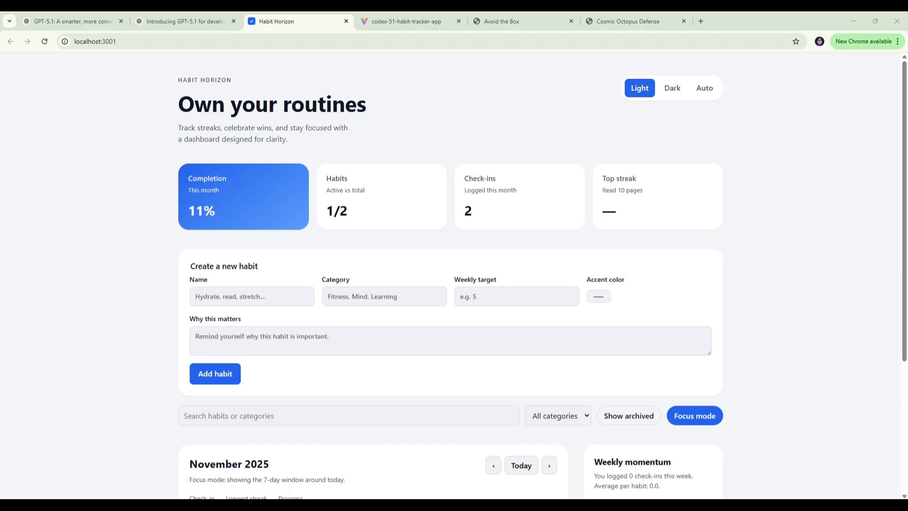
mouse_move(55, 354)
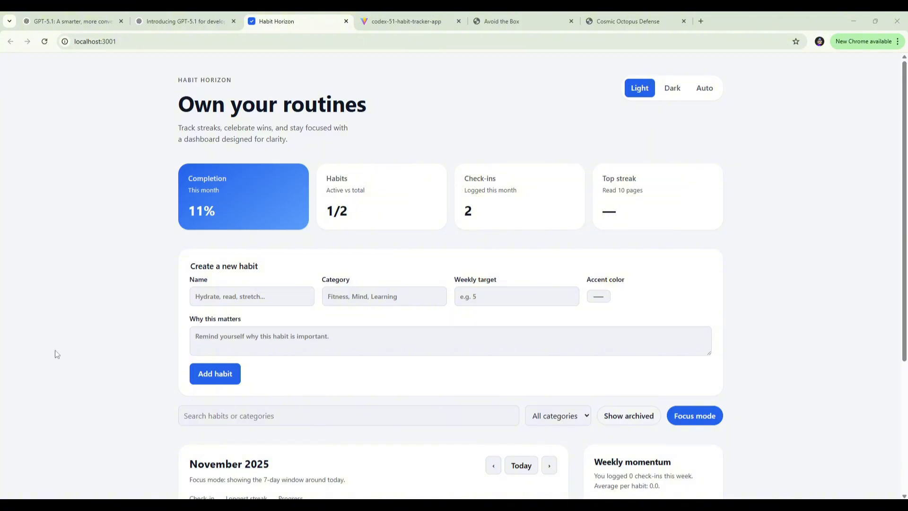
mouse_move(318, 117)
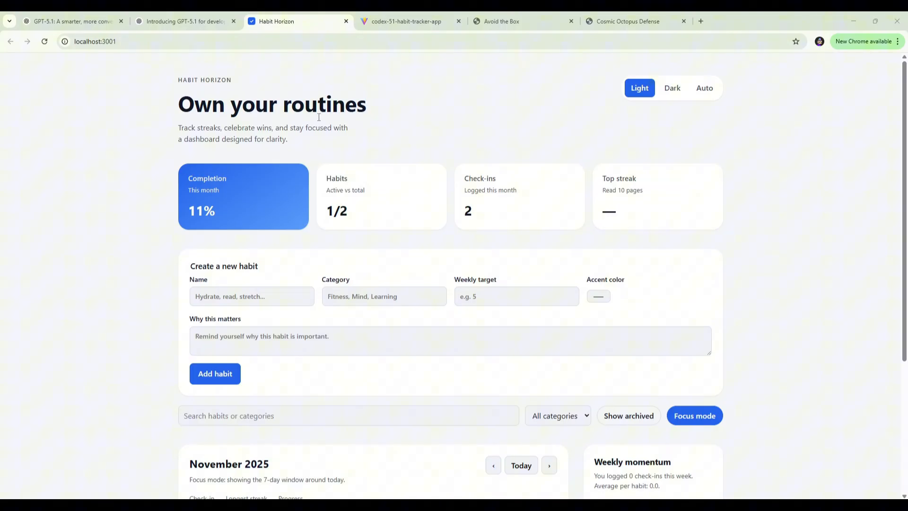
mouse_move(658, 88)
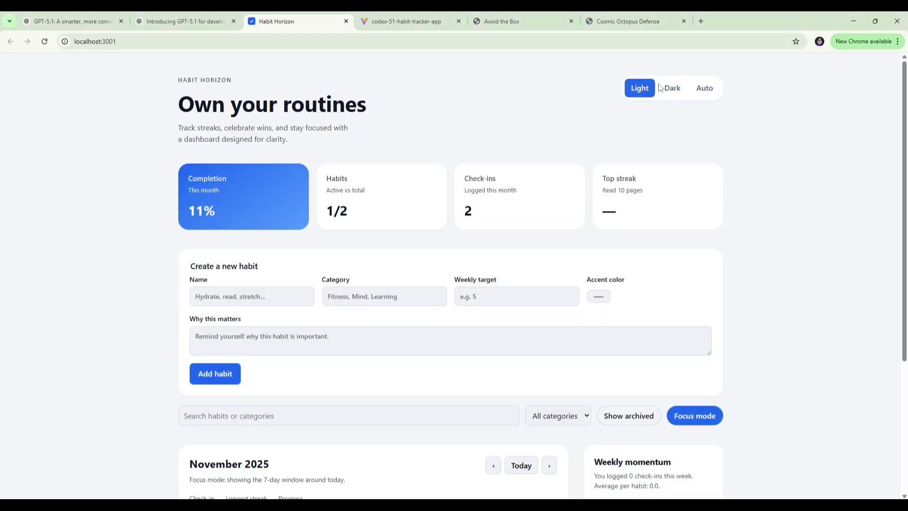
Step: Switch to dark theme and add Health habit 'Drink 10l water', 7× weekly, note 'Keep healthy and hydrated'
click(672, 87)
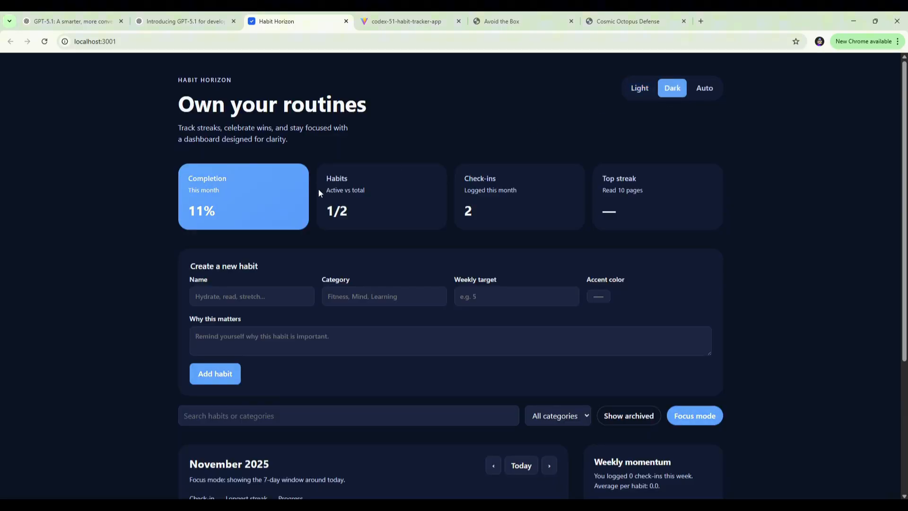
click(252, 296)
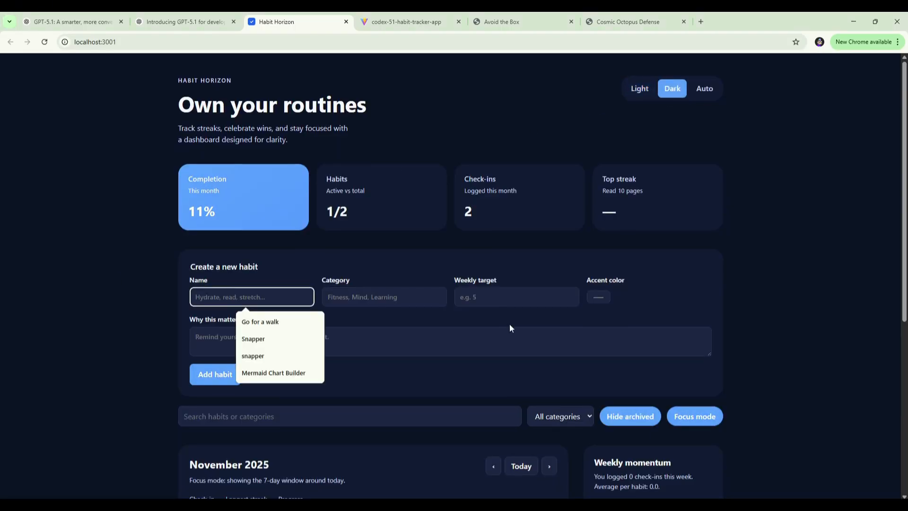
text(Drink 10l water)
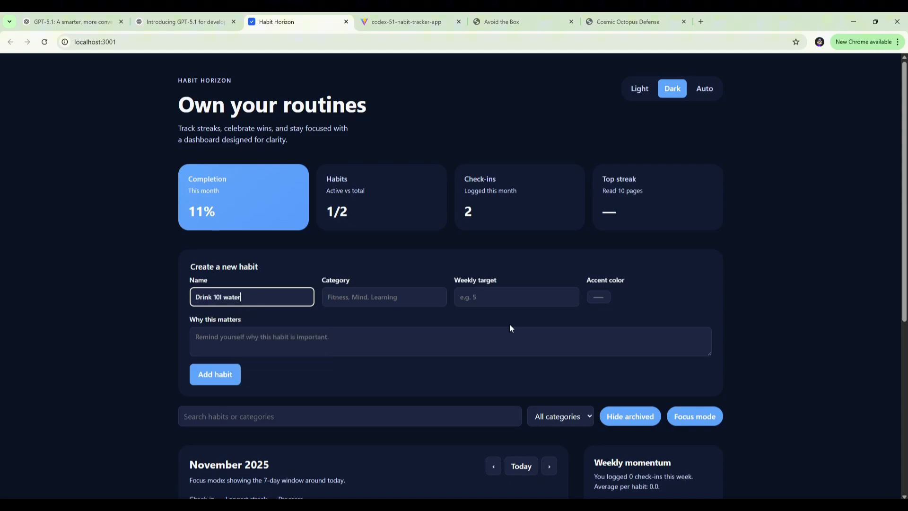
click(383, 296)
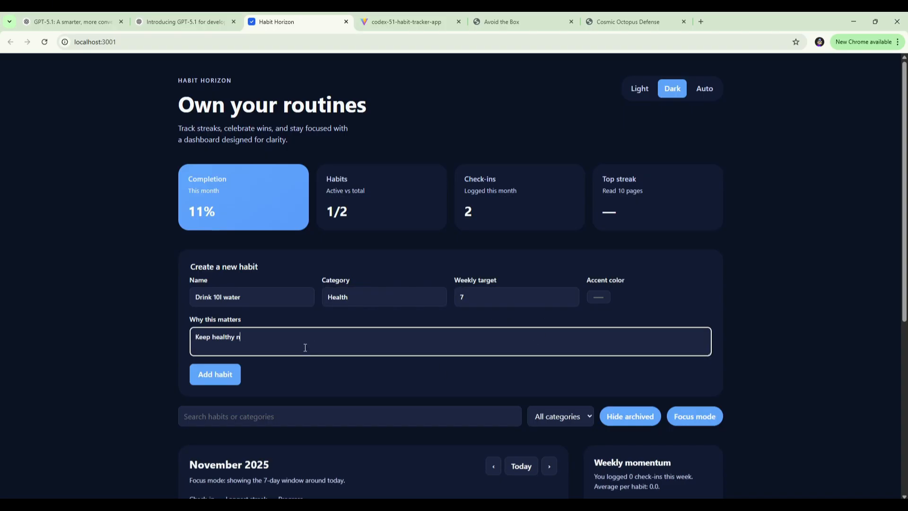
text(and hy)
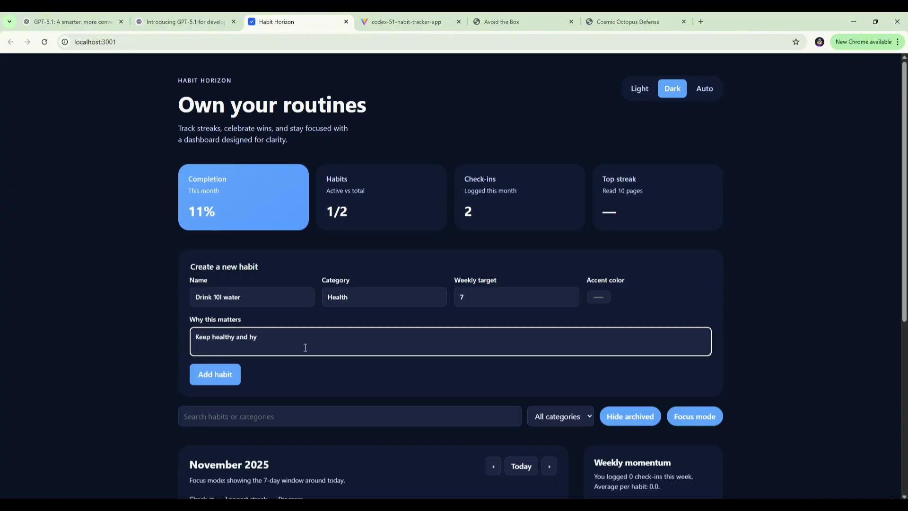
text(drated)
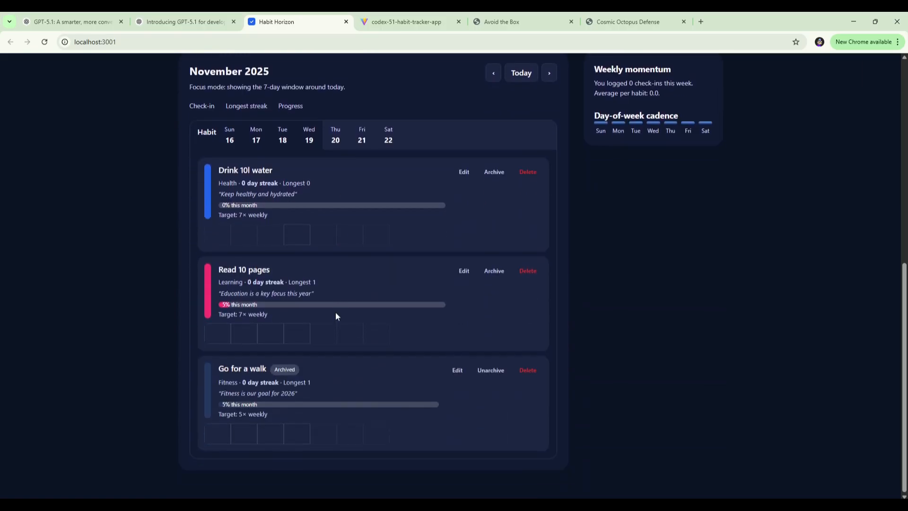
mouse_move(322, 343)
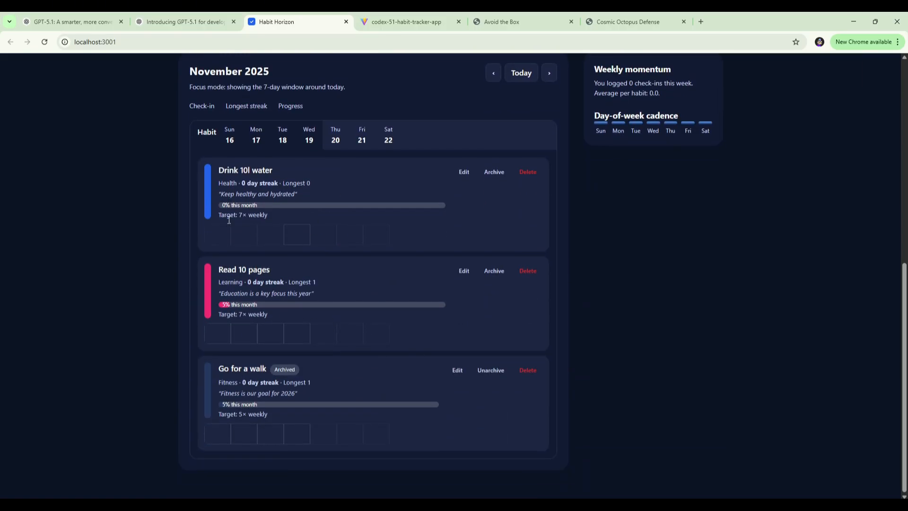
Step: Toggle the Drink 10l water check-in for Wed 19, leaving it marked done
scroll(up, 3)
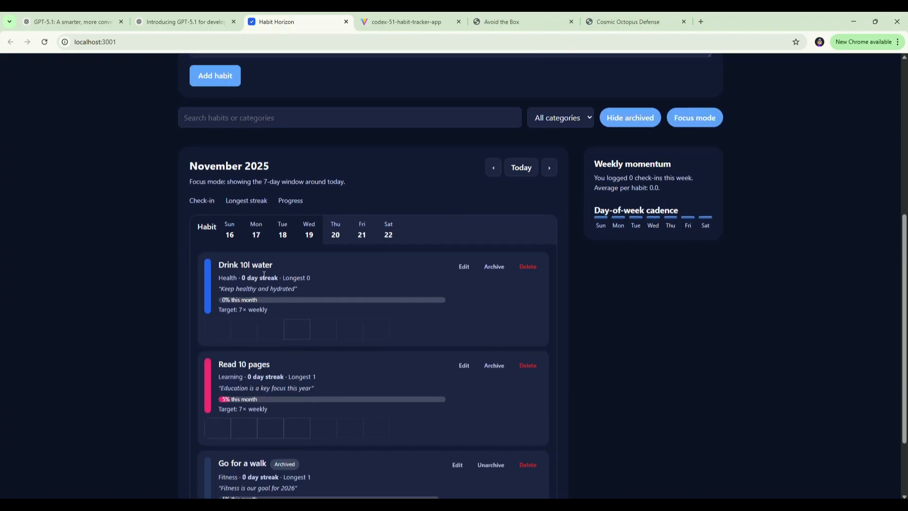
scroll(up, 3)
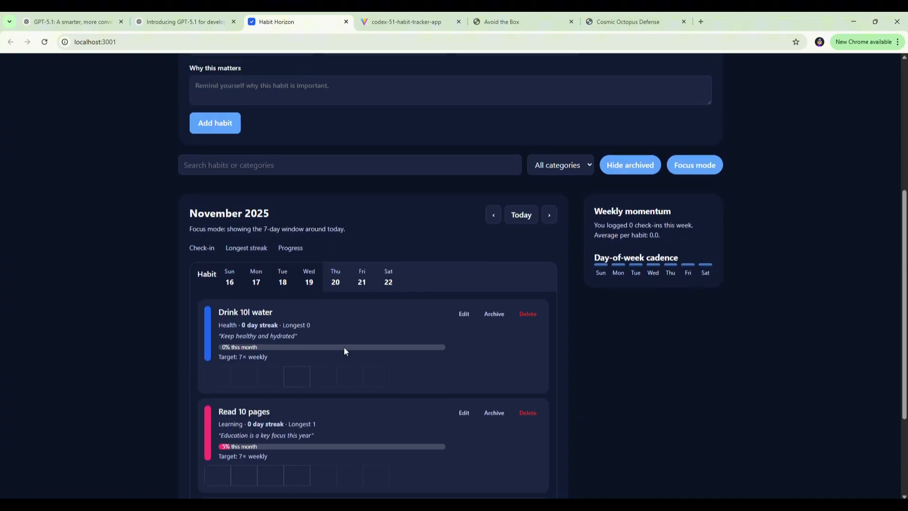
click(296, 376)
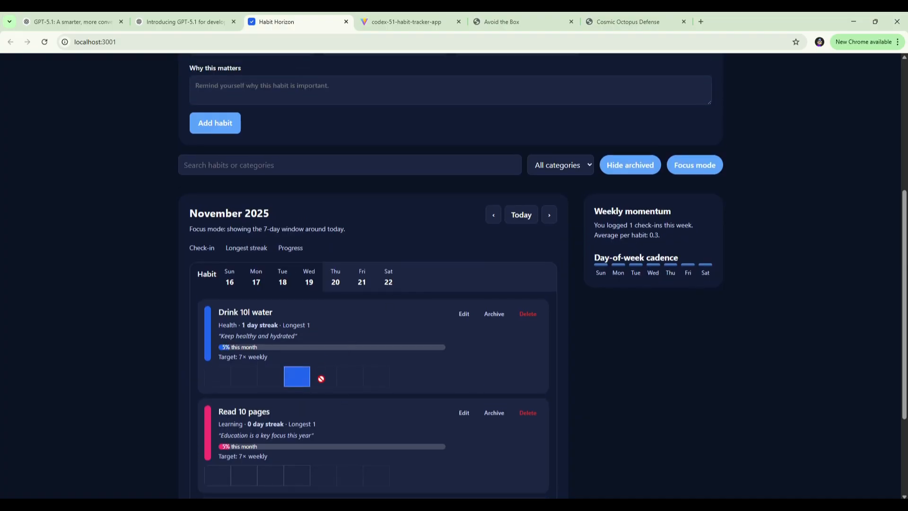
mouse_move(243, 290)
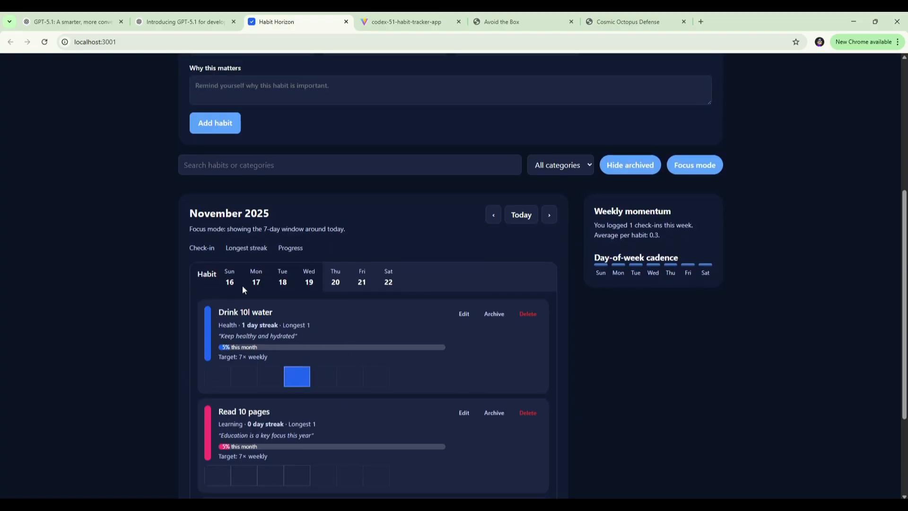
mouse_move(292, 317)
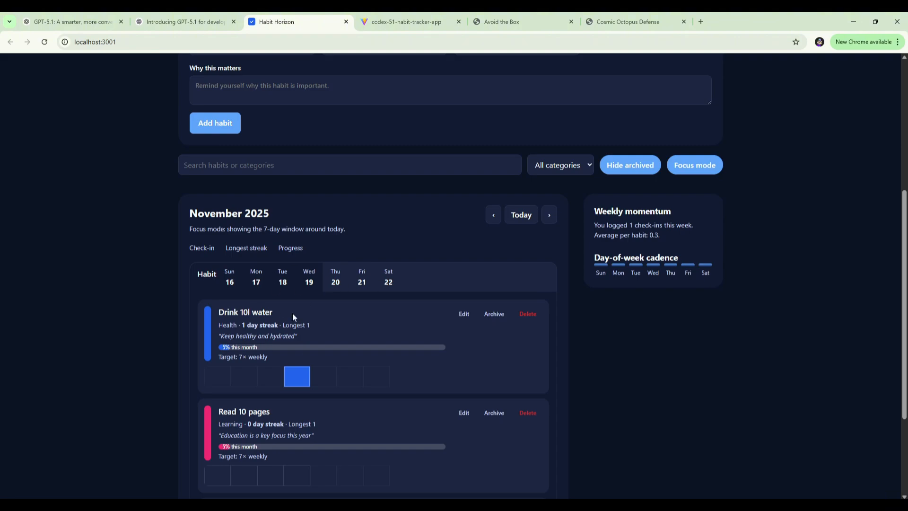
mouse_move(305, 386)
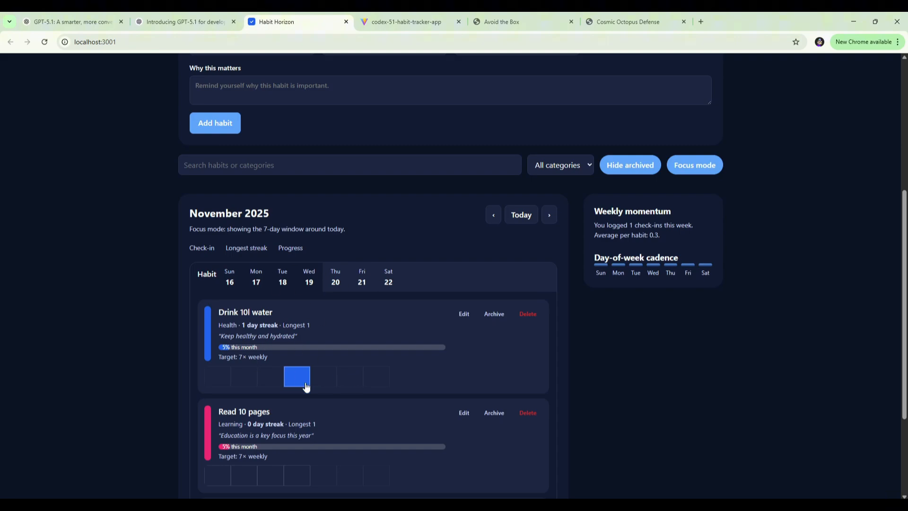
mouse_move(297, 376)
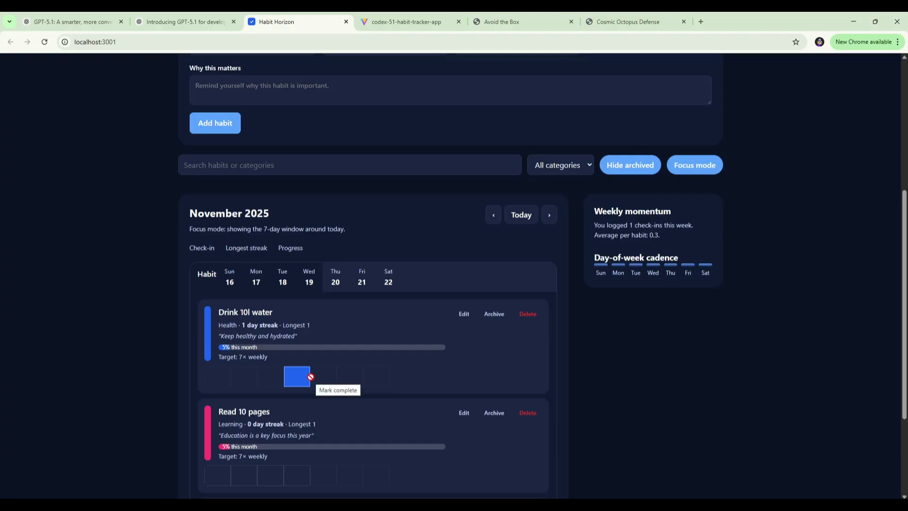
mouse_move(327, 384)
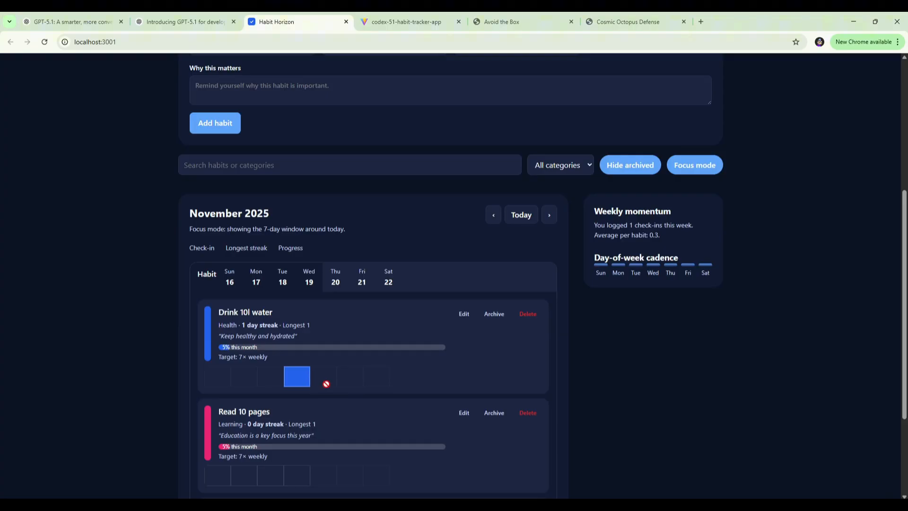
mouse_move(315, 381)
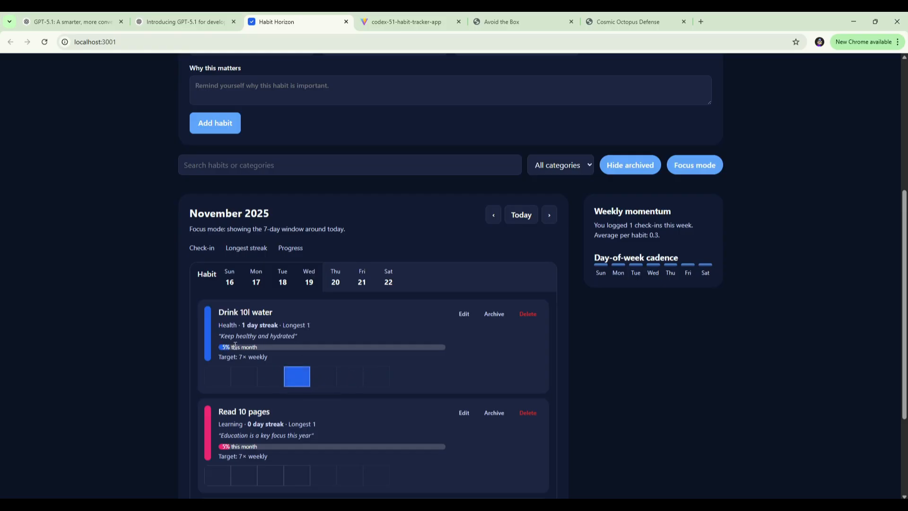
mouse_move(297, 377)
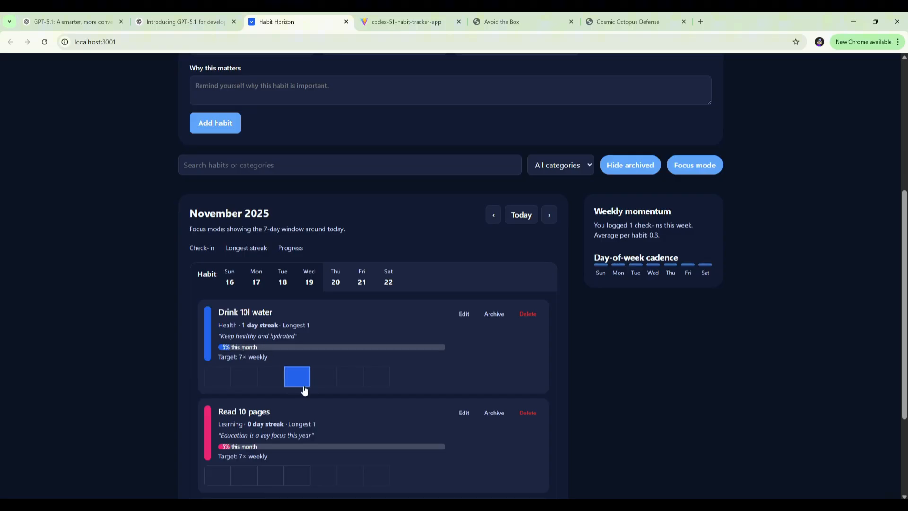
click(296, 377)
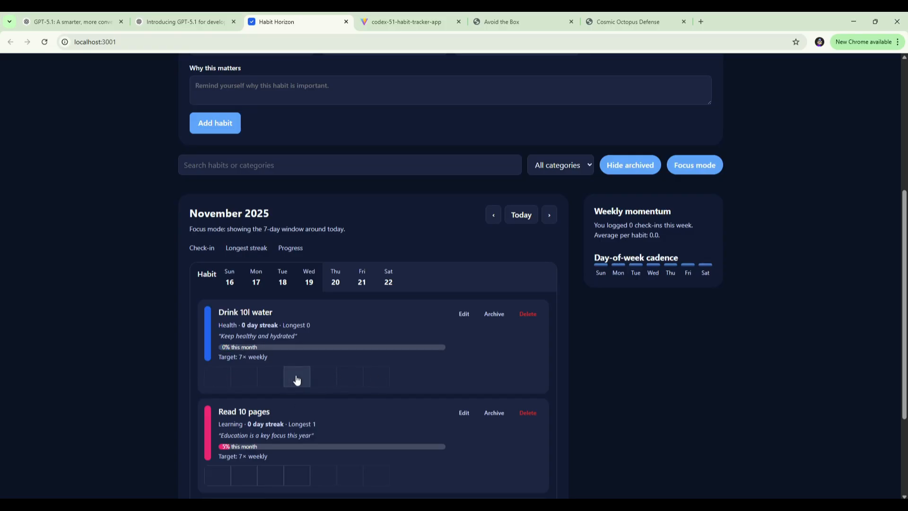
click(296, 377)
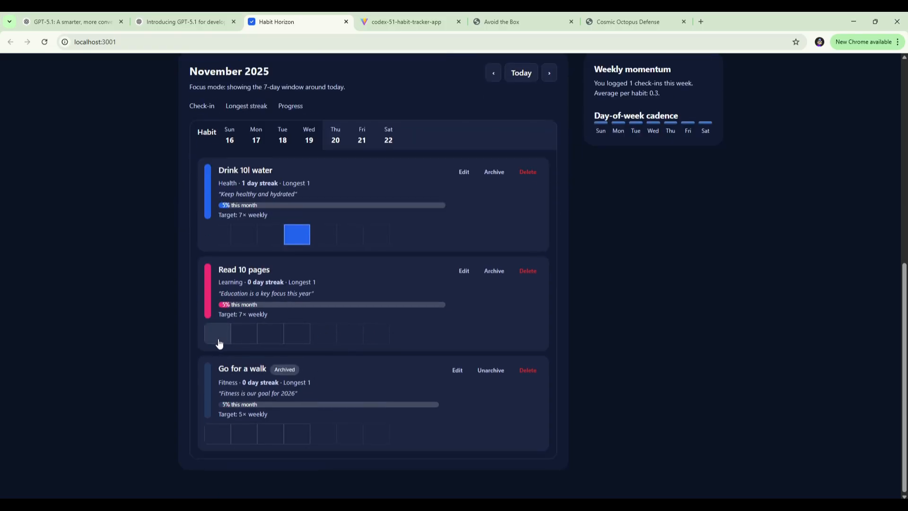
Step: Log early-week Read 10 pages check-ins so it shows a 4-day streak and 29% completion
click(243, 333)
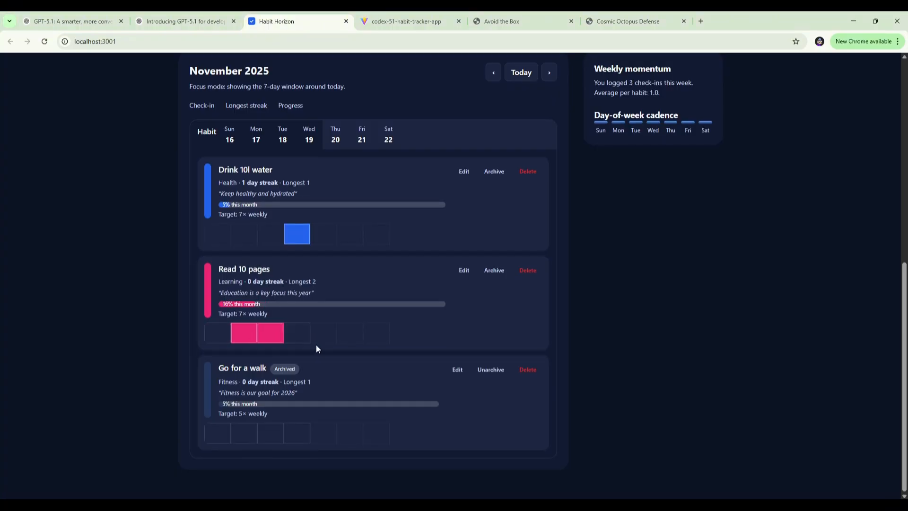
click(243, 333)
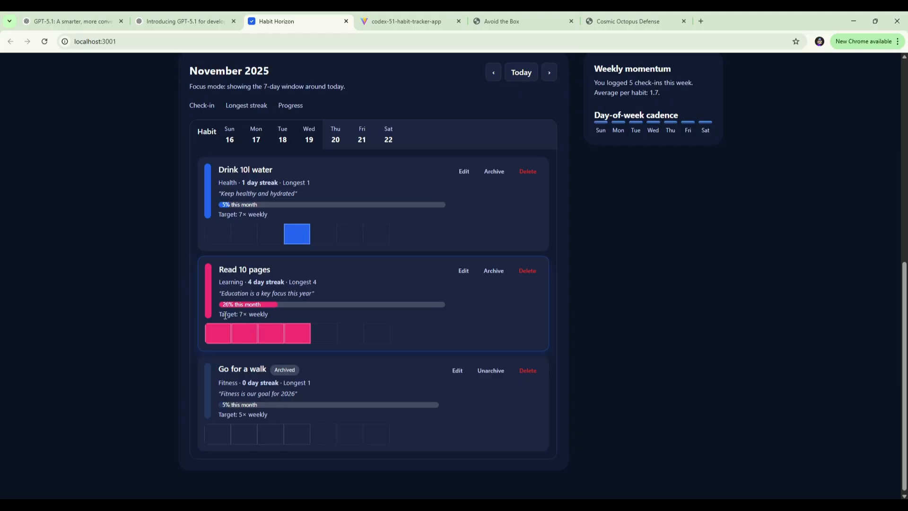
mouse_move(304, 340)
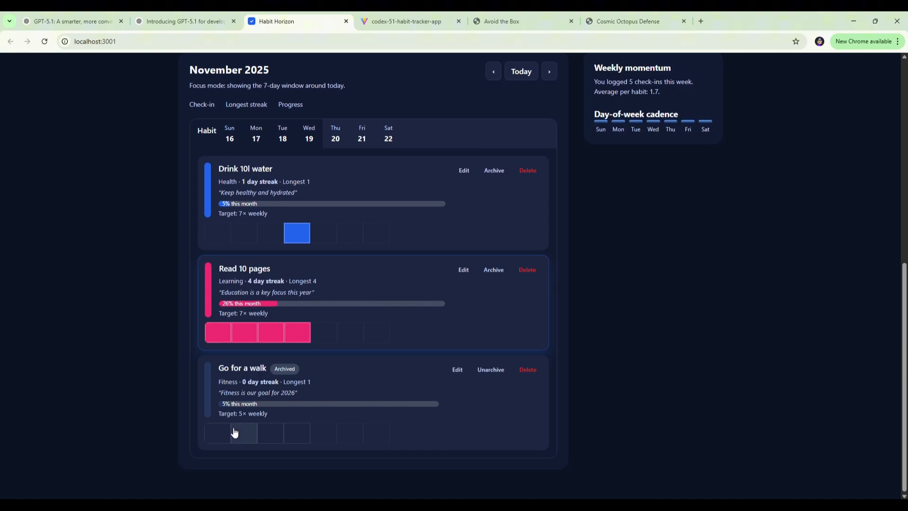
scroll(up, 3)
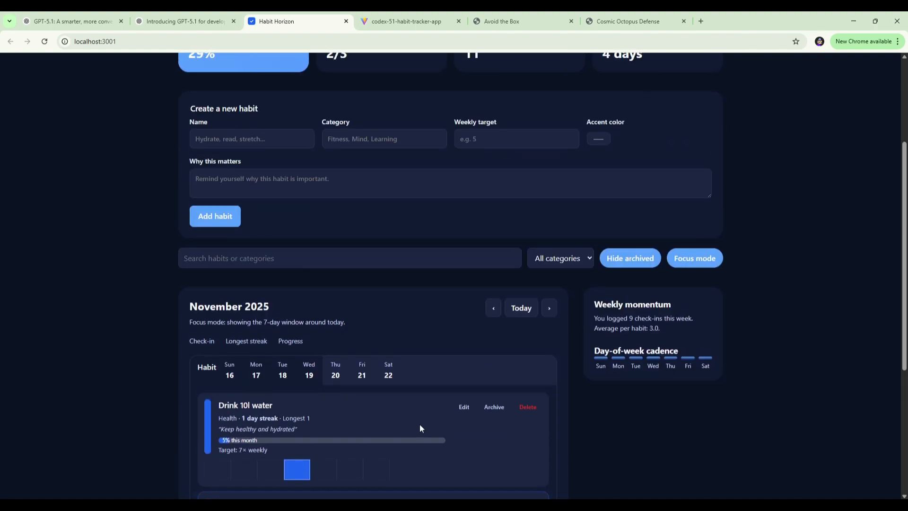
scroll(up, 3)
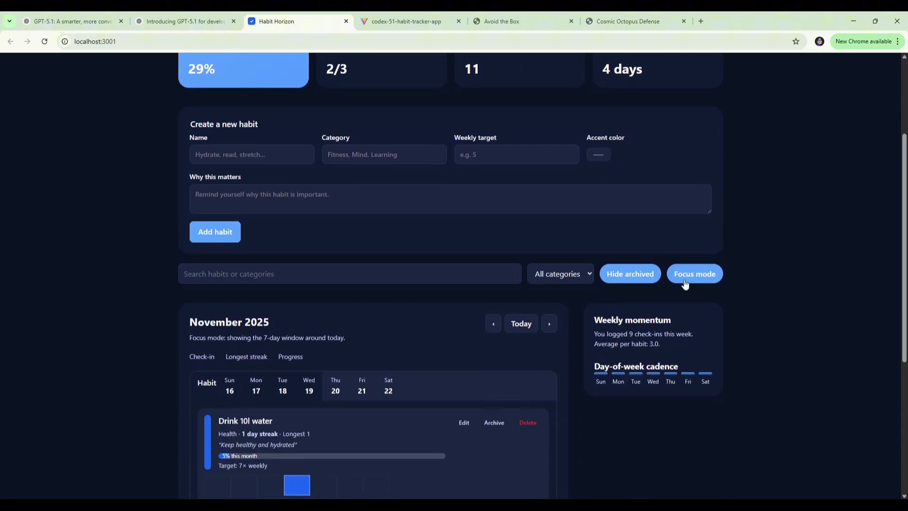
Step: Switch the calendar to month view and re-toggle a Read 10 pages day so the 4-day streak returns
click(694, 274)
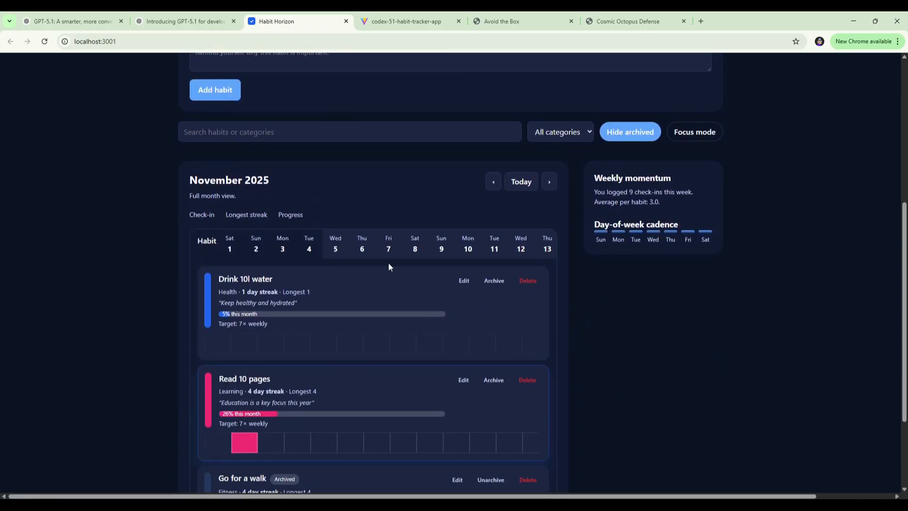
mouse_move(669, 154)
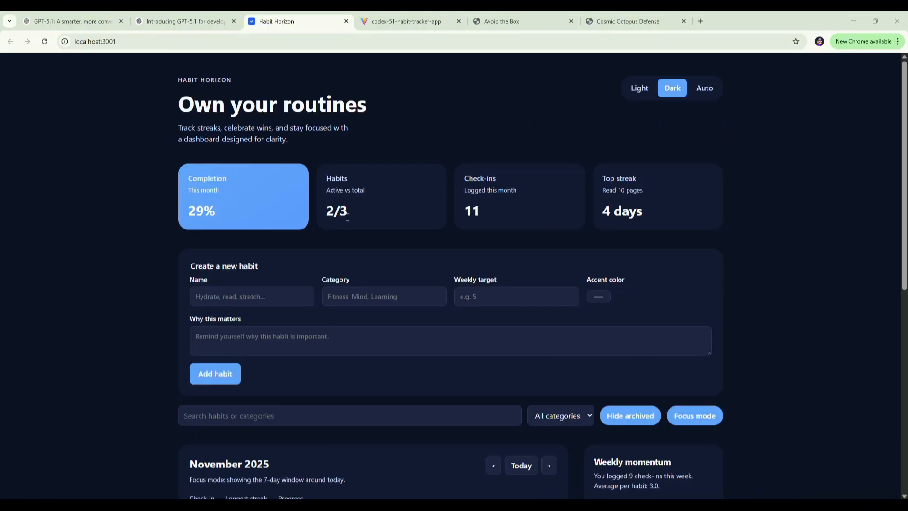
mouse_move(211, 188)
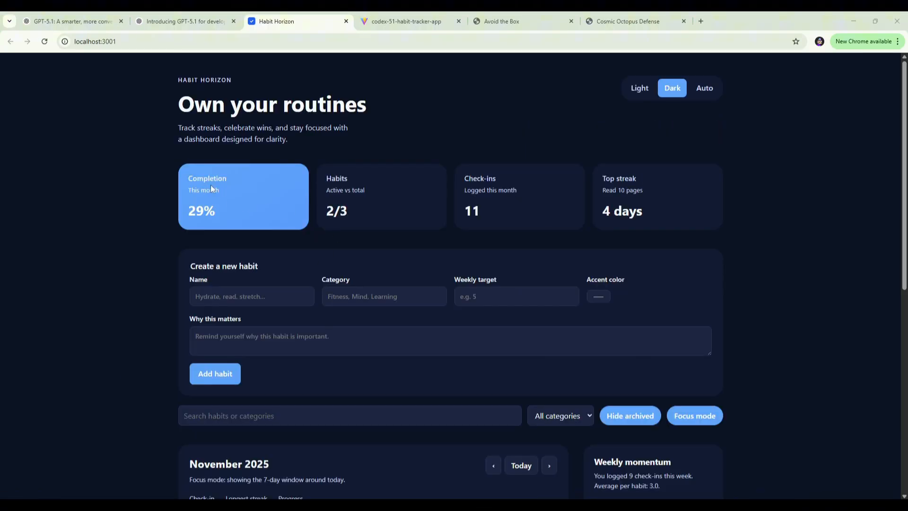
mouse_move(349, 182)
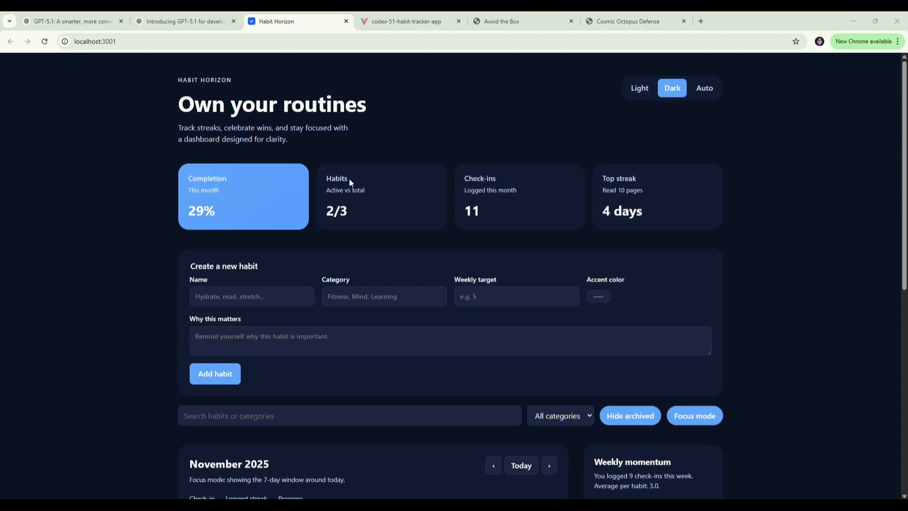
mouse_move(336, 215)
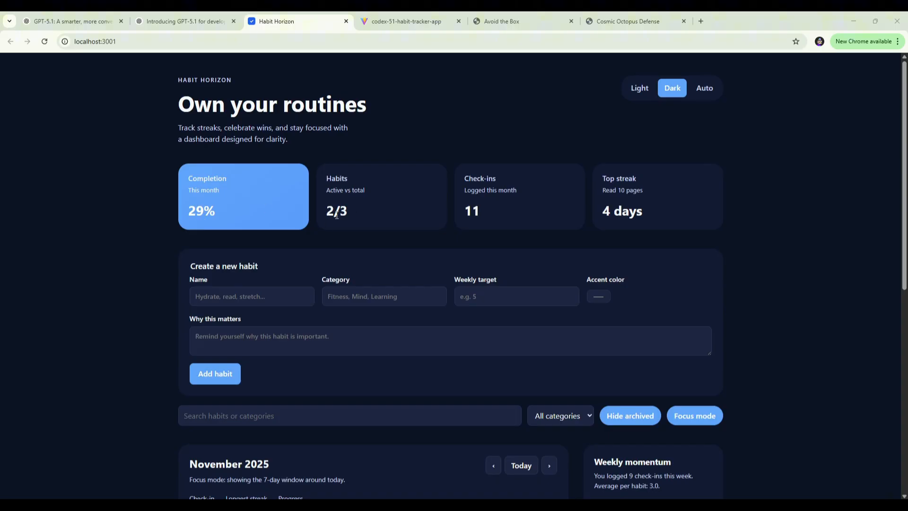
mouse_move(456, 218)
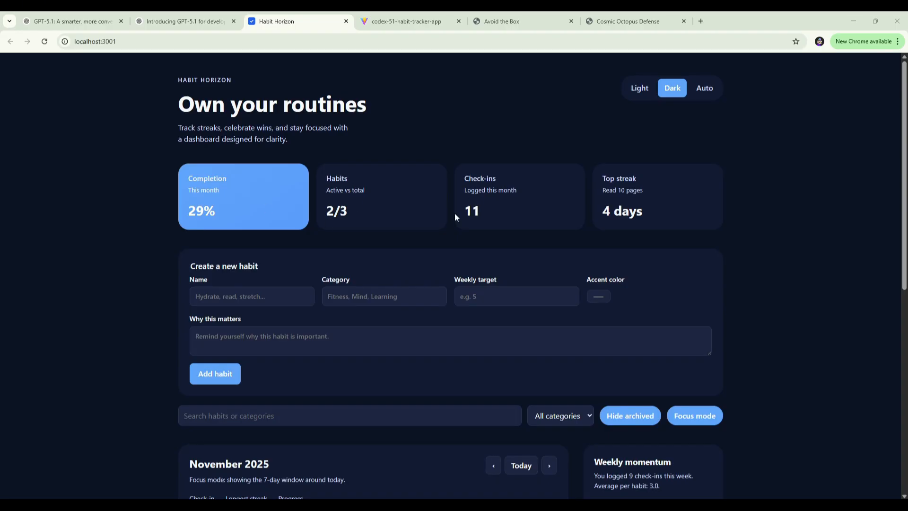
mouse_move(473, 213)
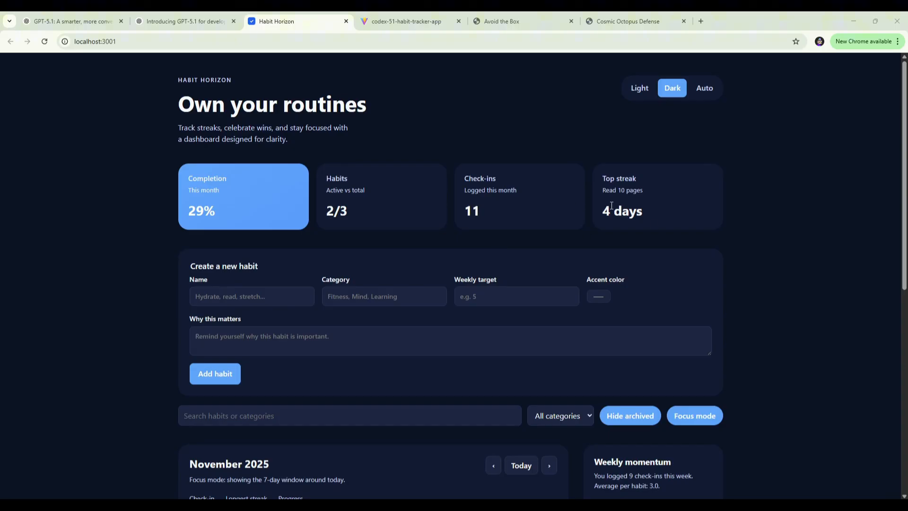
mouse_move(186, 186)
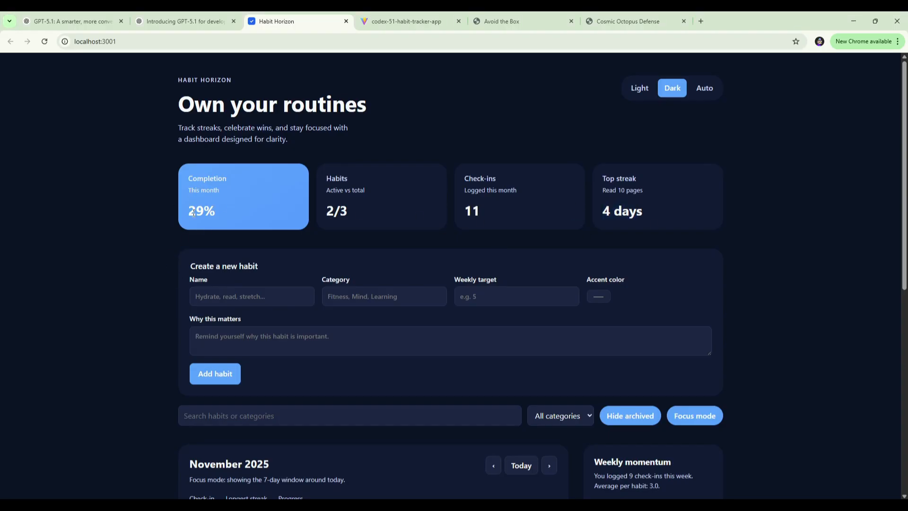
scroll(down, 3)
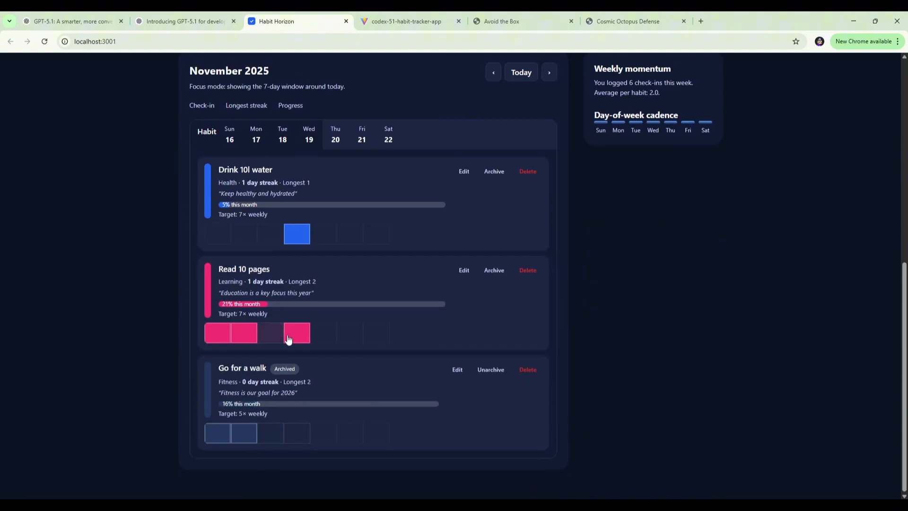
click(270, 333)
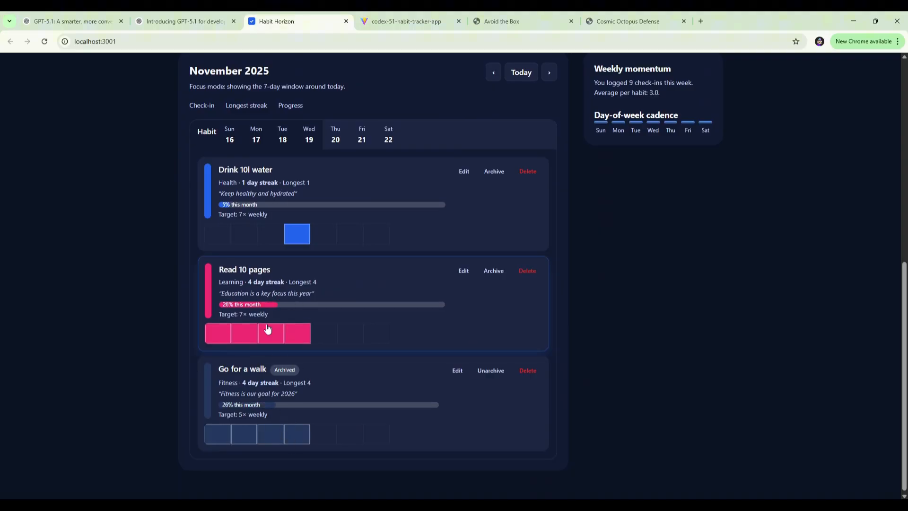
click(269, 332)
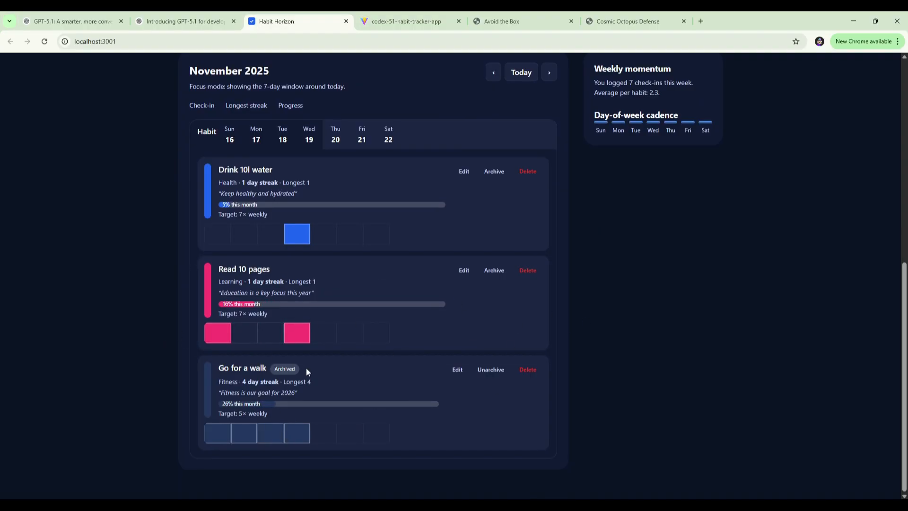
click(244, 332)
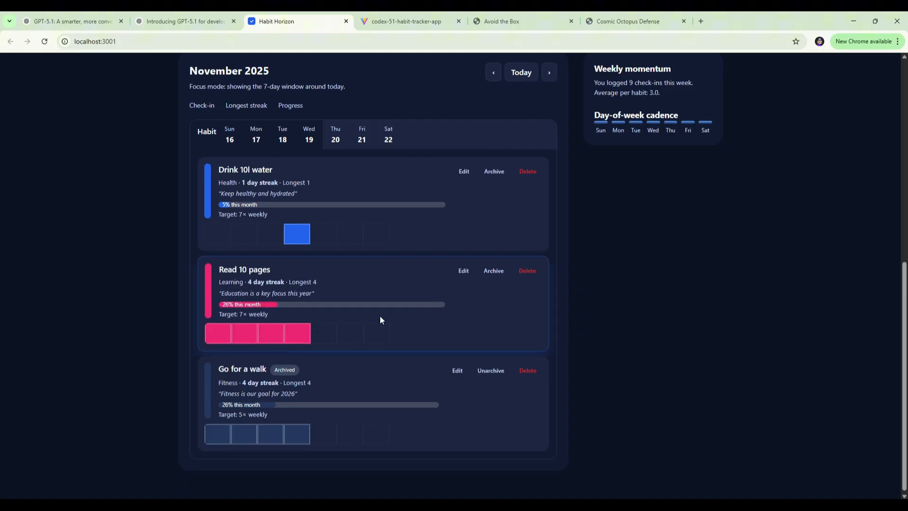
mouse_move(512, 382)
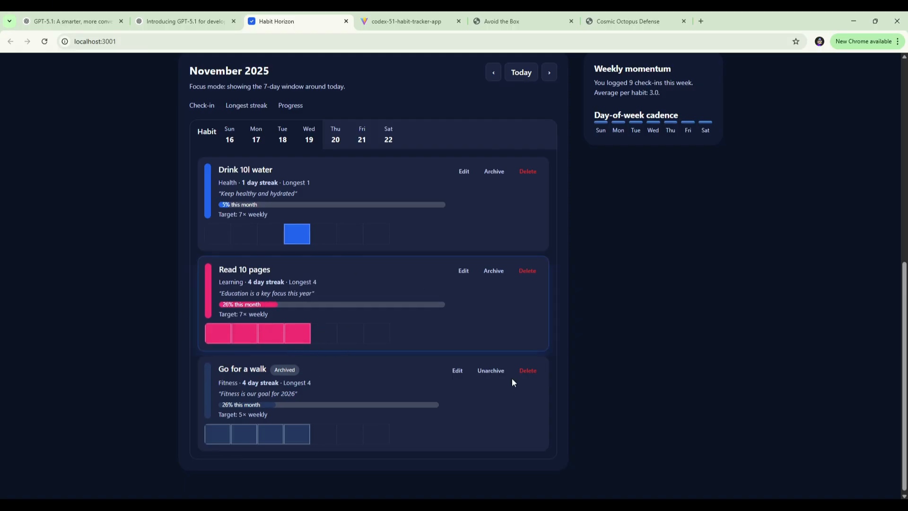
scroll(up, 3)
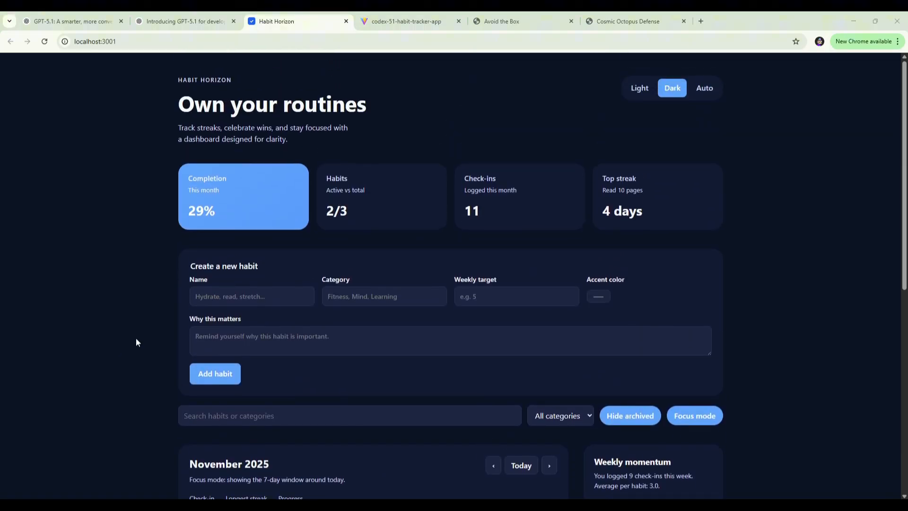
mouse_move(494, 328)
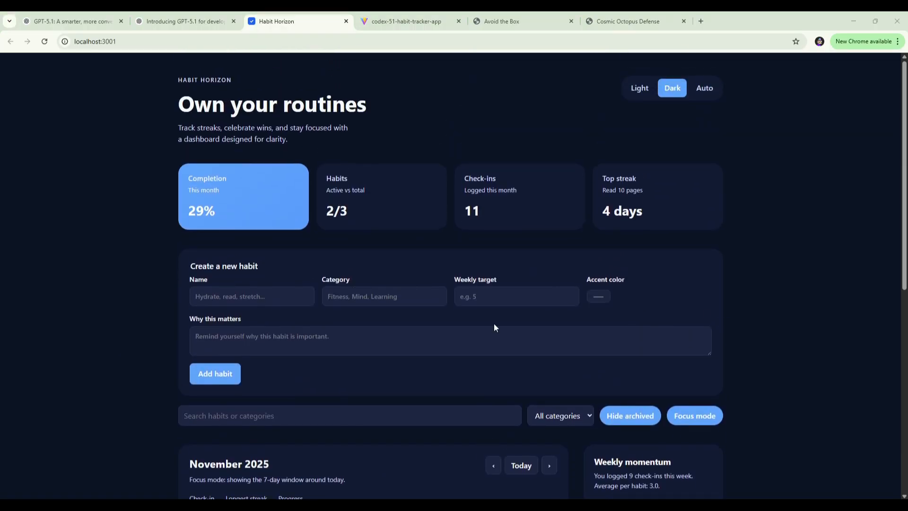
Step: Check Sun and Mon for Read 10 pages, mark Sun and unmark Wed for Go for a walk, giving 26% and 10 check-ins
scroll(down, 3)
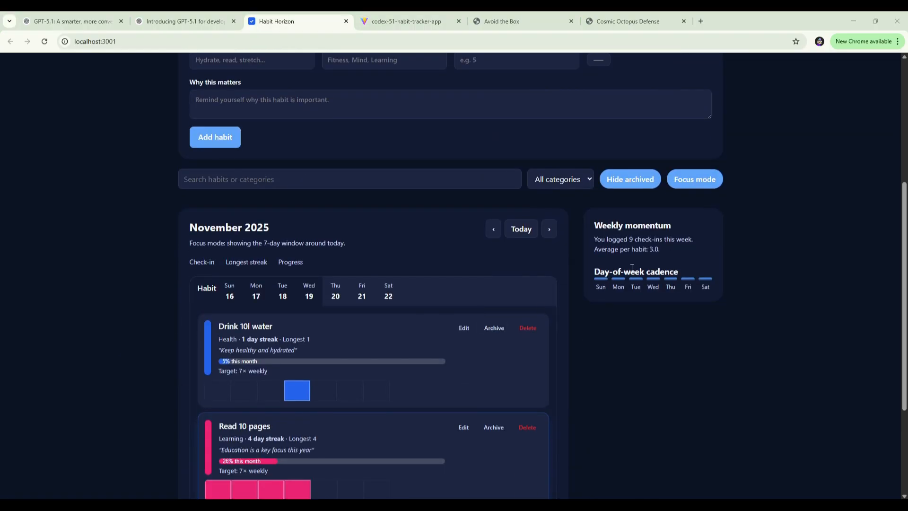
scroll(down, 3)
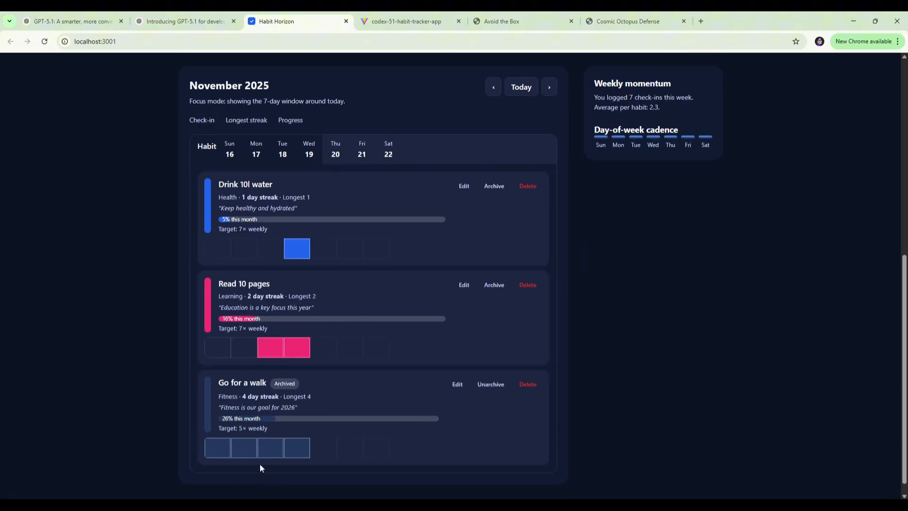
click(218, 347)
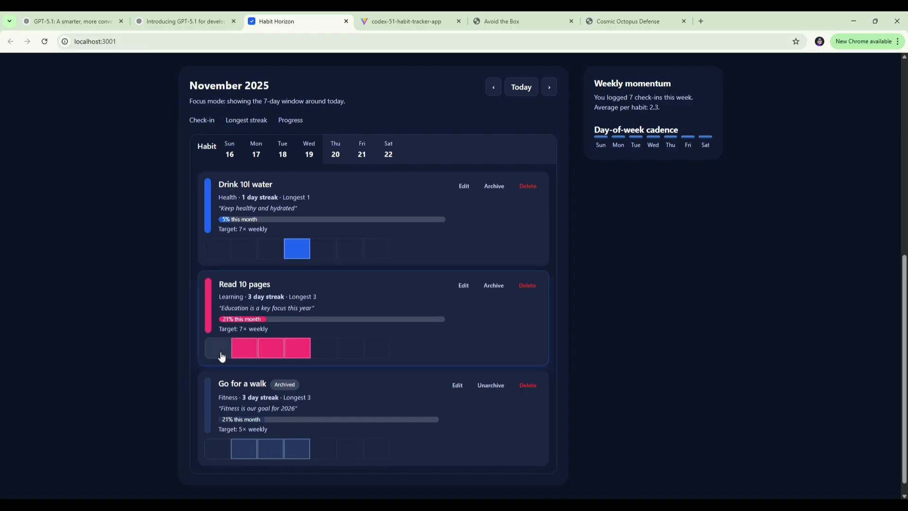
click(217, 449)
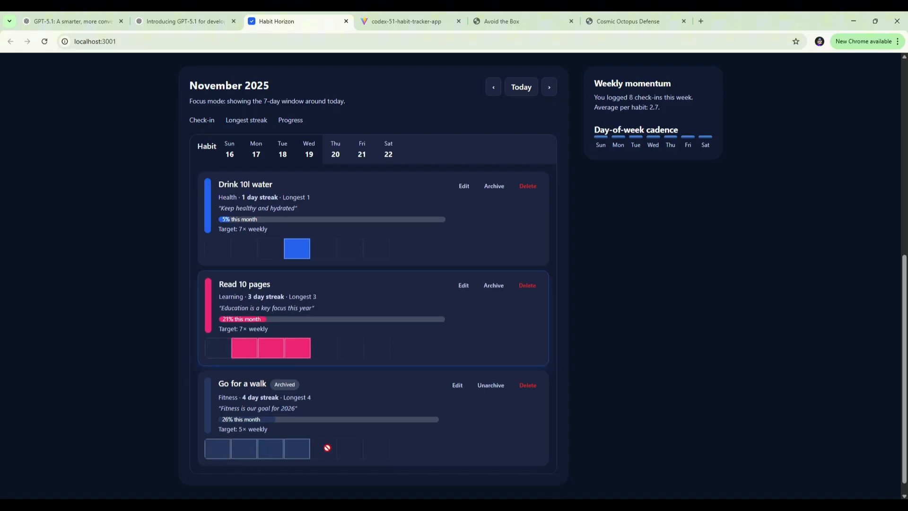
click(295, 449)
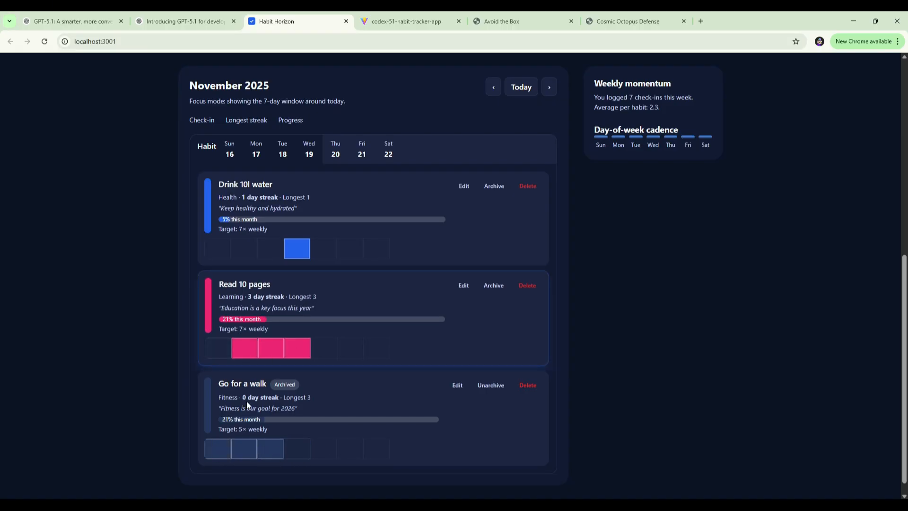
mouse_move(271, 243)
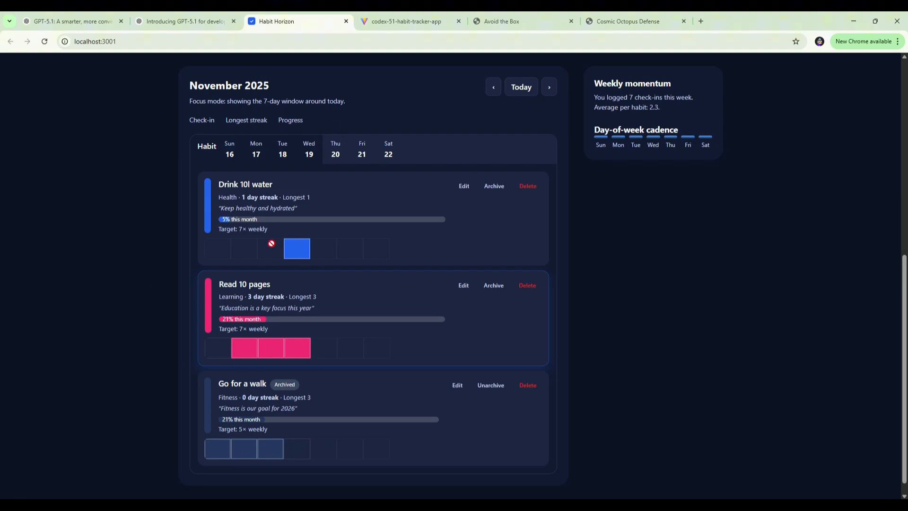
mouse_move(252, 154)
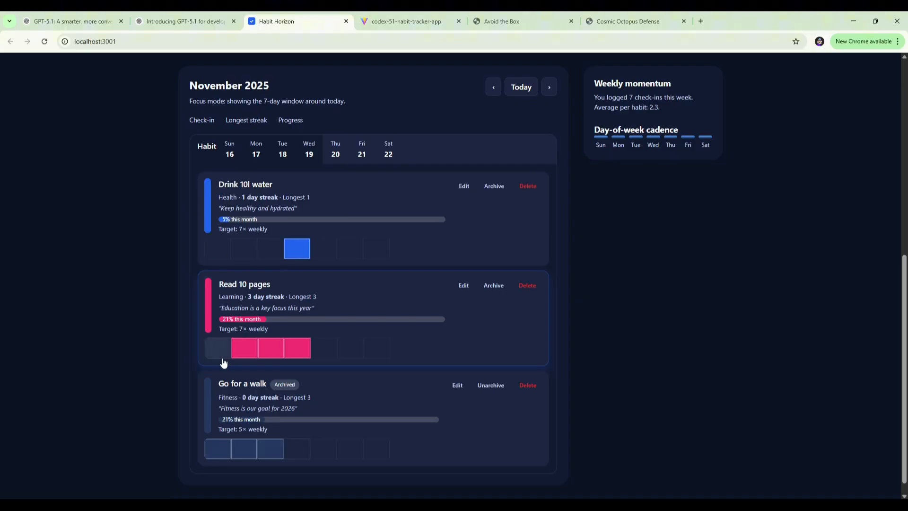
click(219, 347)
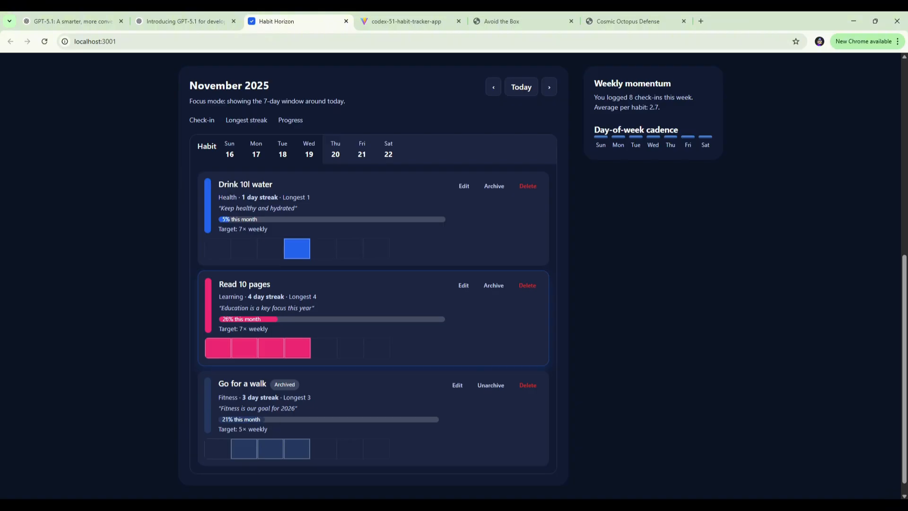
scroll(up, 3)
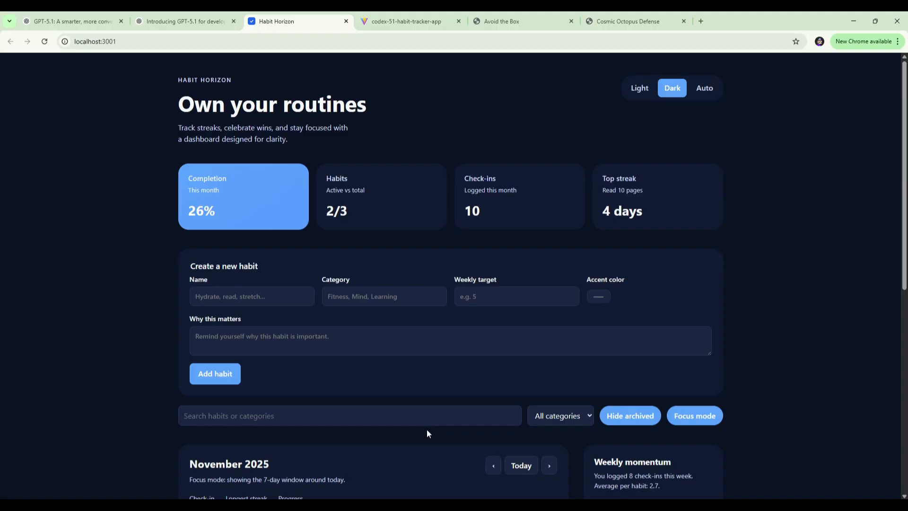
mouse_move(448, 427)
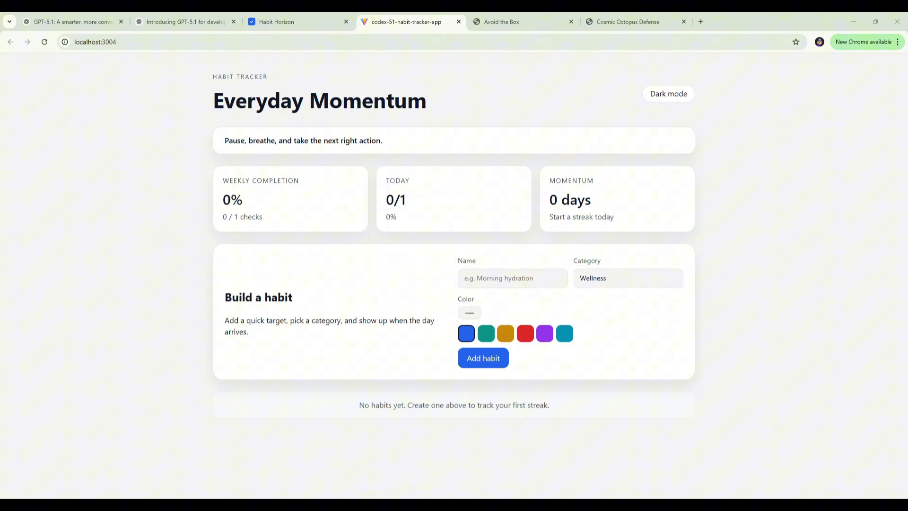
mouse_move(667, 97)
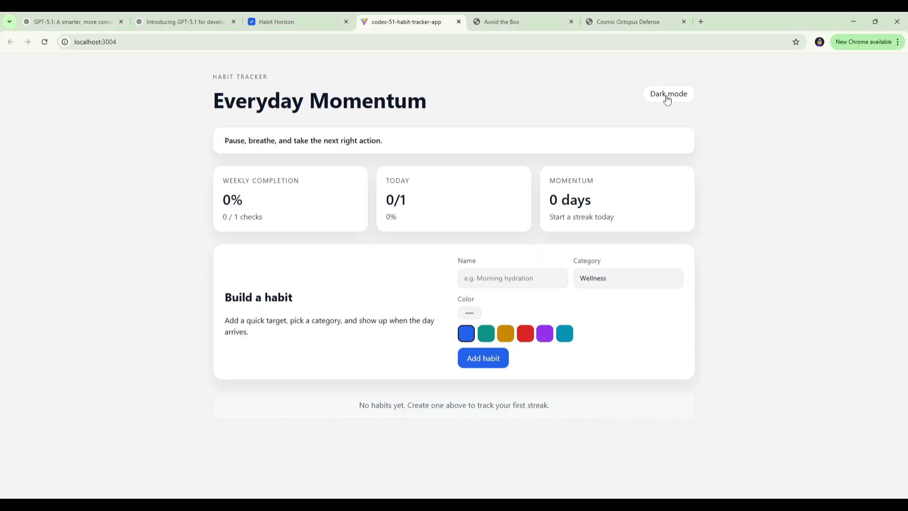
Step: Flip Everyday Momentum to its dark theme and back to light
click(667, 94)
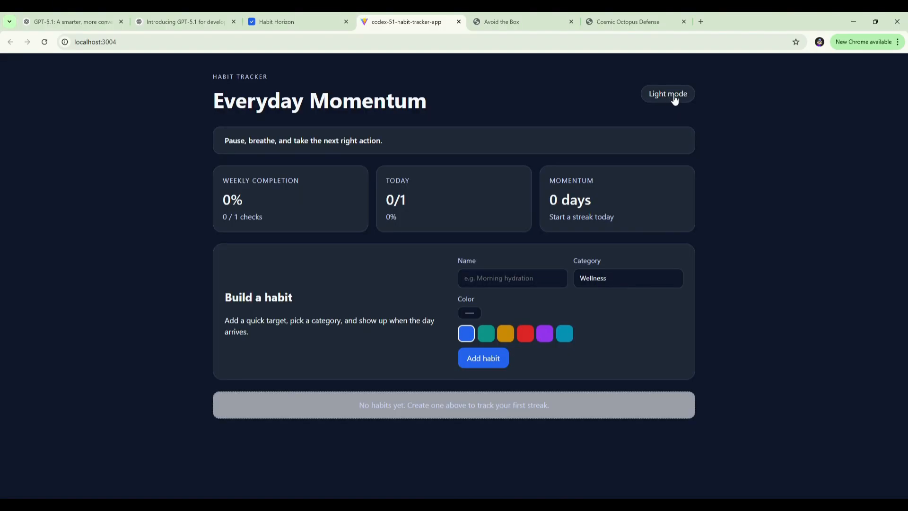
click(667, 94)
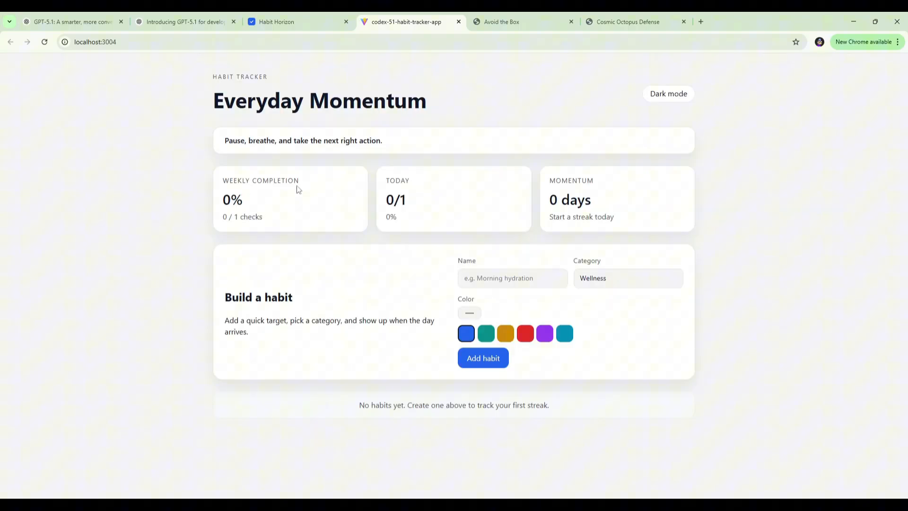
mouse_move(429, 183)
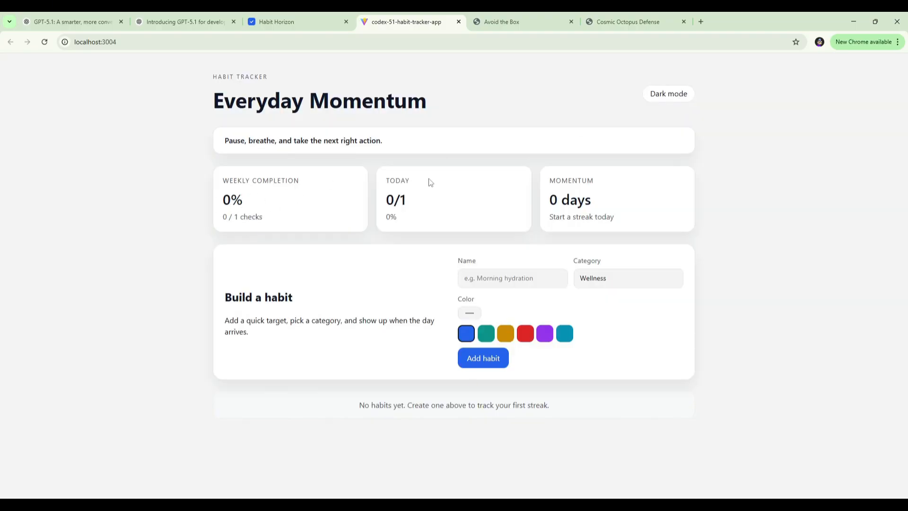
mouse_move(567, 220)
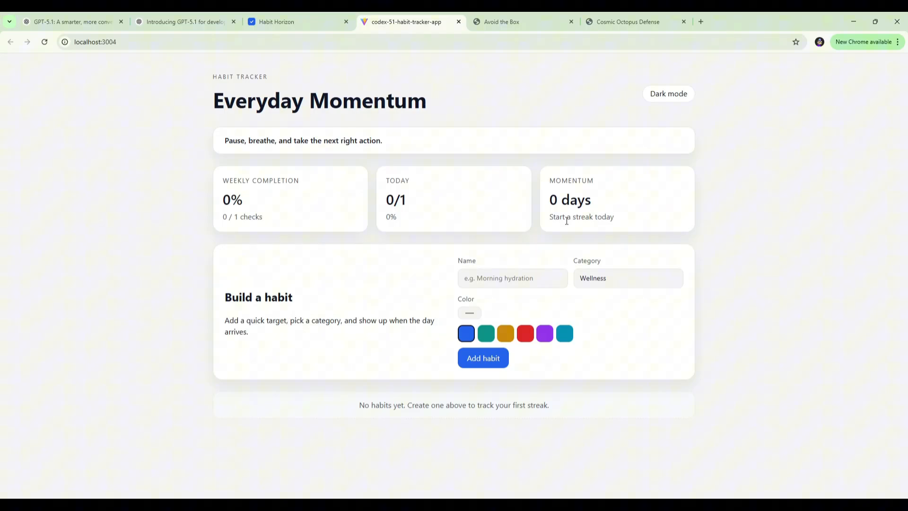
mouse_move(484, 363)
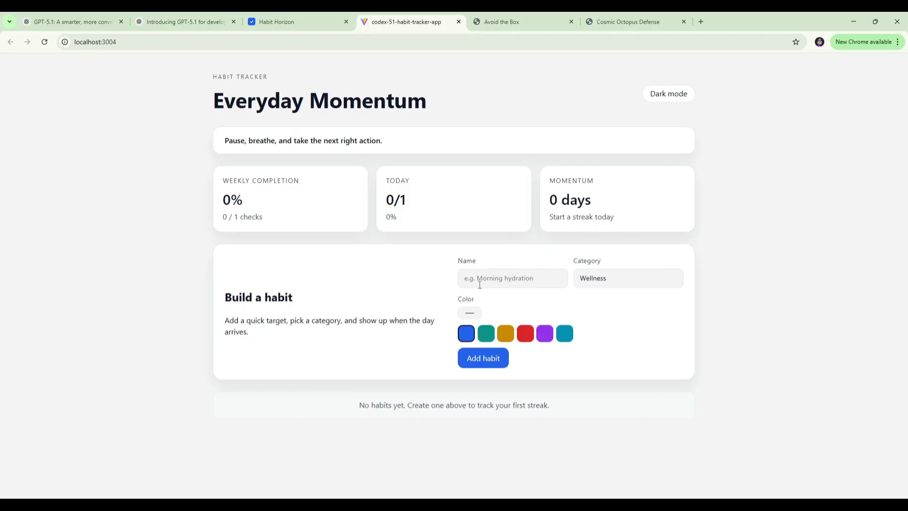
mouse_move(496, 350)
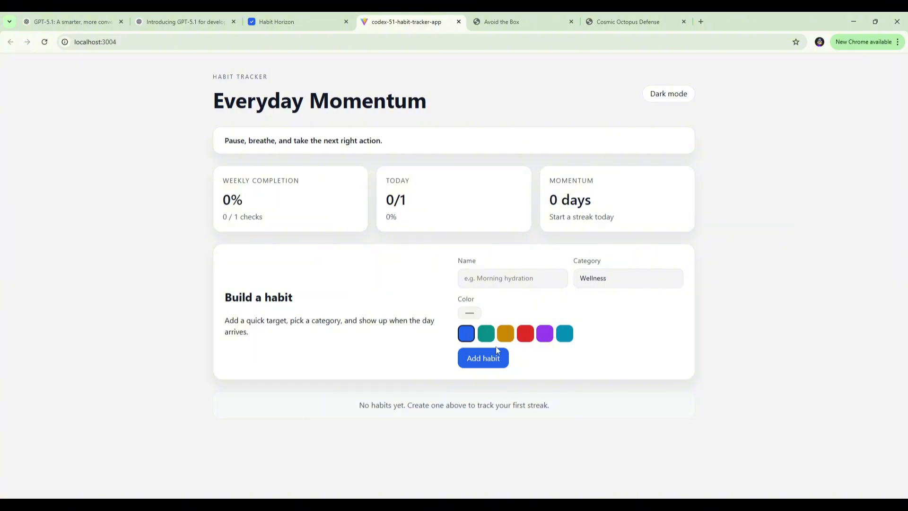
Step: Add a Morning hydration habit in Health and a red Meditation habit in Wellness, making today's count 0/2
click(512, 278)
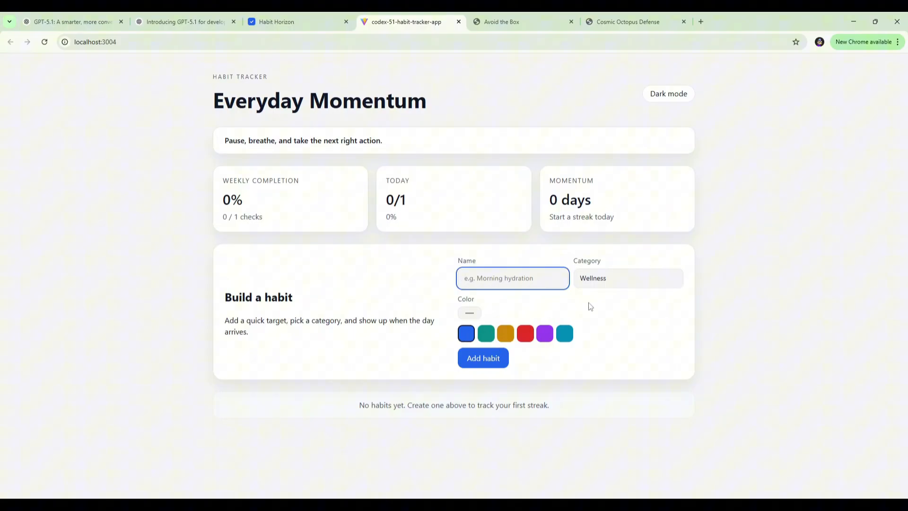
text(Morning hydration)
click(629, 277)
text(Health)
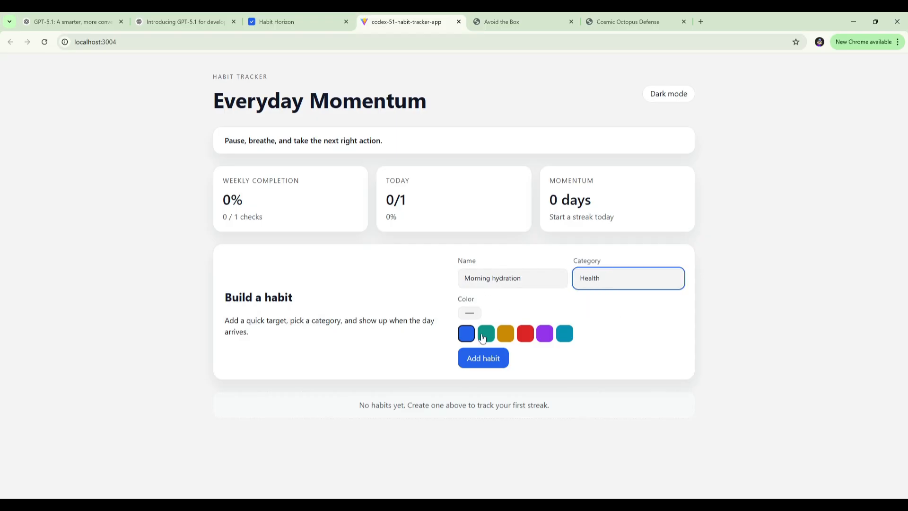
click(483, 358)
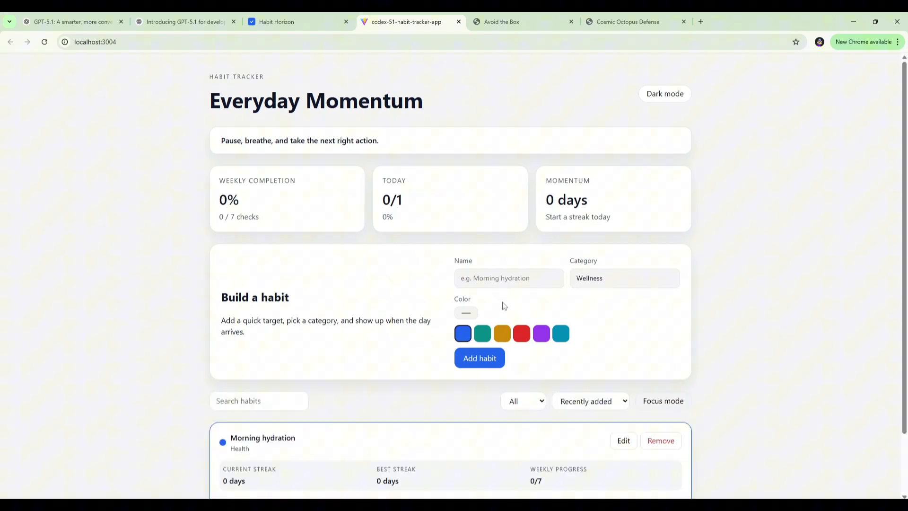
text(Medit)
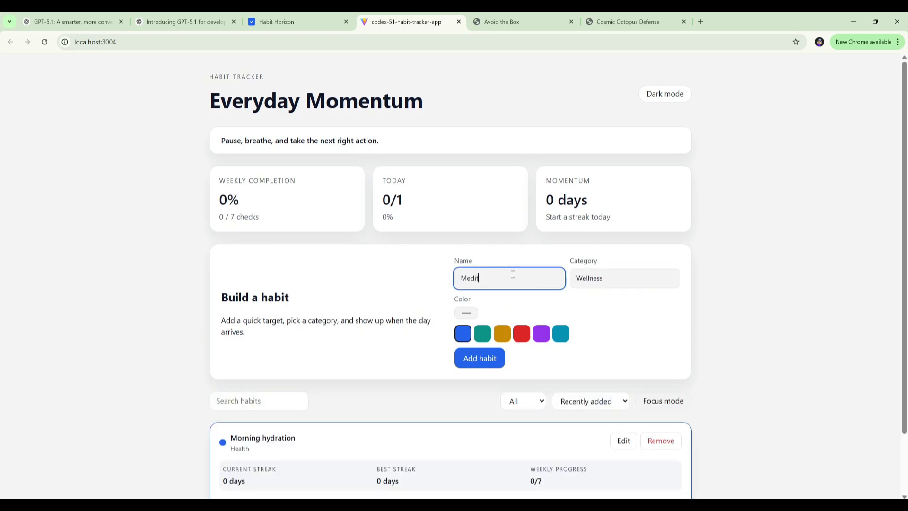
click(624, 278)
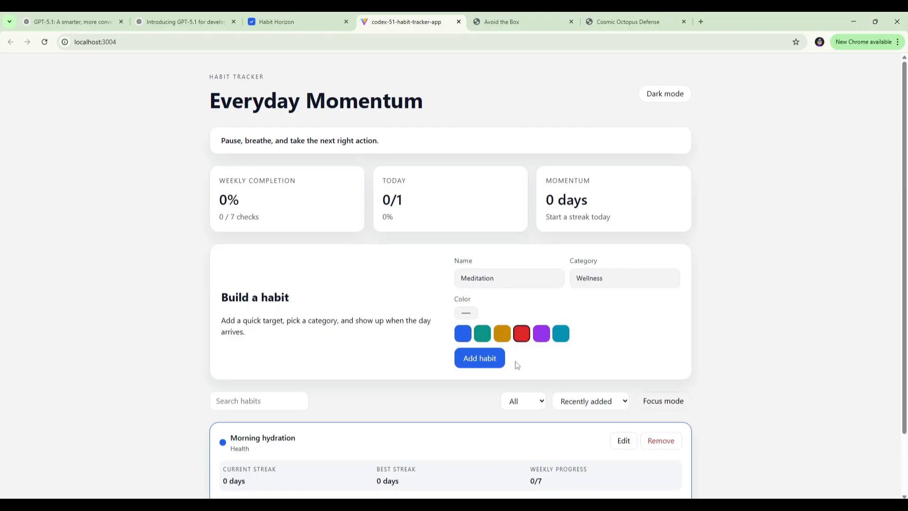
click(479, 358)
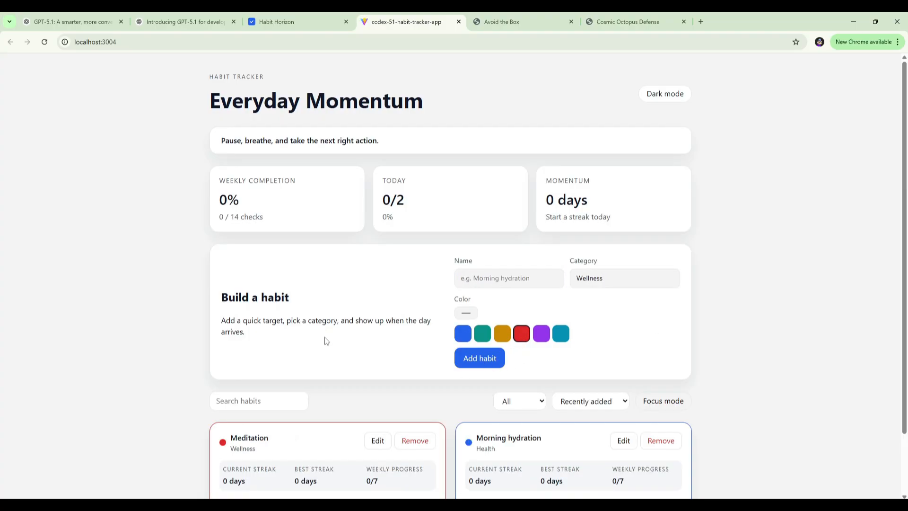
Step: Mark Thursday done on the Meditation and Morning hydration cards, lifting weekly completion to 14% (2/14)
scroll(down, 3)
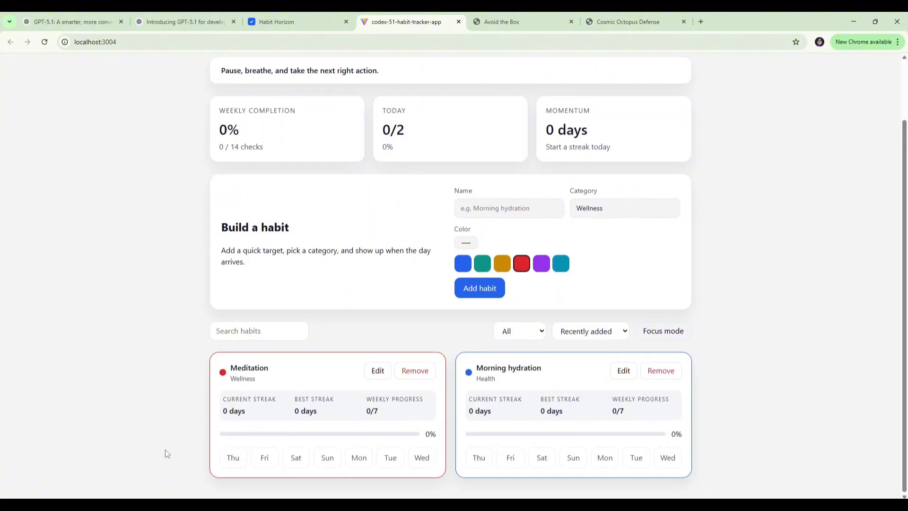
mouse_move(144, 459)
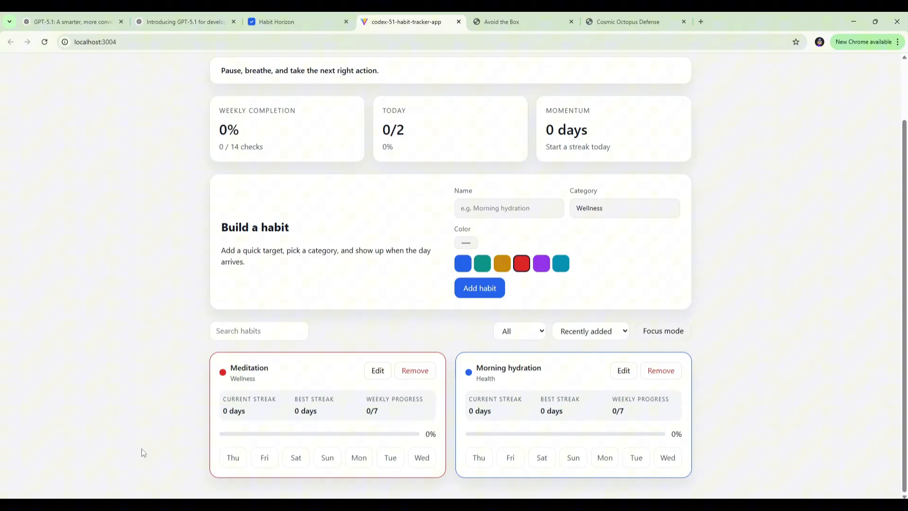
mouse_move(233, 458)
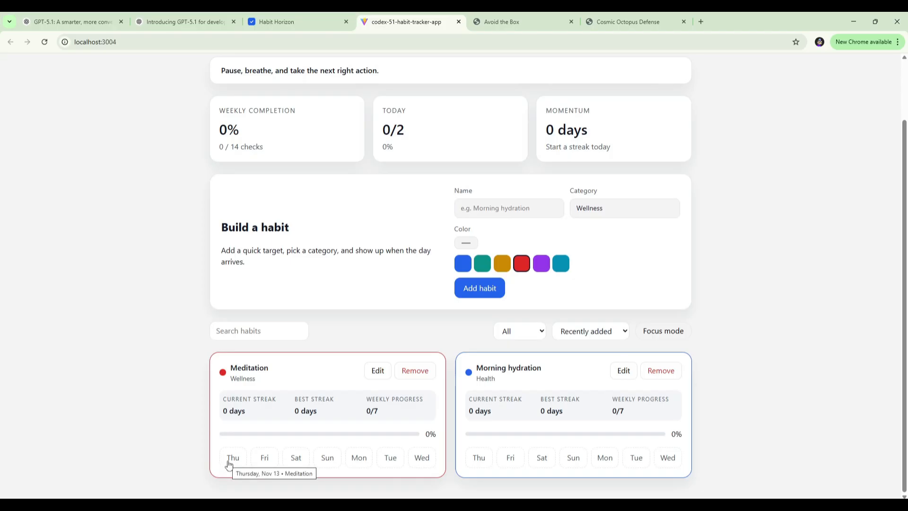
mouse_move(264, 458)
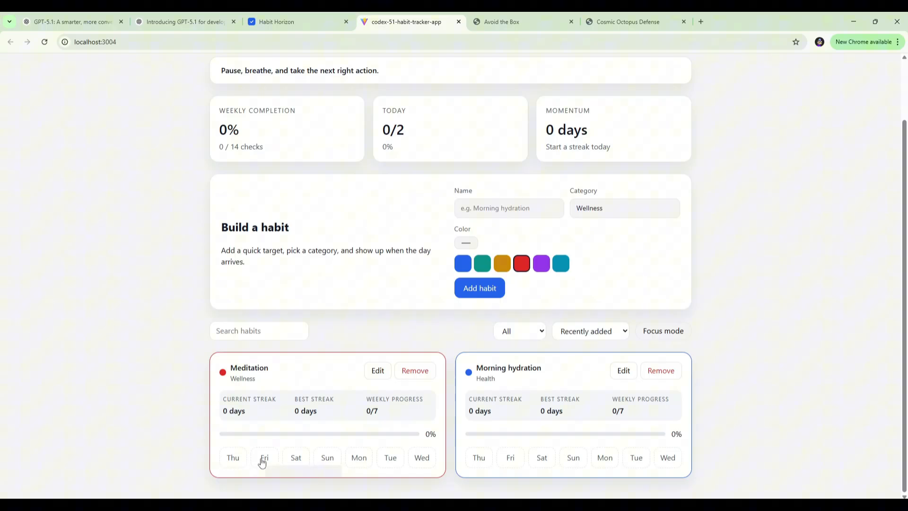
mouse_move(296, 458)
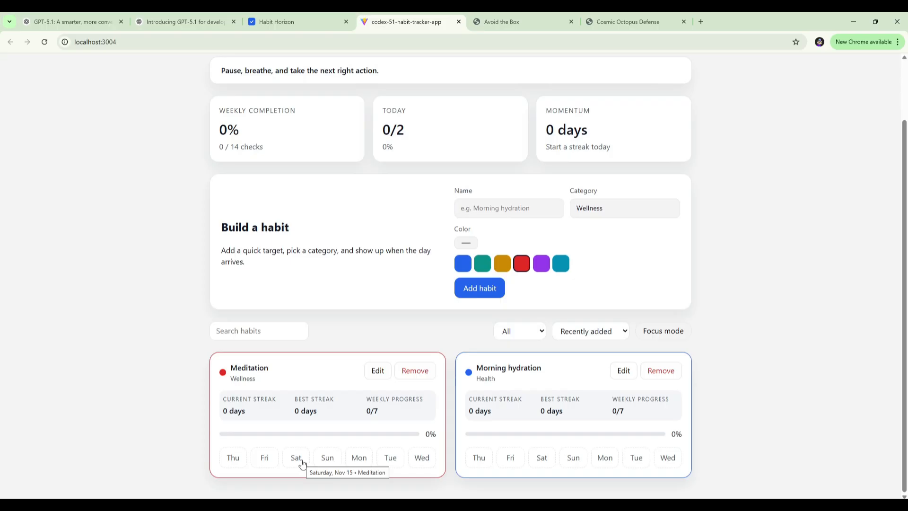
mouse_move(298, 459)
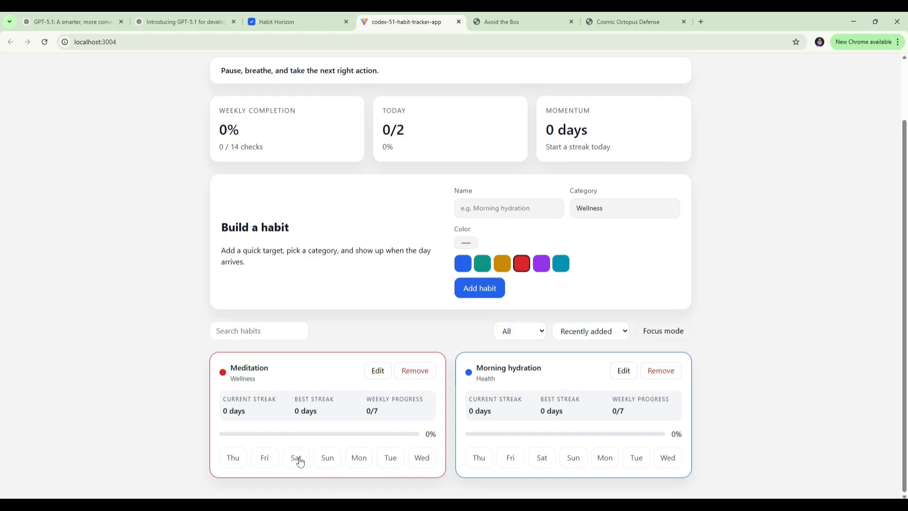
mouse_move(296, 458)
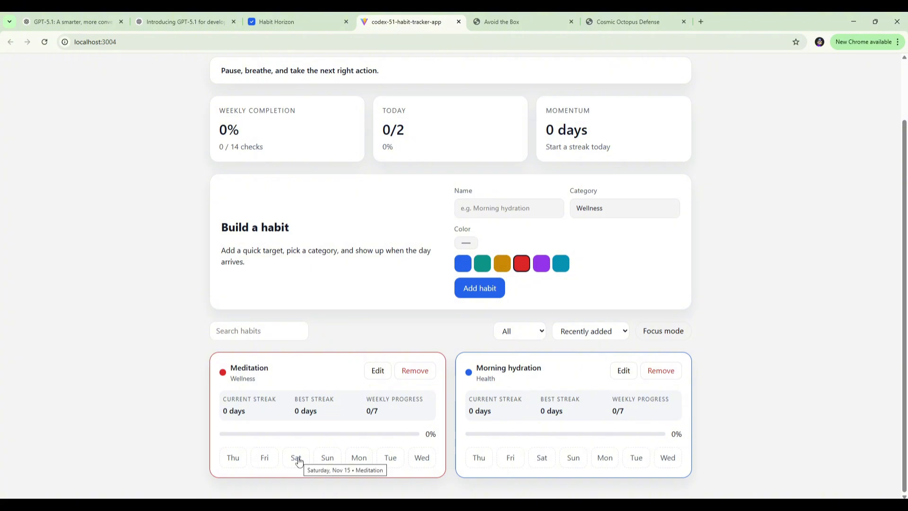
mouse_move(218, 481)
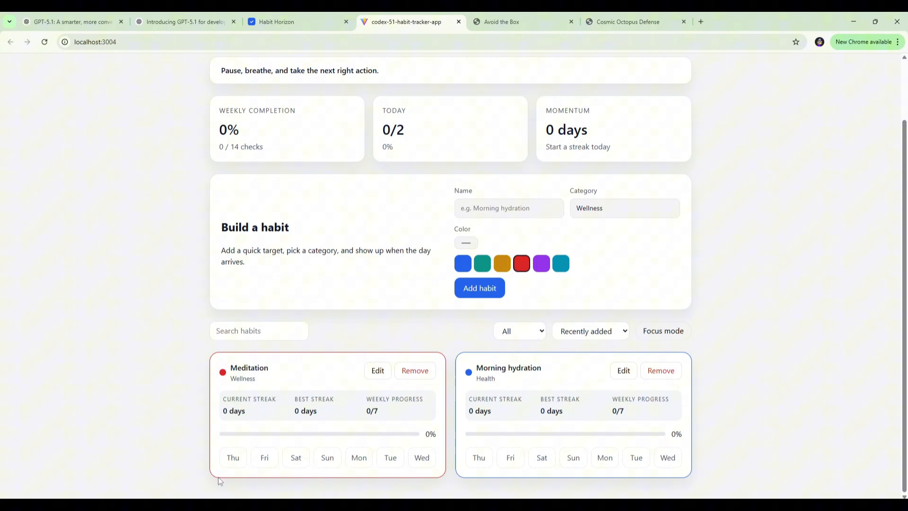
mouse_move(236, 470)
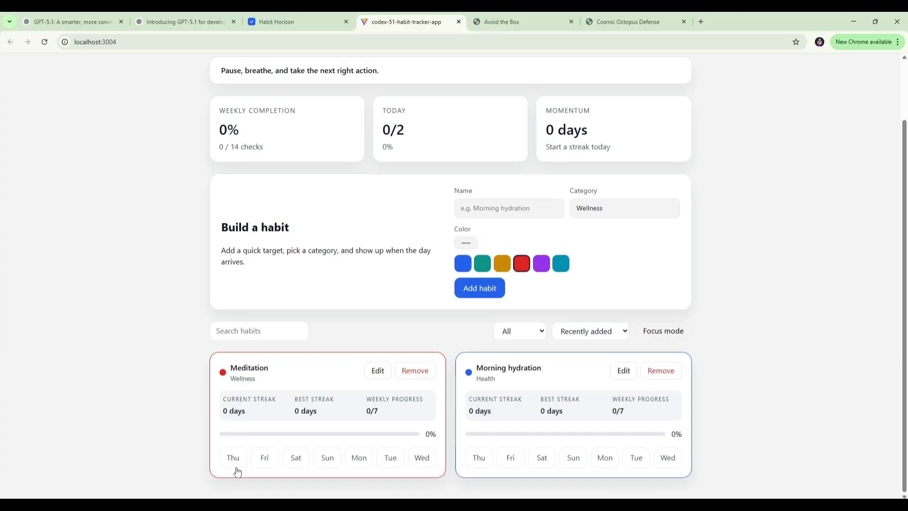
mouse_move(232, 458)
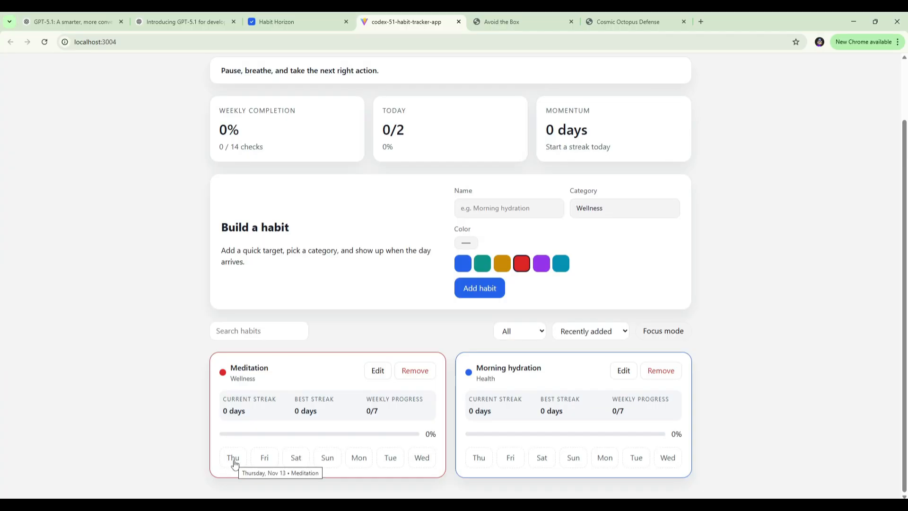
click(233, 457)
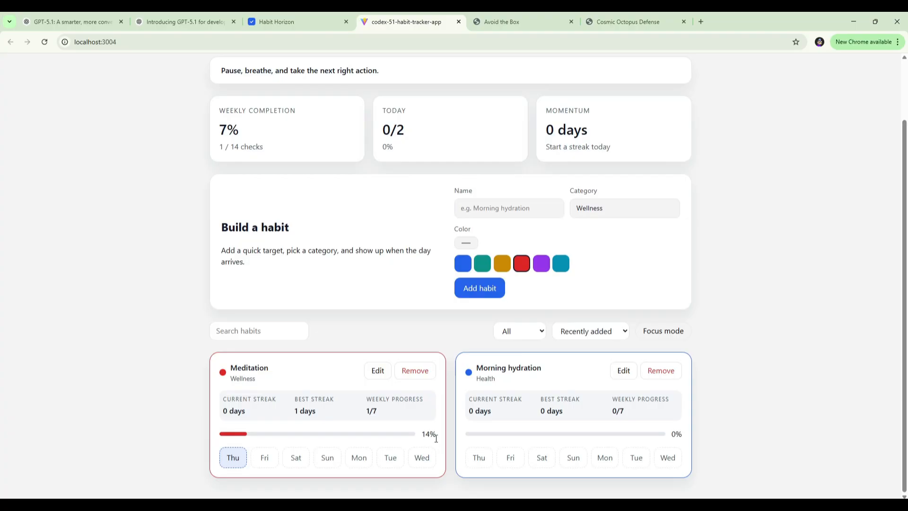
mouse_move(443, 437)
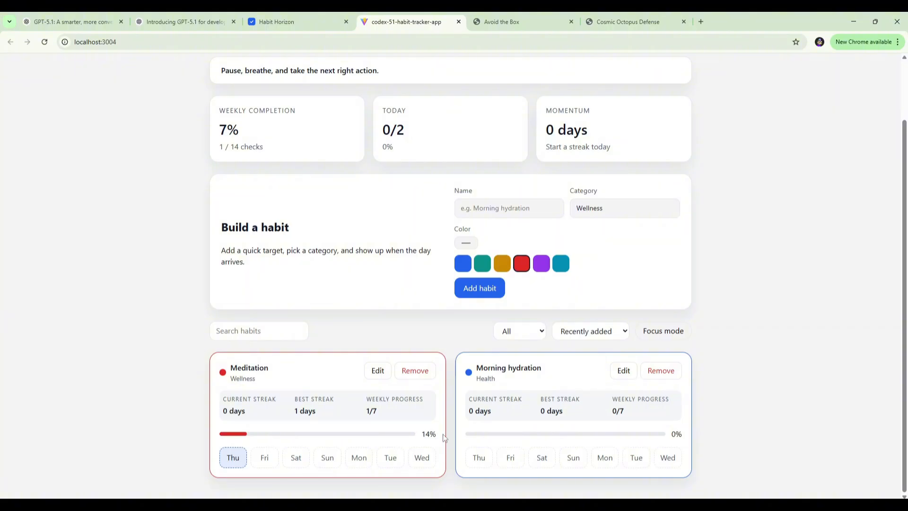
mouse_move(479, 458)
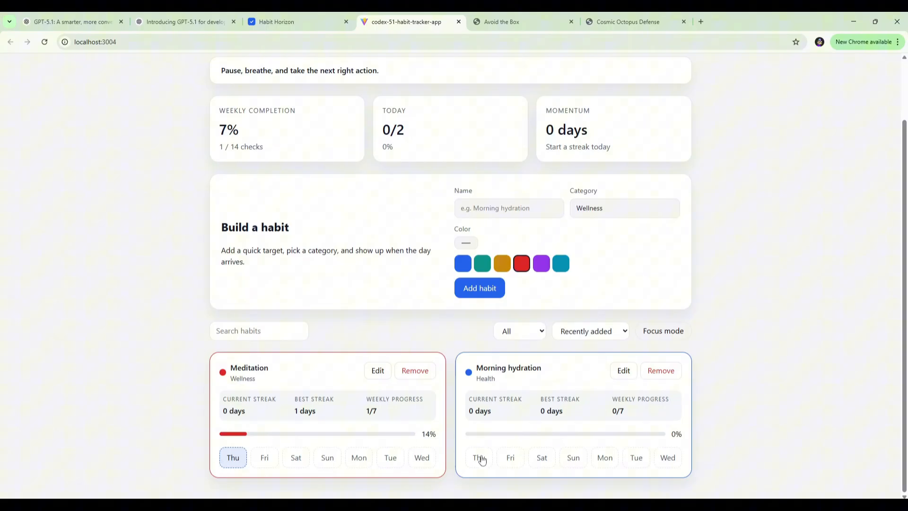
click(479, 458)
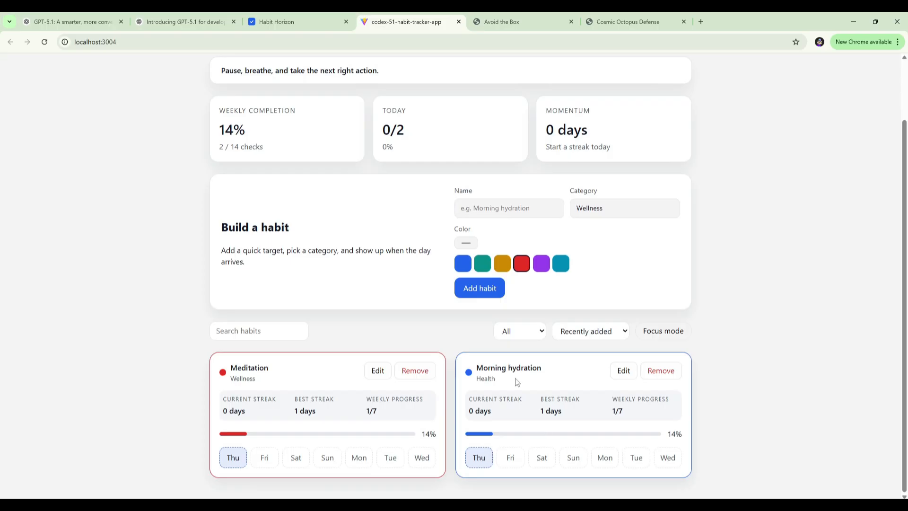
scroll(up, 3)
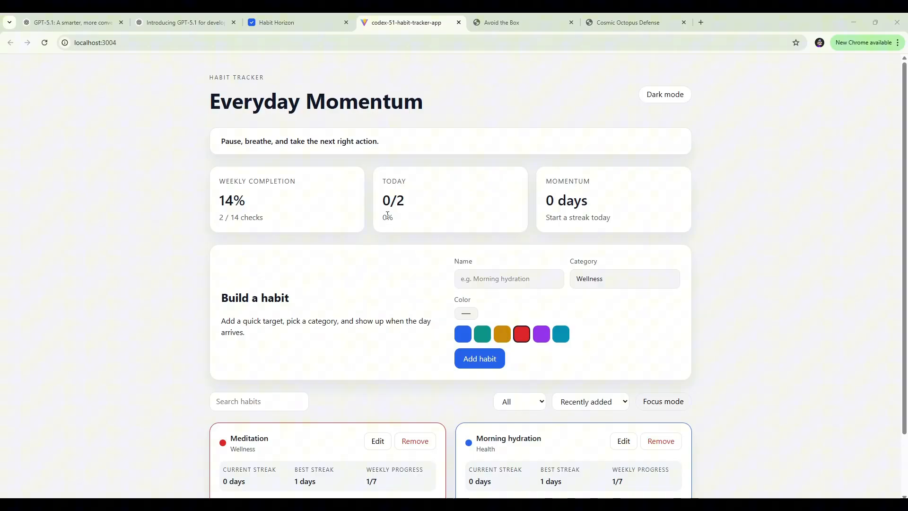
scroll(down, 3)
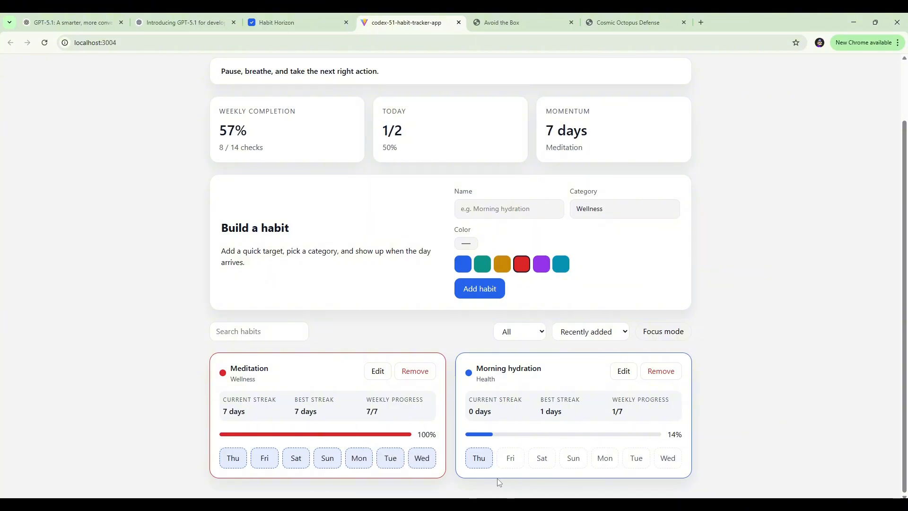
mouse_move(422, 458)
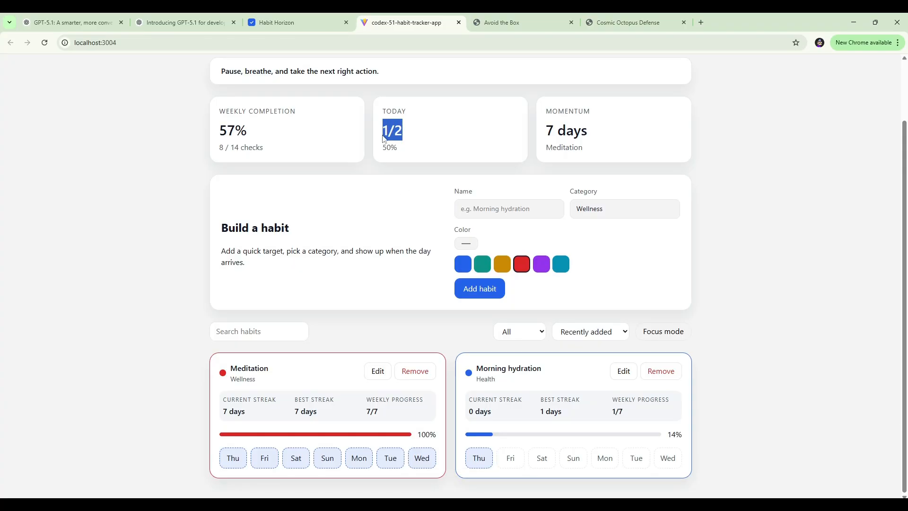
click(667, 458)
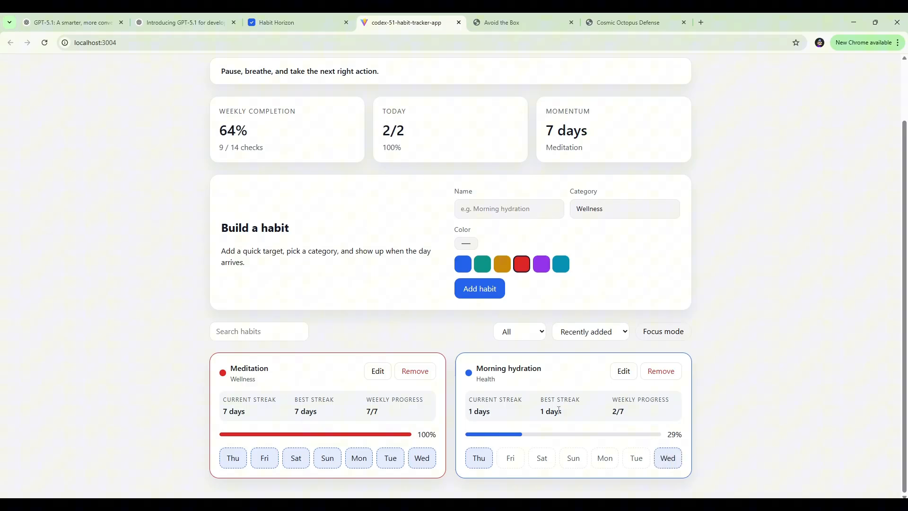
mouse_move(605, 458)
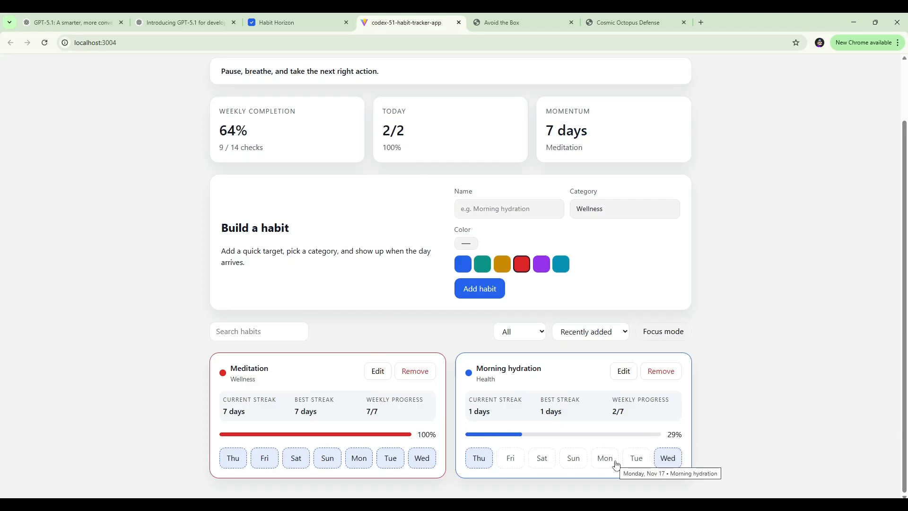
scroll(up, 3)
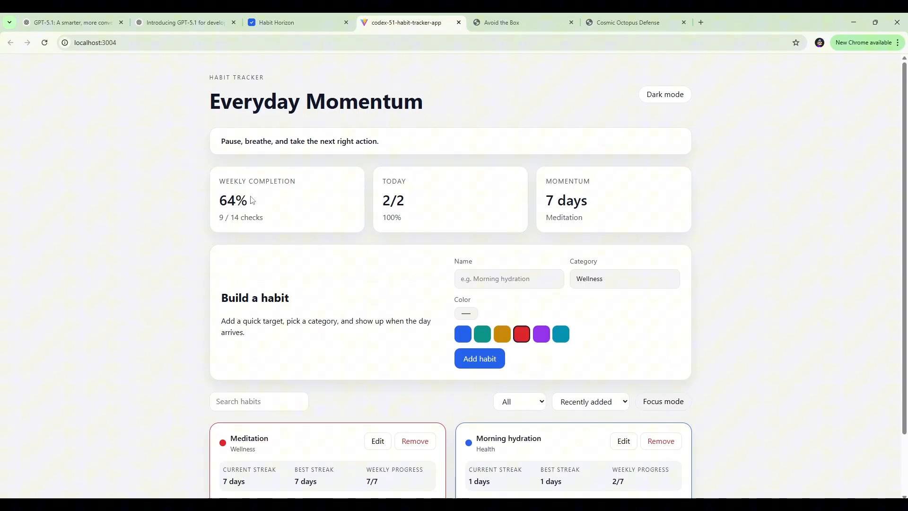
scroll(down, 3)
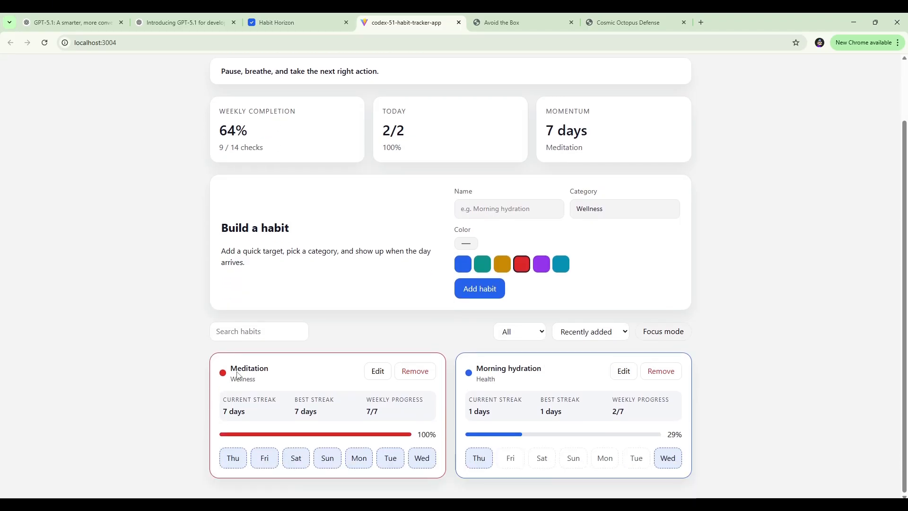
mouse_move(595, 412)
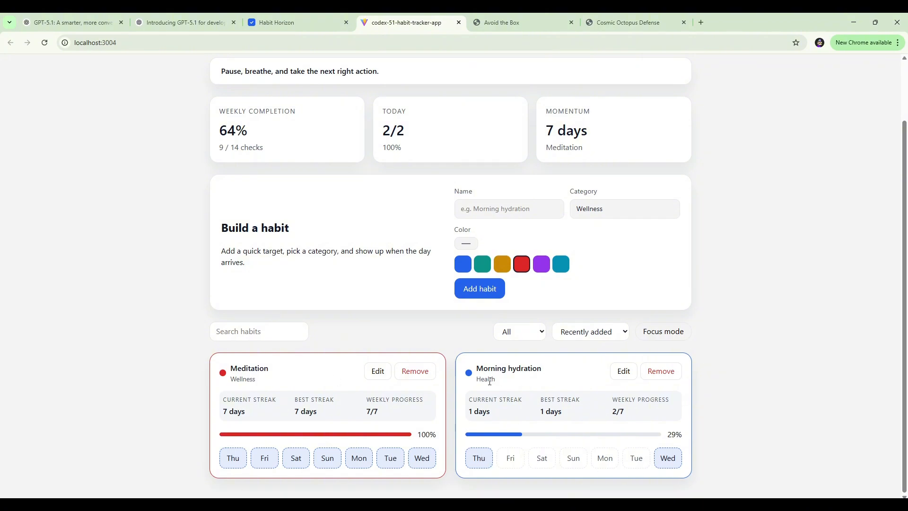
scroll(up, 3)
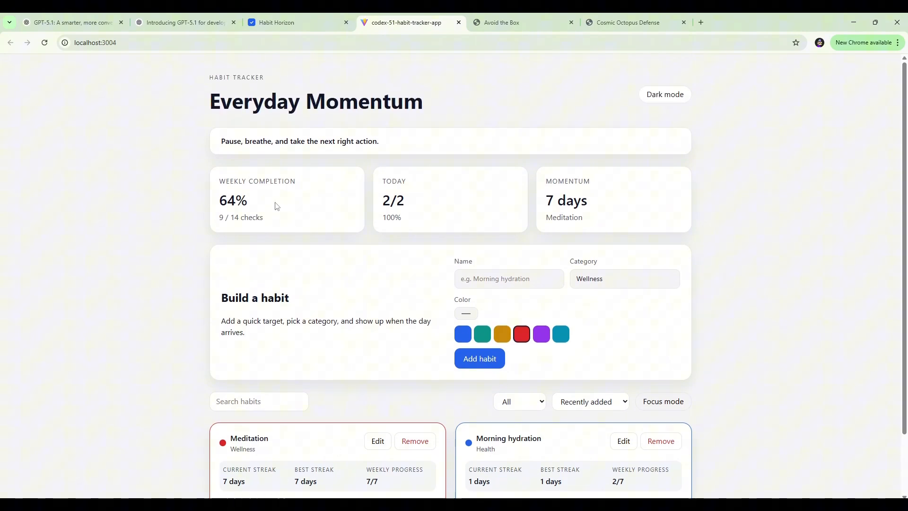
mouse_move(226, 213)
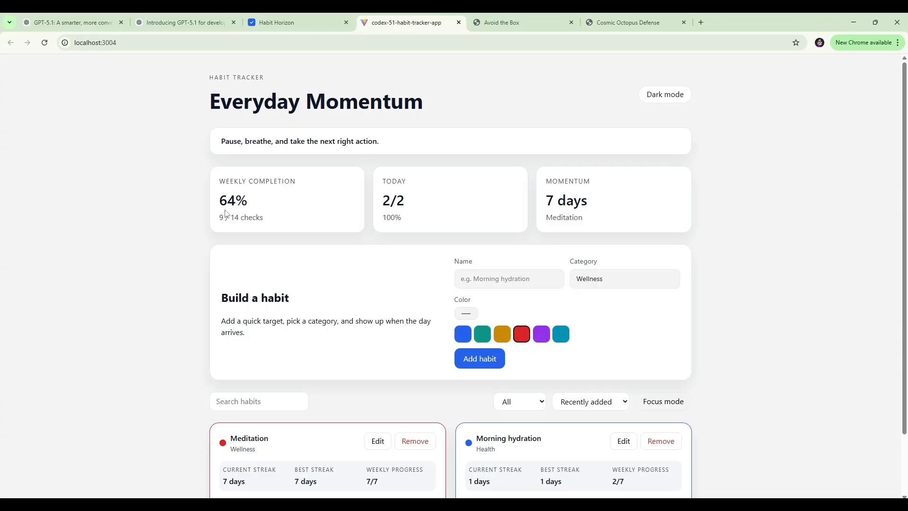
mouse_move(300, 222)
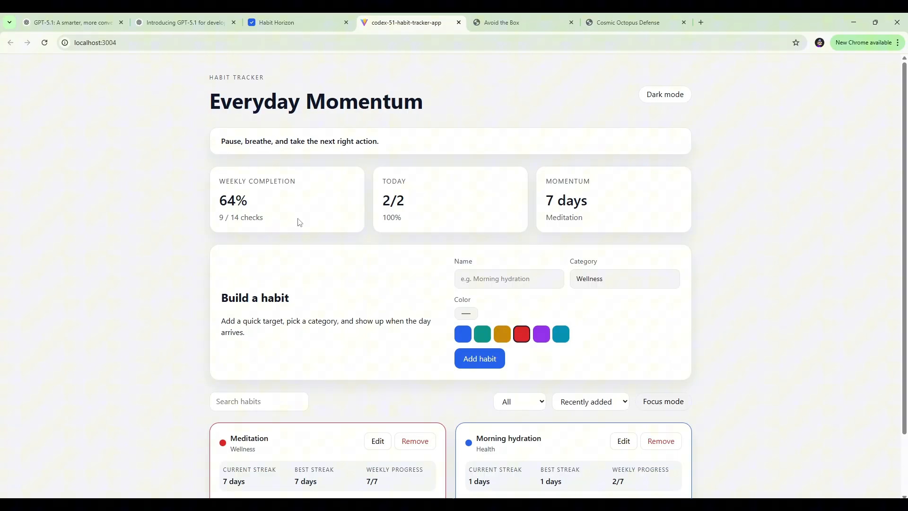
mouse_move(403, 206)
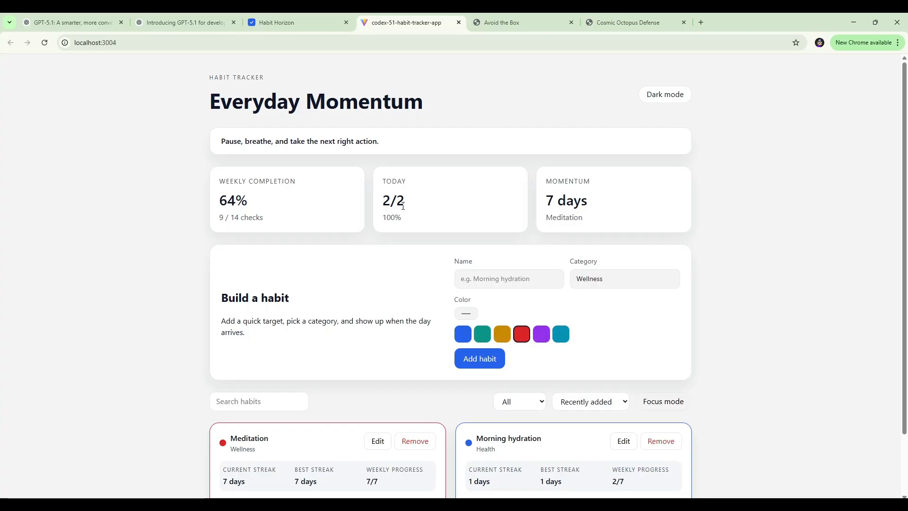
mouse_move(569, 190)
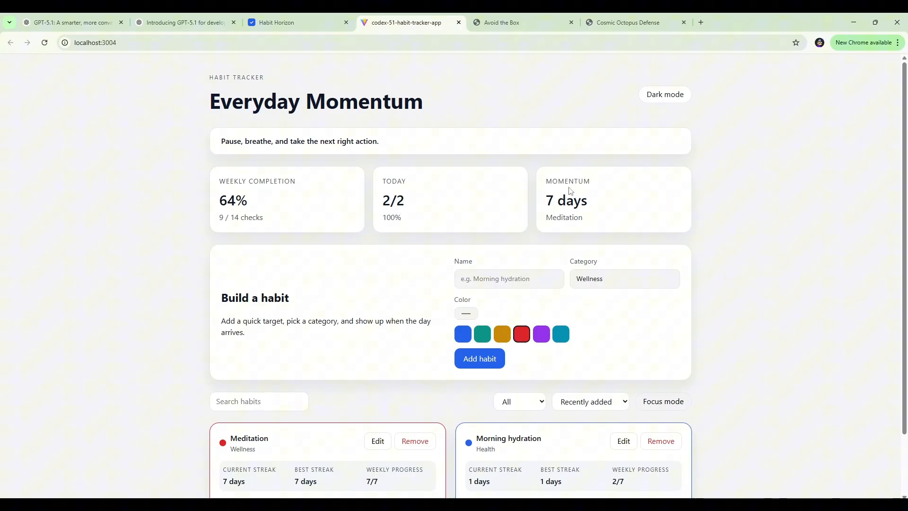
mouse_move(578, 228)
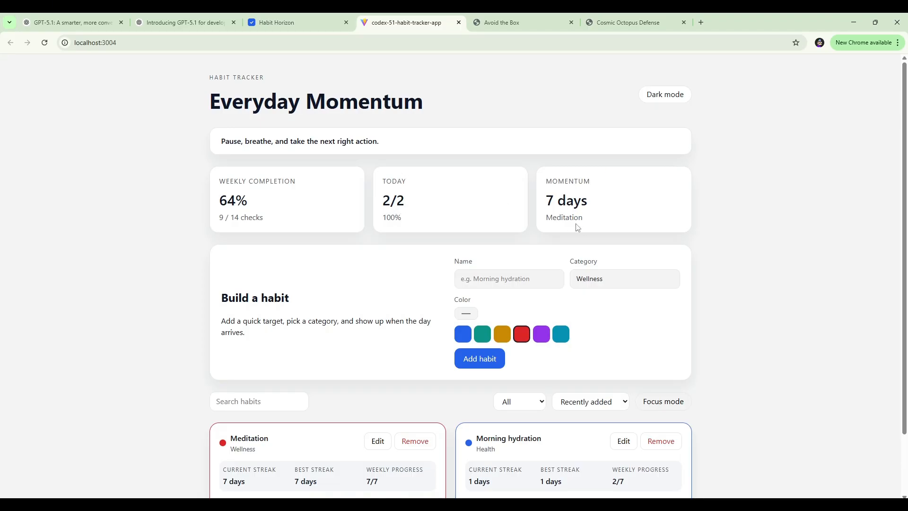
scroll(down, 3)
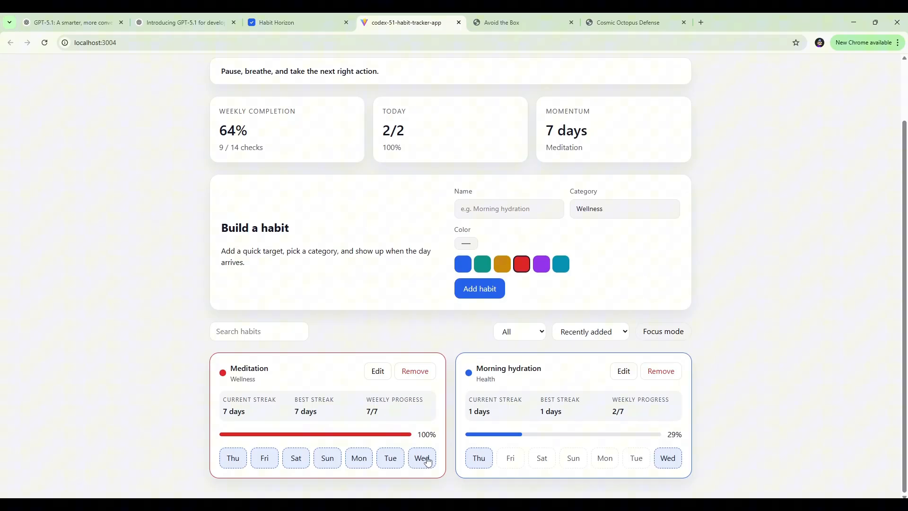
click(605, 458)
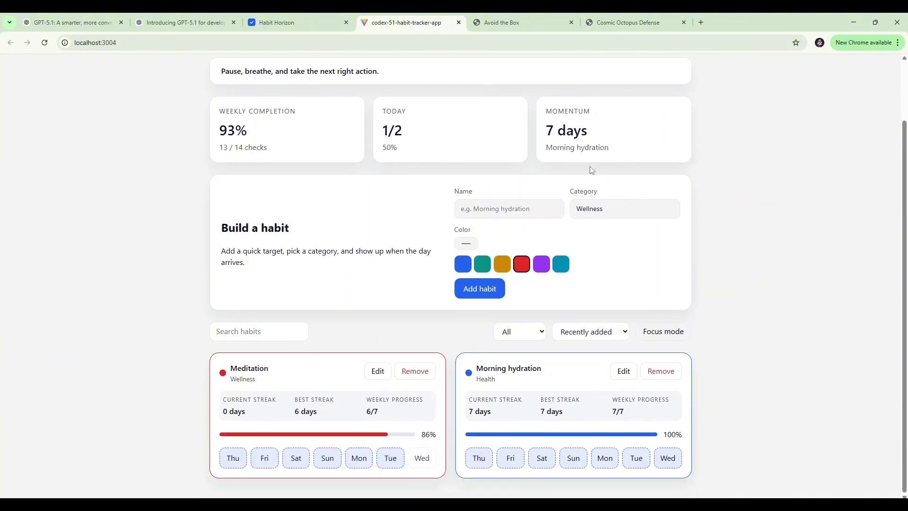
mouse_move(567, 114)
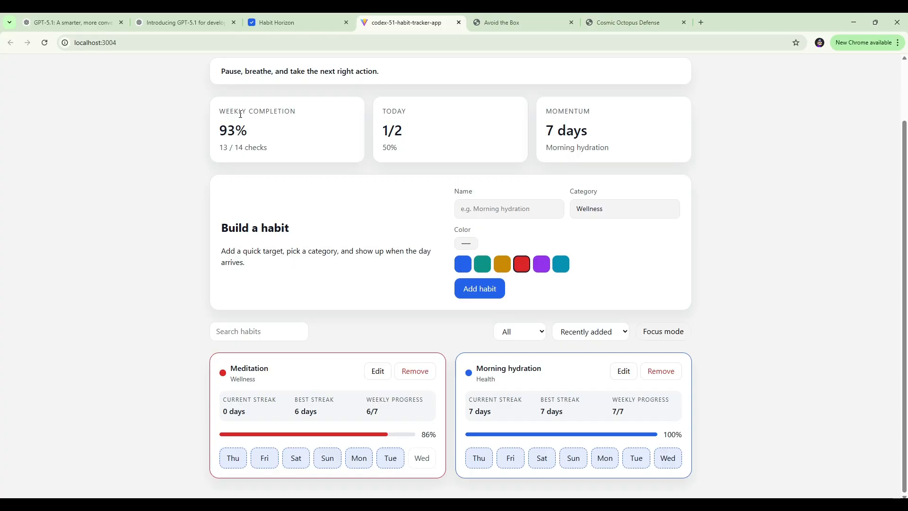
double_click(233, 130)
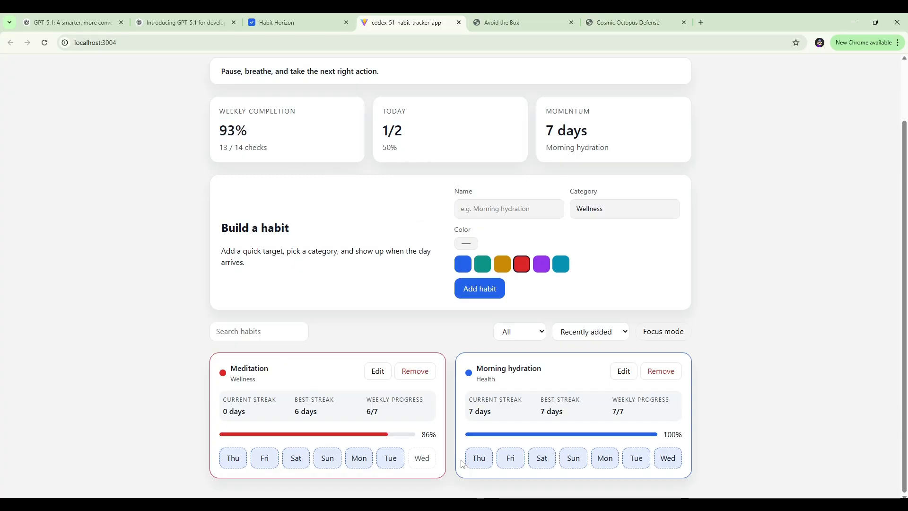
scroll(up, 3)
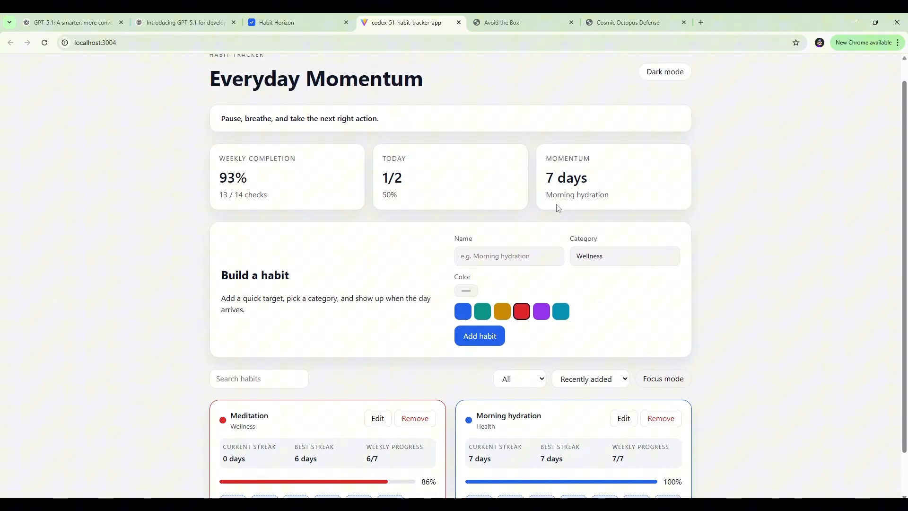
scroll(down, 3)
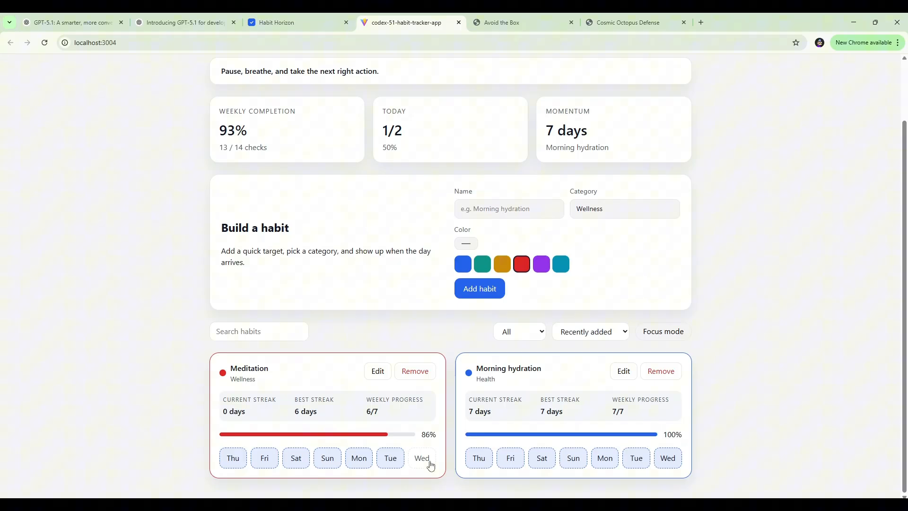
mouse_move(360, 458)
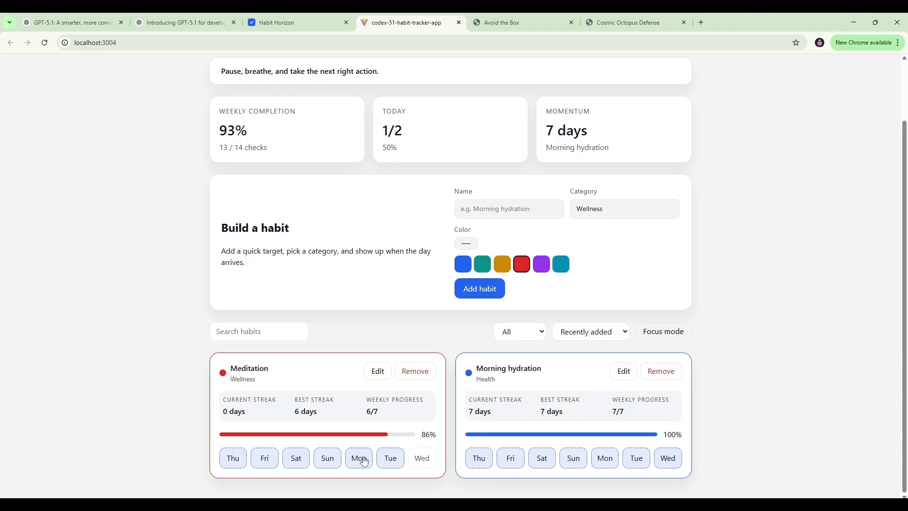
mouse_move(422, 459)
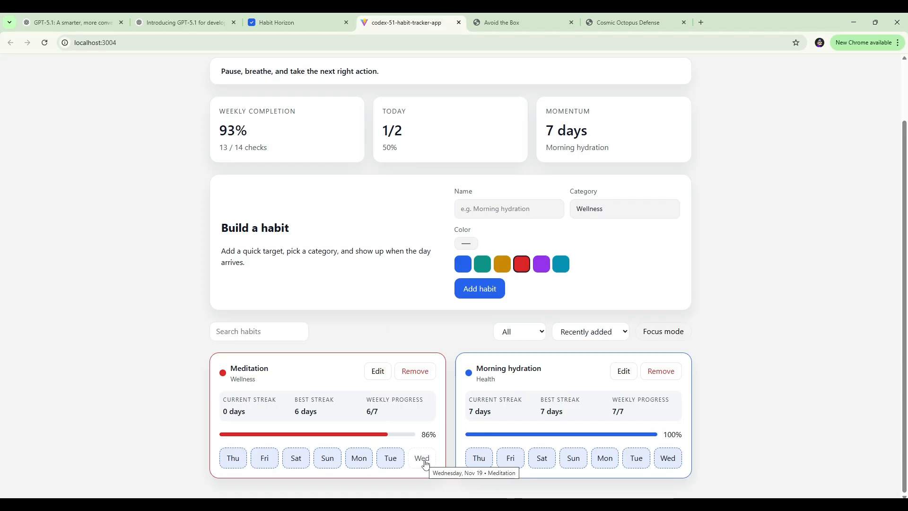
mouse_move(438, 450)
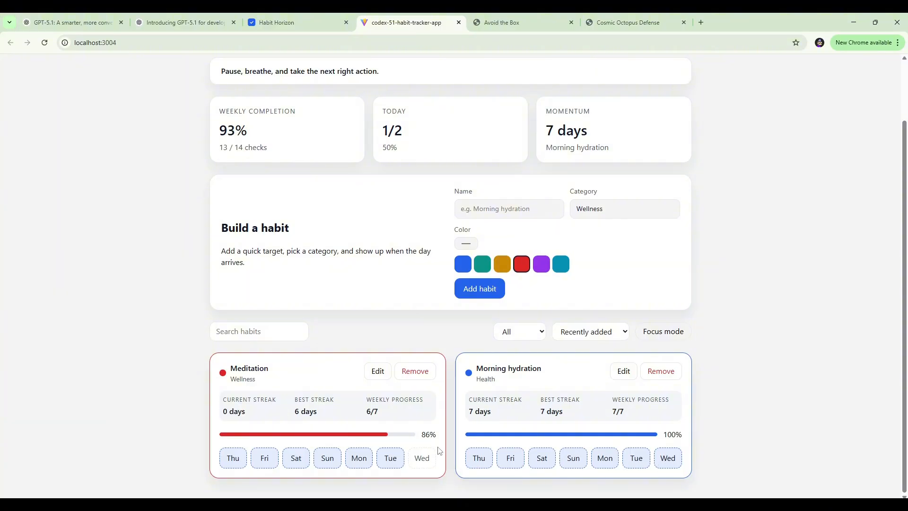
mouse_move(592, 386)
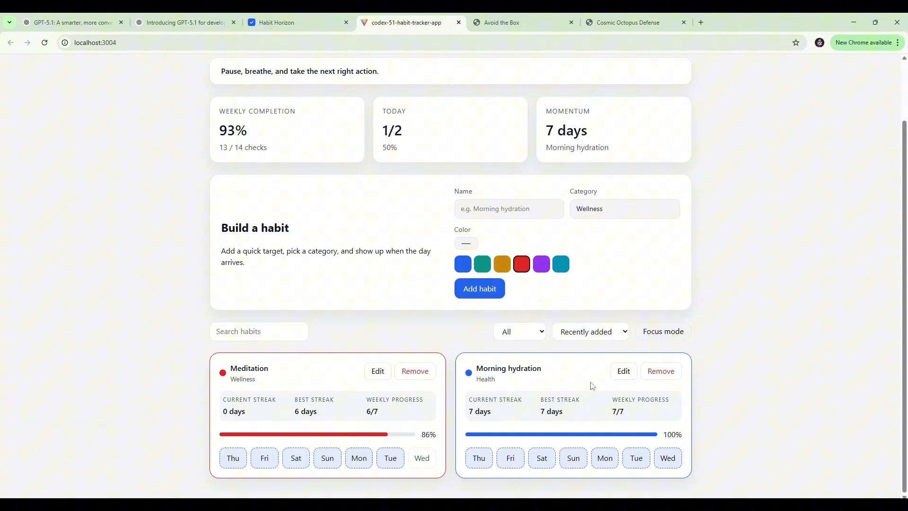
mouse_move(402, 347)
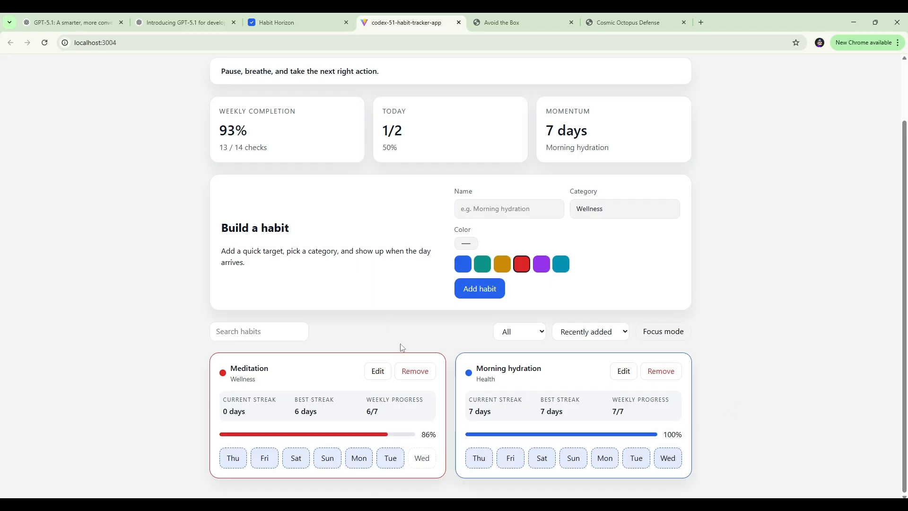
mouse_move(293, 381)
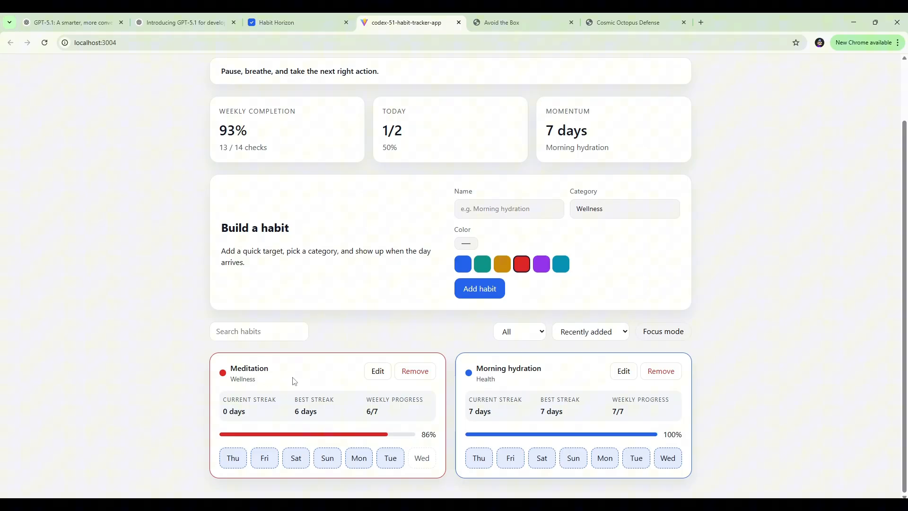
scroll(up, 3)
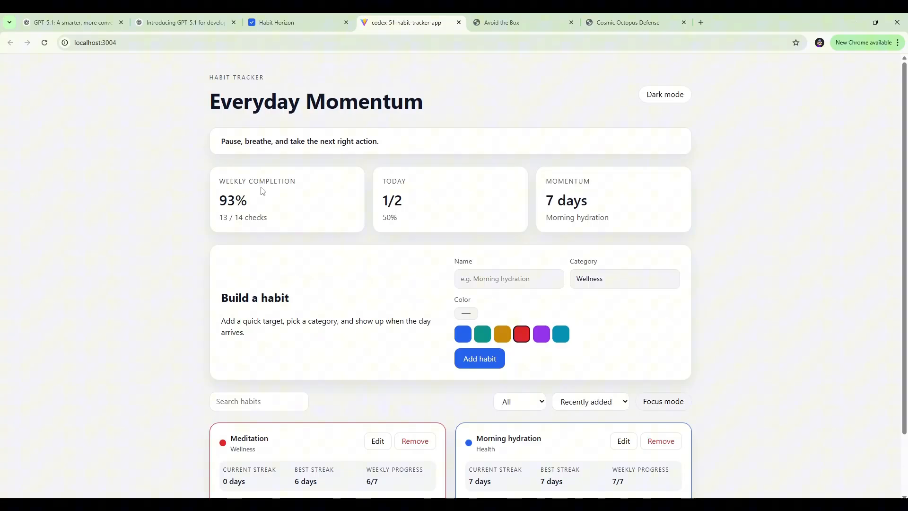
mouse_move(291, 222)
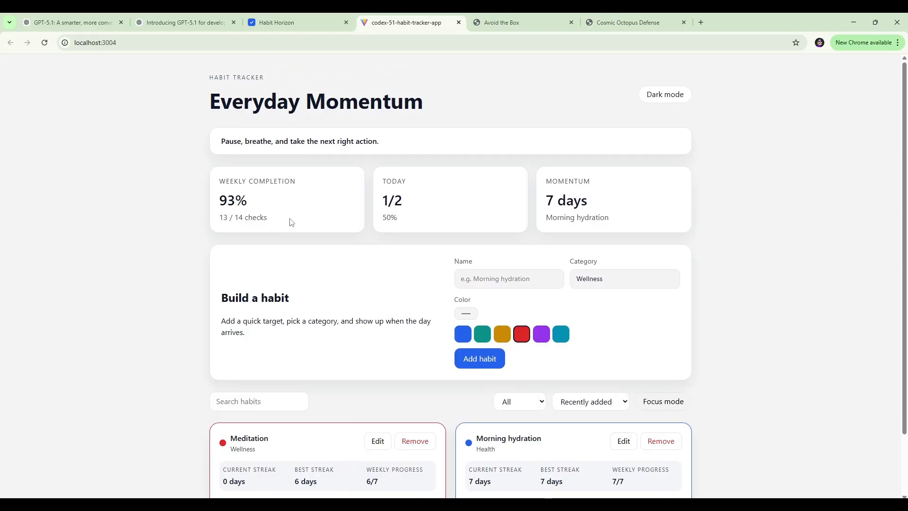
scroll(down, 3)
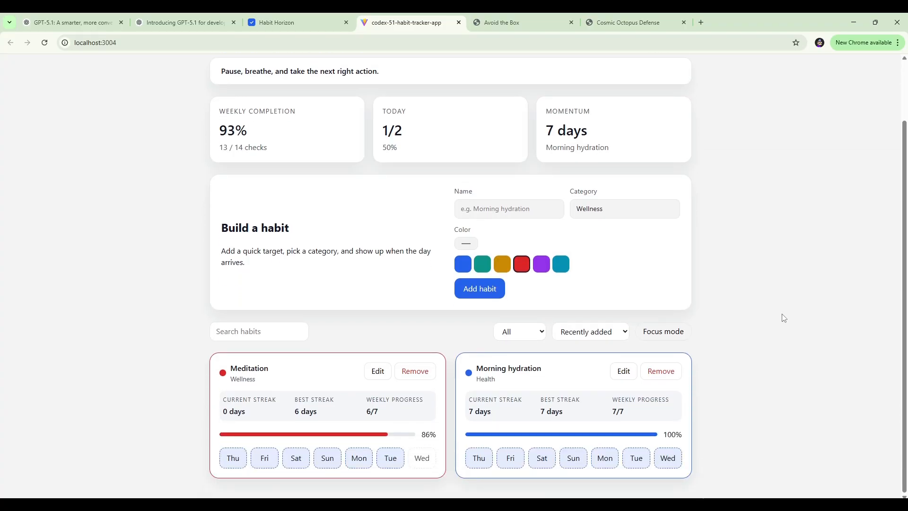
mouse_move(755, 314)
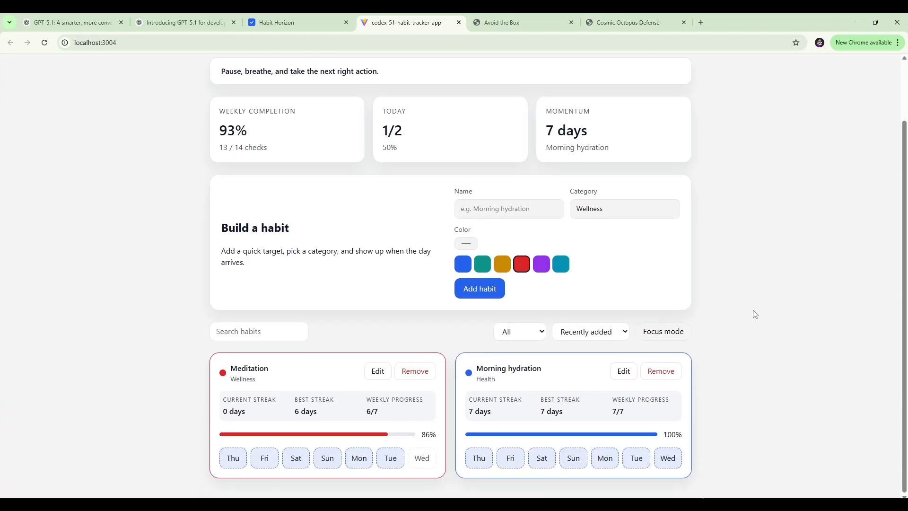
mouse_move(691, 361)
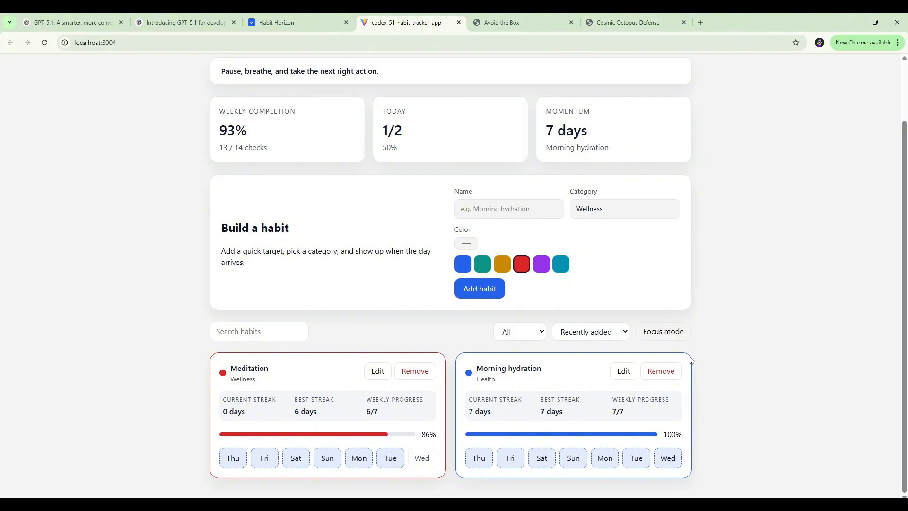
mouse_move(791, 358)
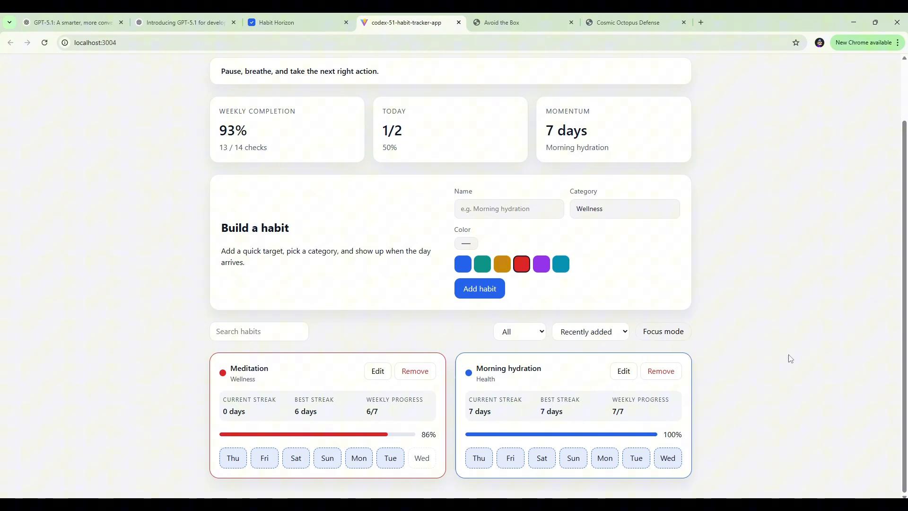
scroll(up, 3)
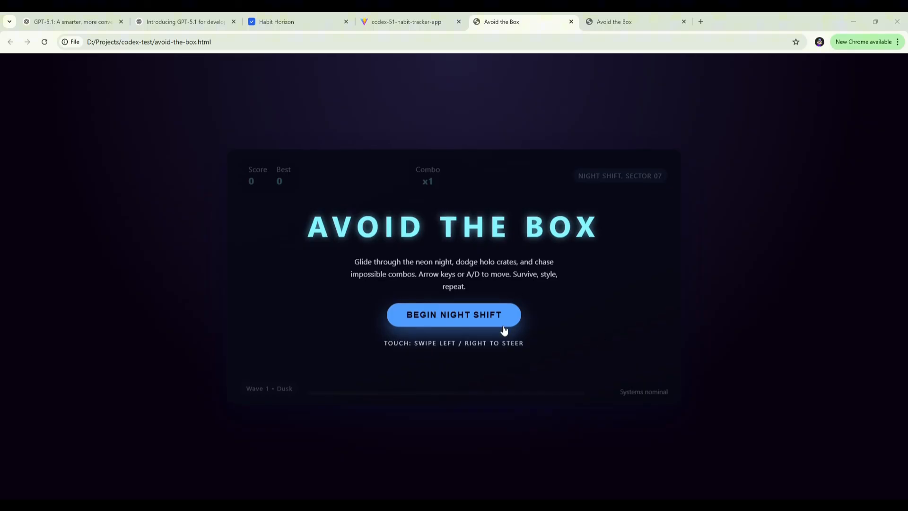
Step: Begin a Night Shift run and play to the Run Complete screen with score 275 and a new personal best
click(453, 314)
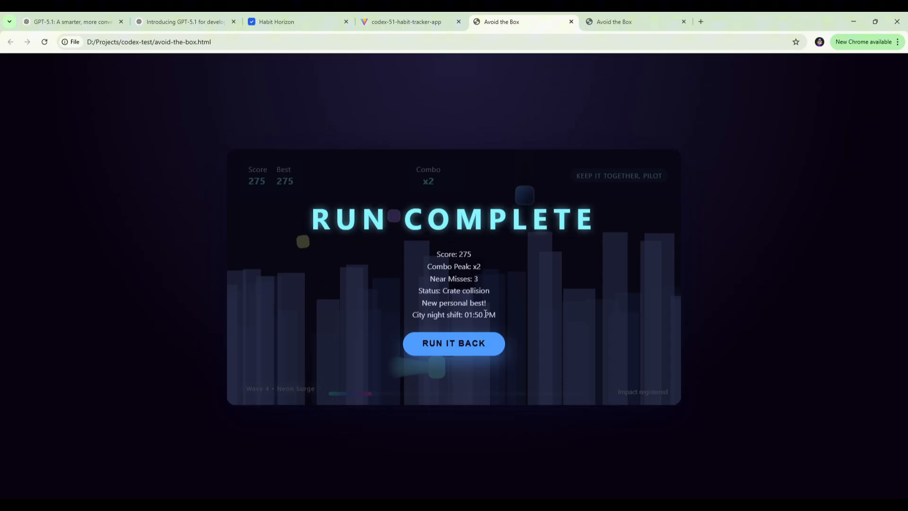
click(454, 342)
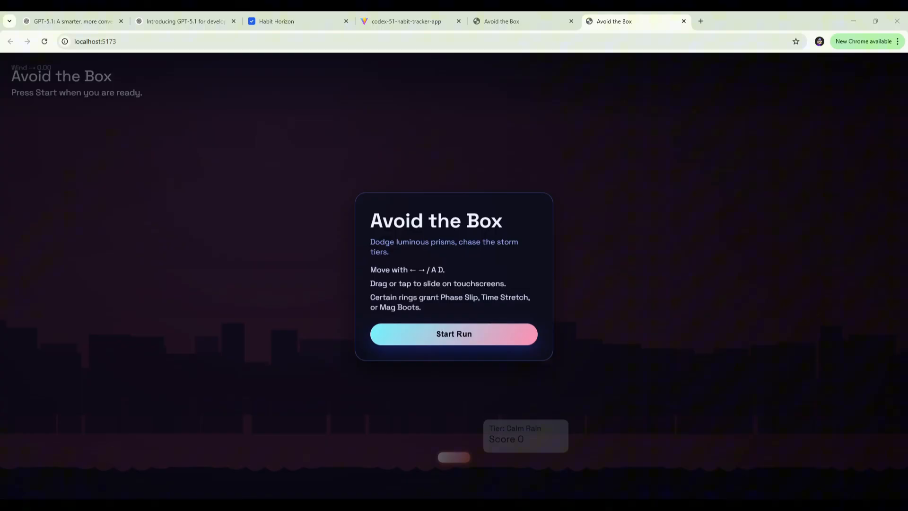
mouse_move(237, 225)
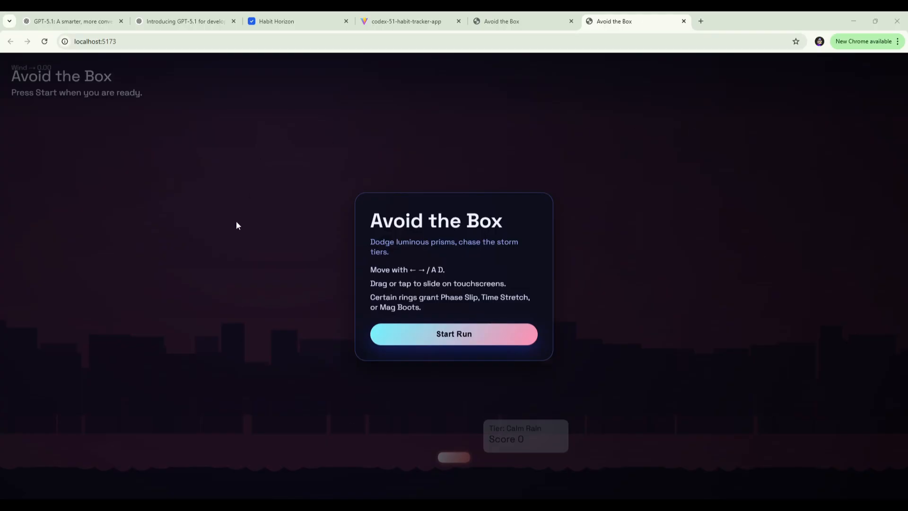
mouse_move(185, 369)
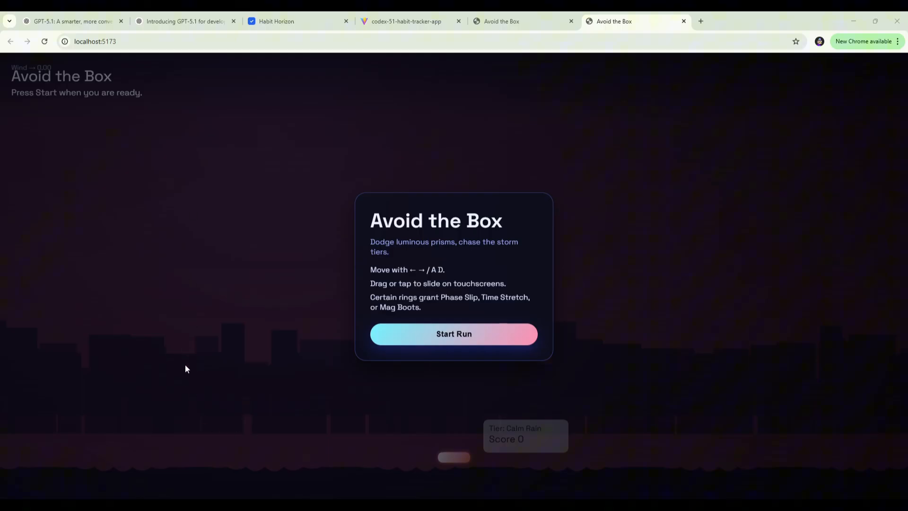
mouse_move(739, 278)
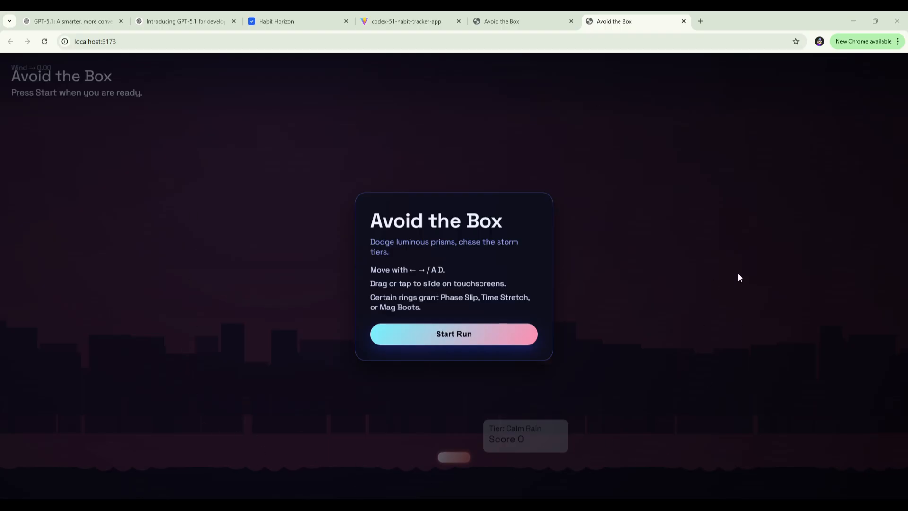
mouse_move(559, 345)
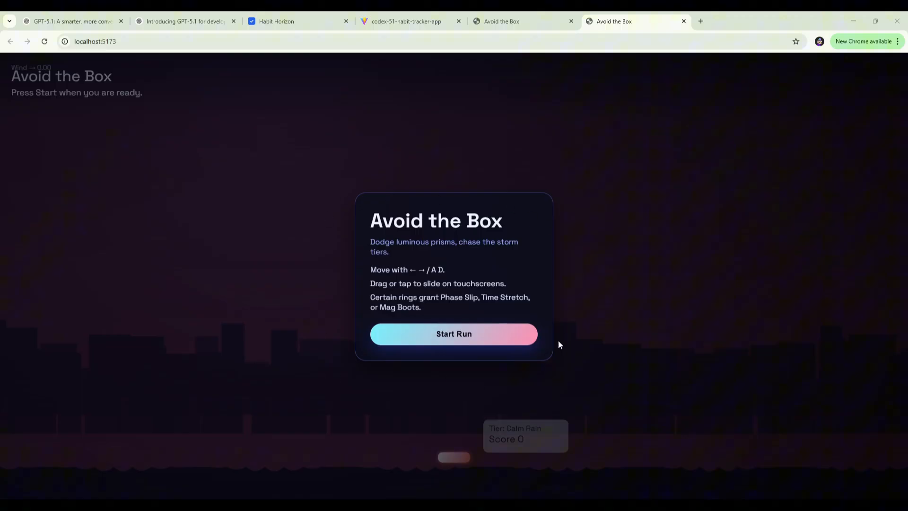
mouse_move(508, 237)
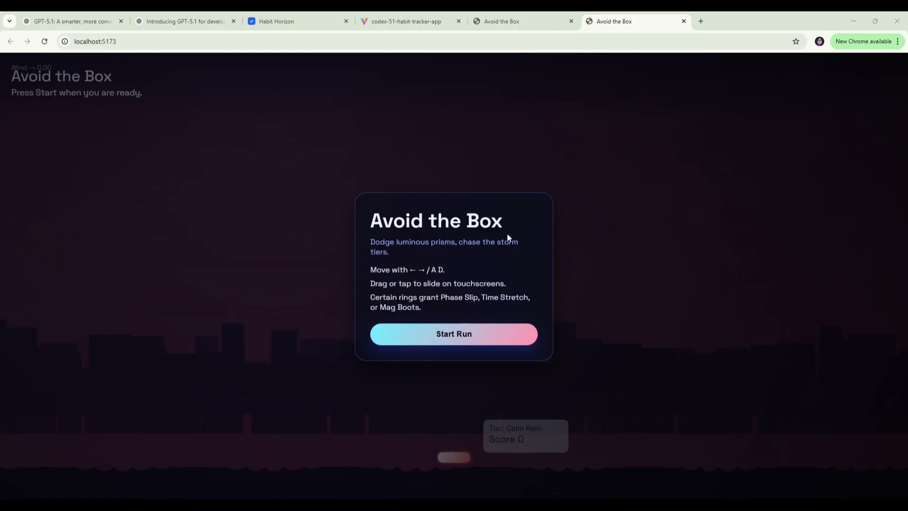
mouse_move(480, 260)
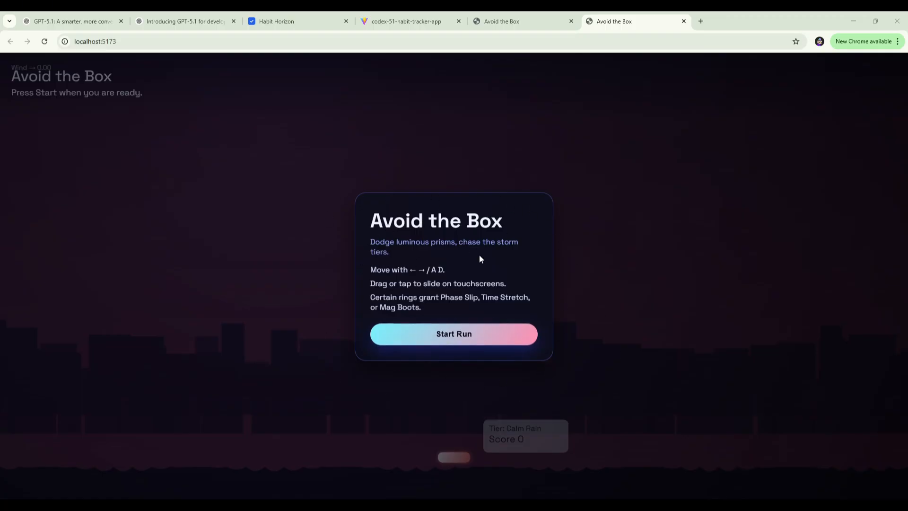
click(521, 22)
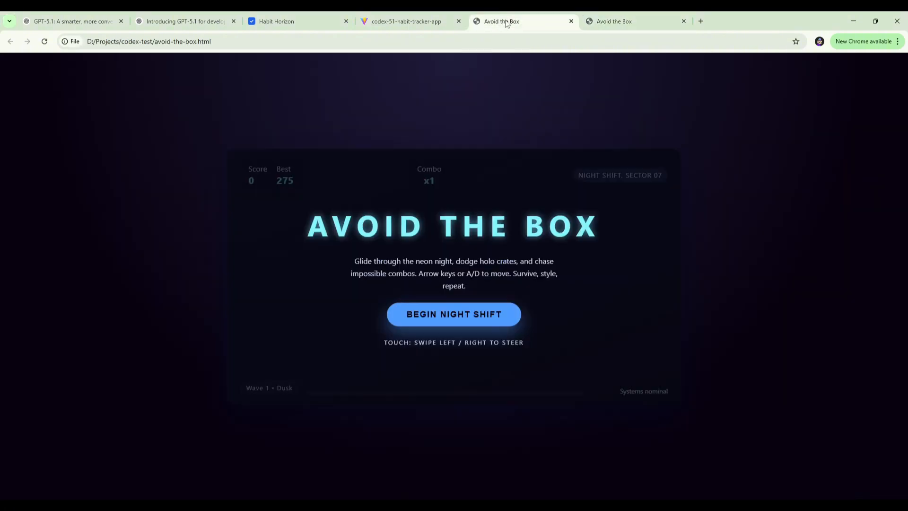
mouse_move(589, 373)
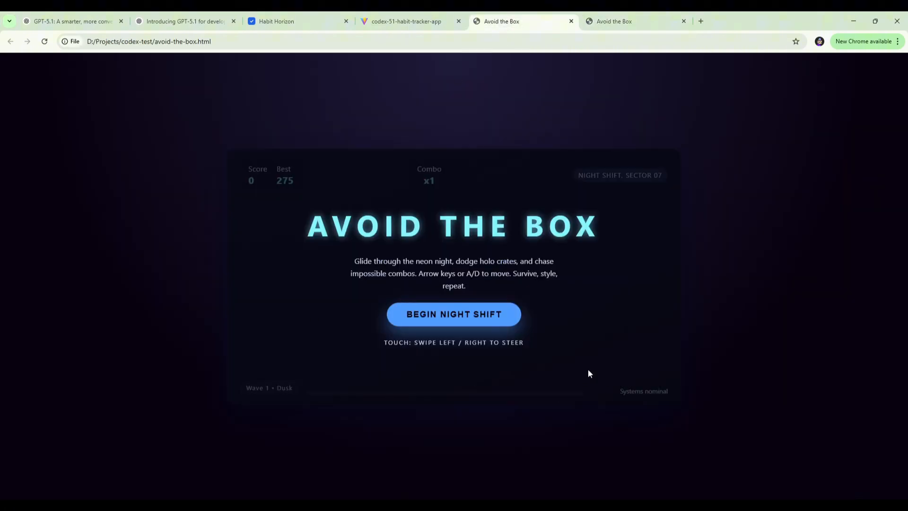
mouse_move(517, 188)
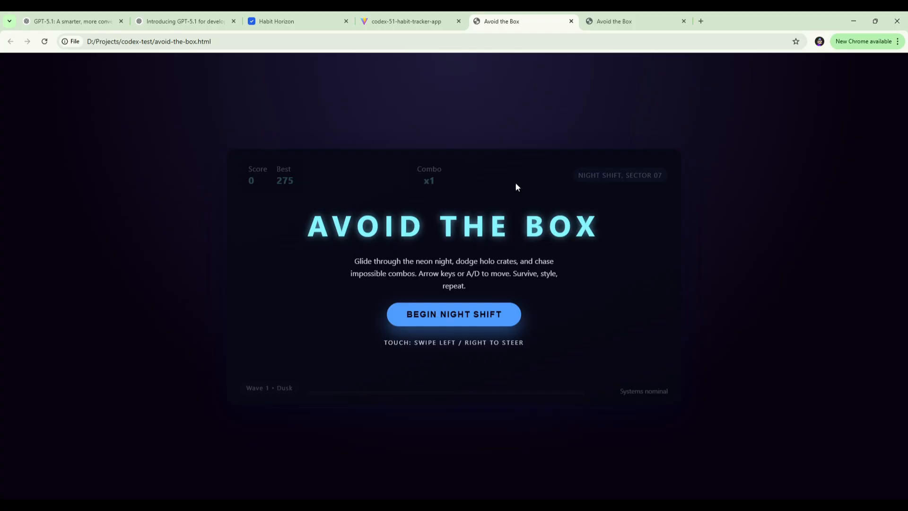
click(637, 22)
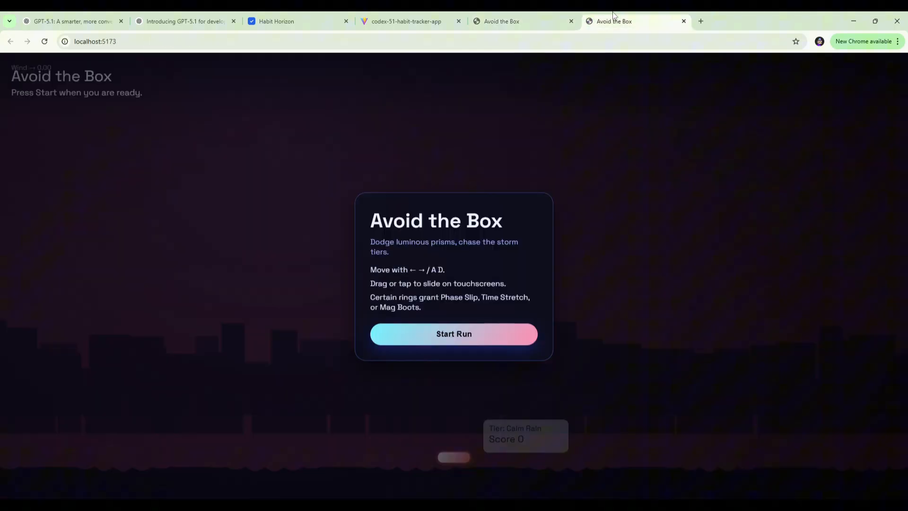
mouse_move(707, 358)
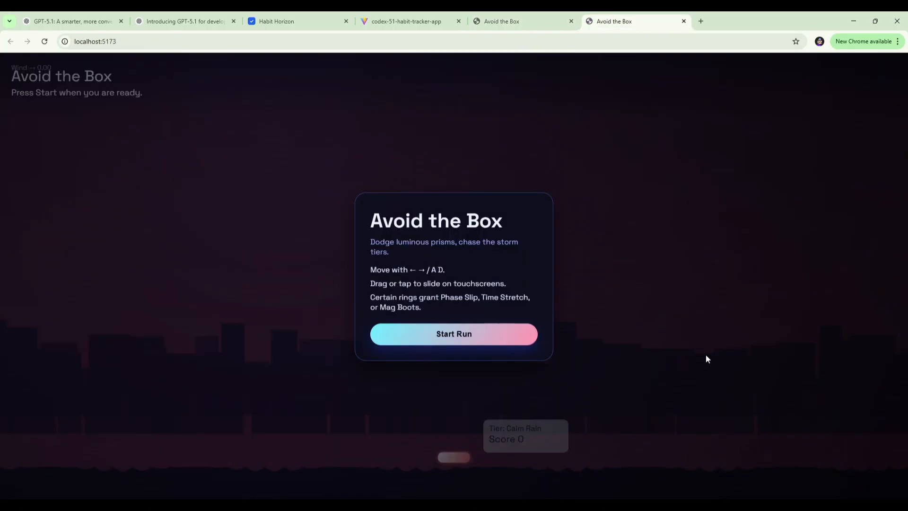
mouse_move(651, 341)
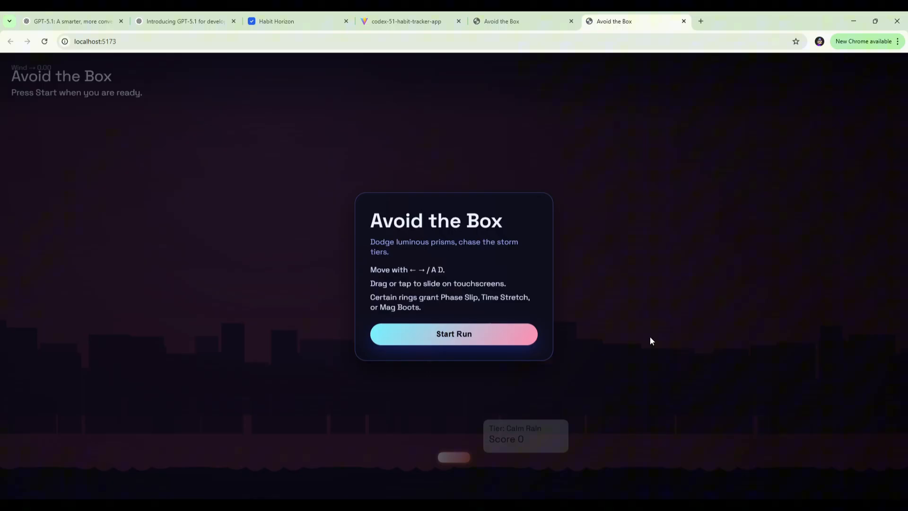
mouse_move(510, 354)
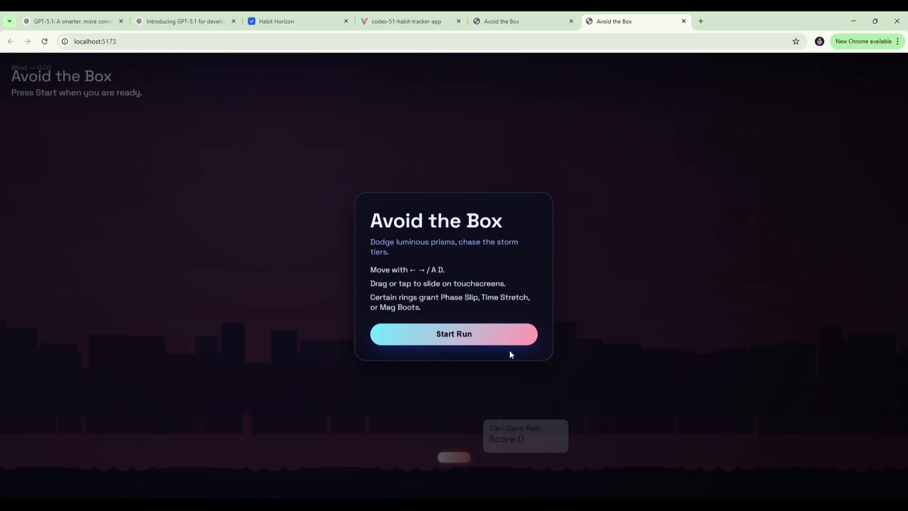
Step: Start a run and dodge boxes until Run Complete shows score 913 with 45 boxes dodged
click(453, 334)
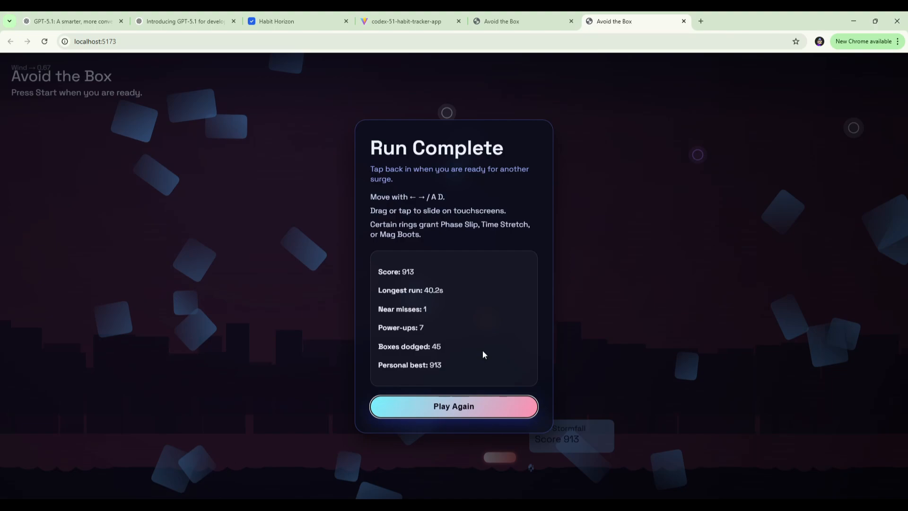
Step: Switch to the tab showing OpenAI's 'Introducing GPT-5.1 for developers' article
click(185, 21)
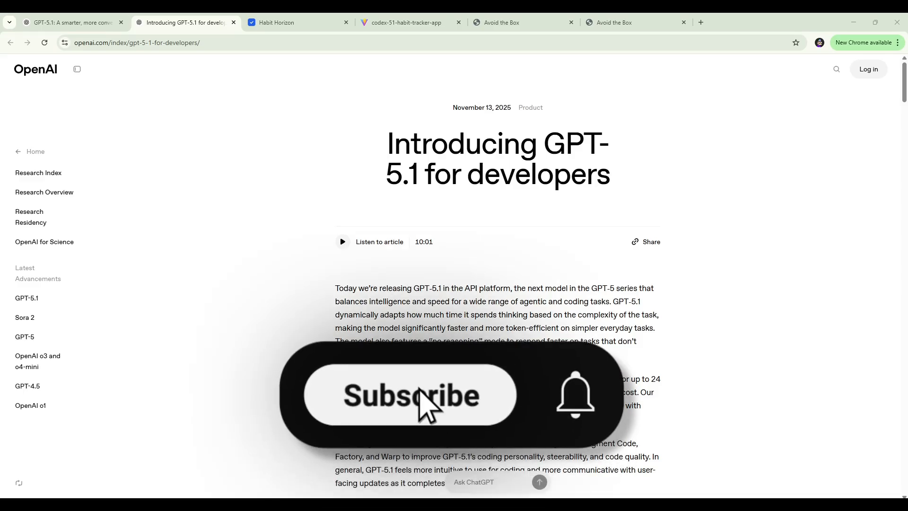
click(410, 396)
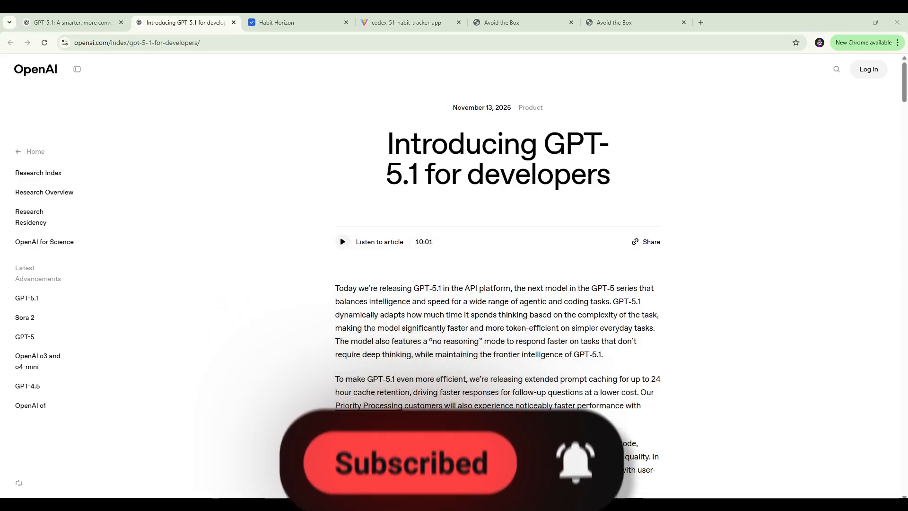